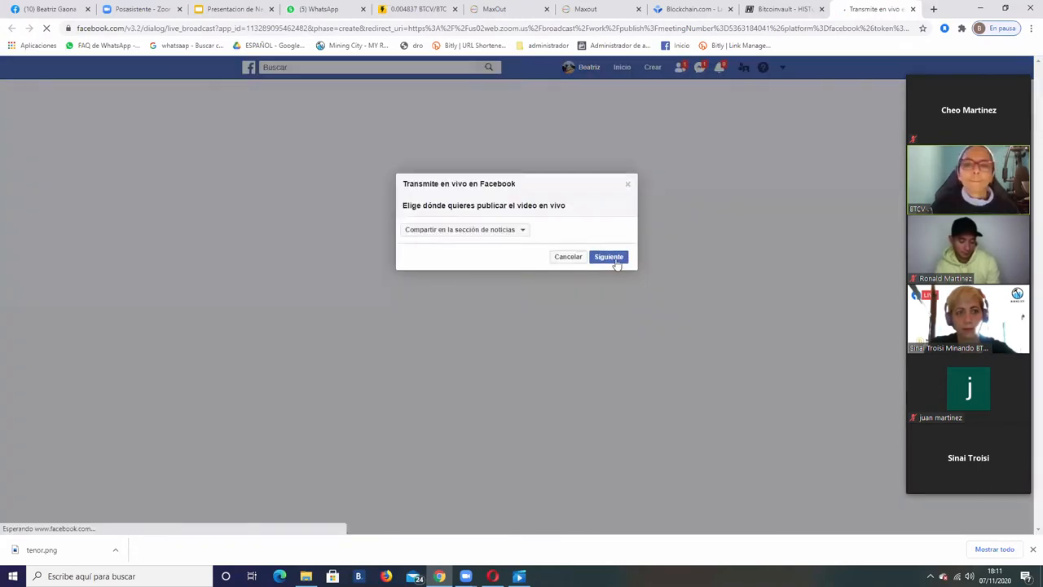
Step: Keep 'Compartir en la sección de noticias' and continue to the server URL and stream key setup
{"action": "left_click", "coordinate": [609, 256]}
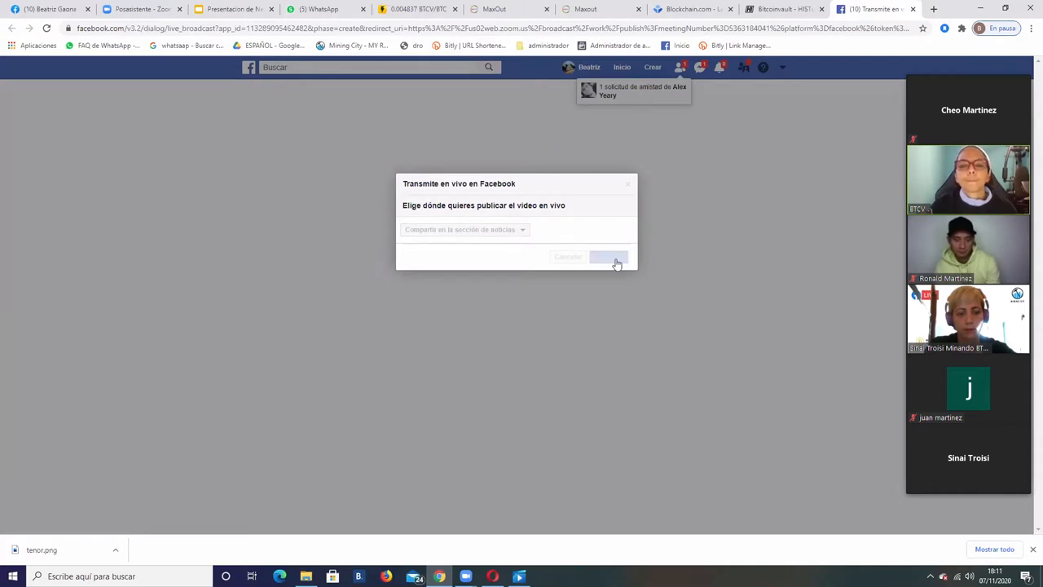
{"action": "left_click", "coordinate": [608, 256]}
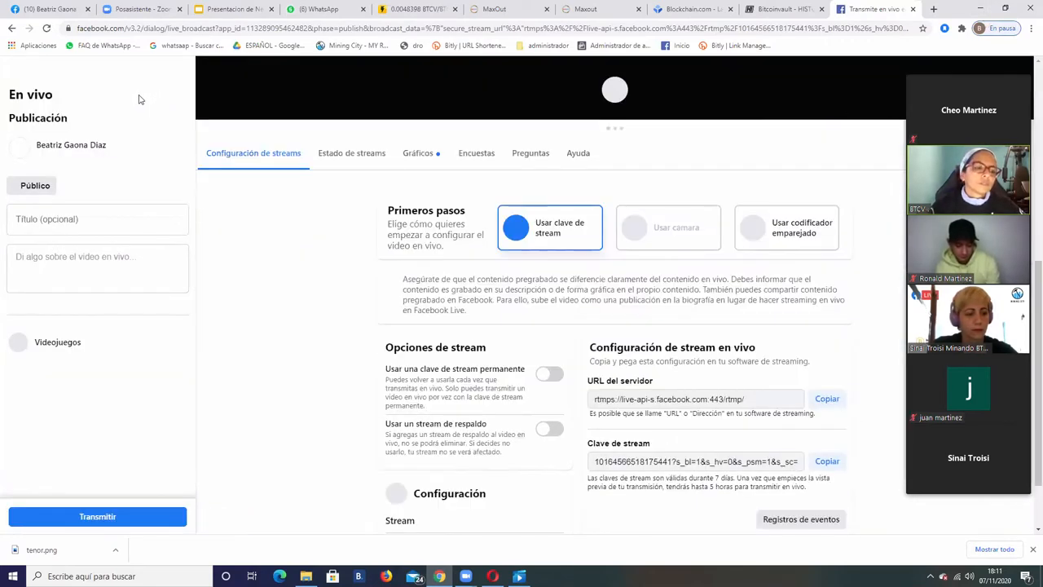
Step: Minimize the Zoom meeting window to reveal the live post on the Facebook feed
{"action": "scroll", "scroll_direction": "down", "scroll_amount": 3}
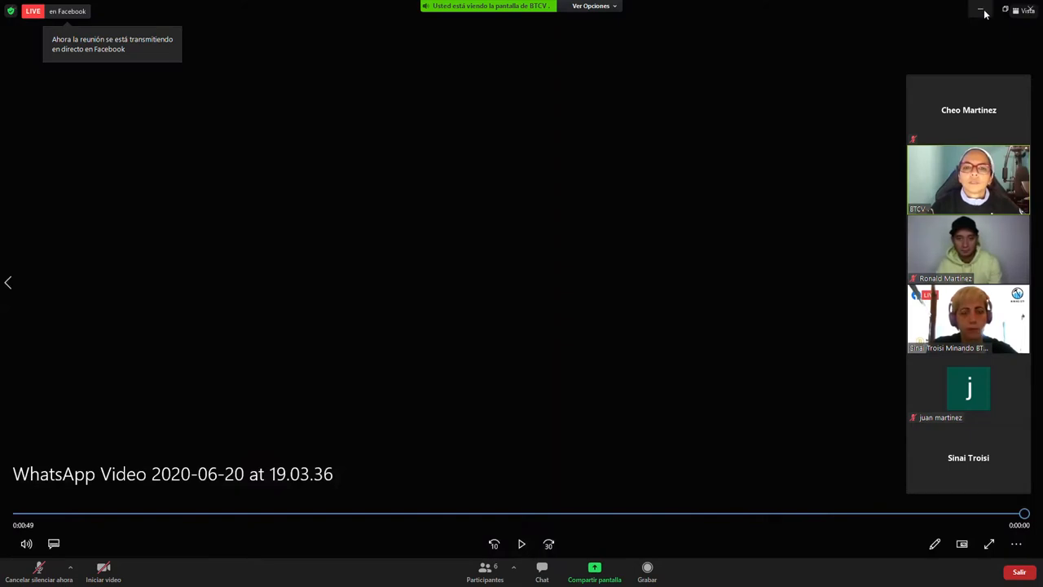
{"action": "left_click", "coordinate": [981, 9]}
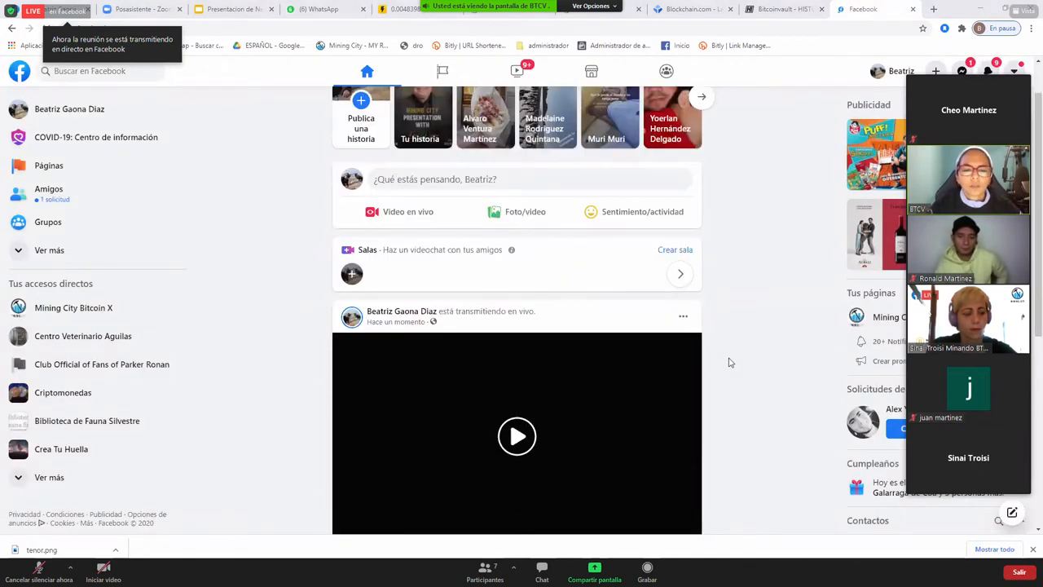
{"action": "scroll", "scroll_direction": "down", "scroll_amount": 3}
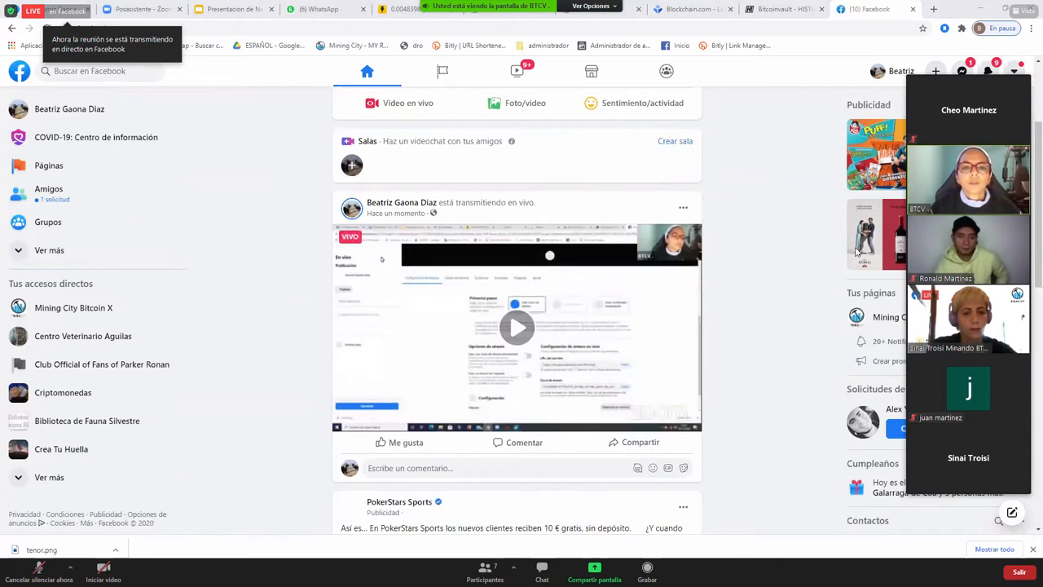
{"action": "scroll", "scroll_direction": "down", "scroll_amount": 3}
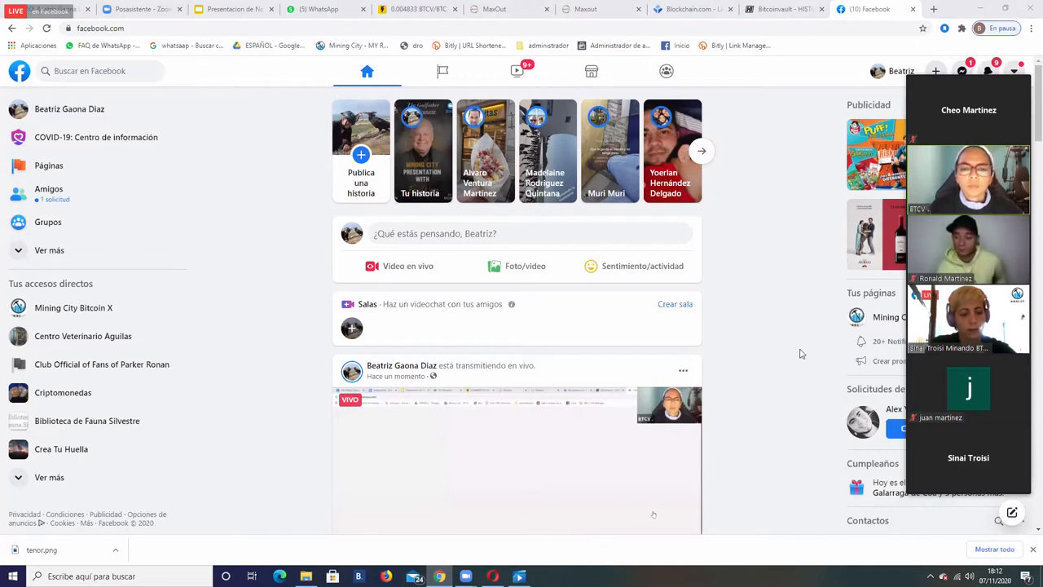
{"action": "scroll", "scroll_direction": "down", "scroll_amount": 3}
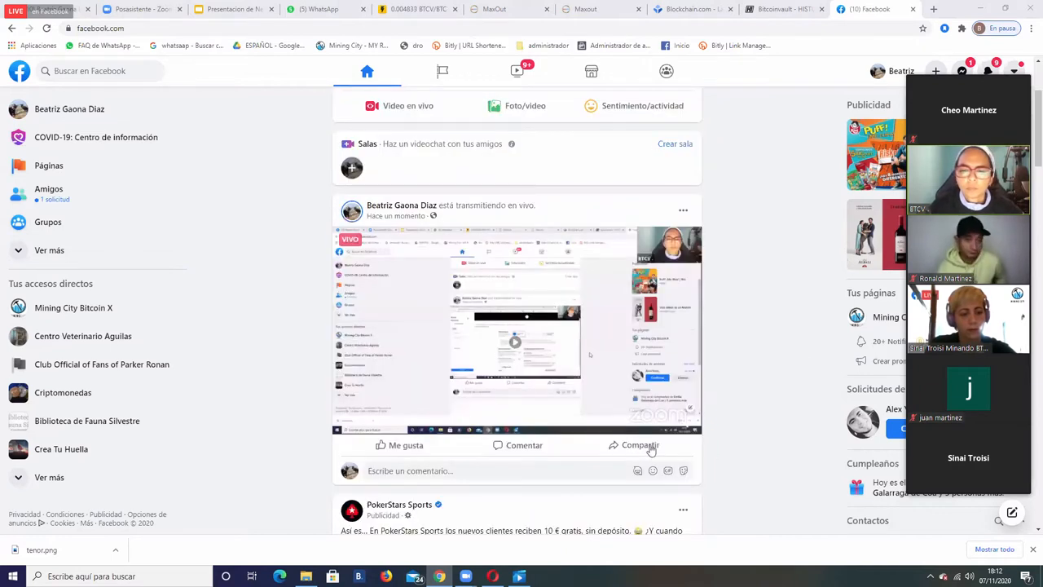
Step: Share the live post with 'Compartir en una página' to Mining City Bitcoin X
{"action": "left_click", "coordinate": [639, 444]}
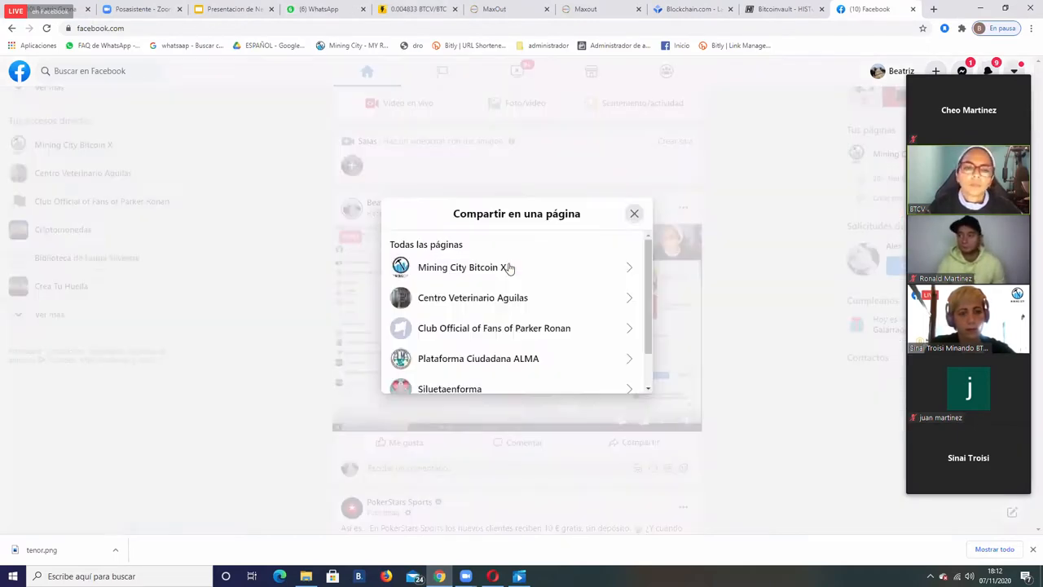
{"action": "left_click", "coordinate": [465, 267]}
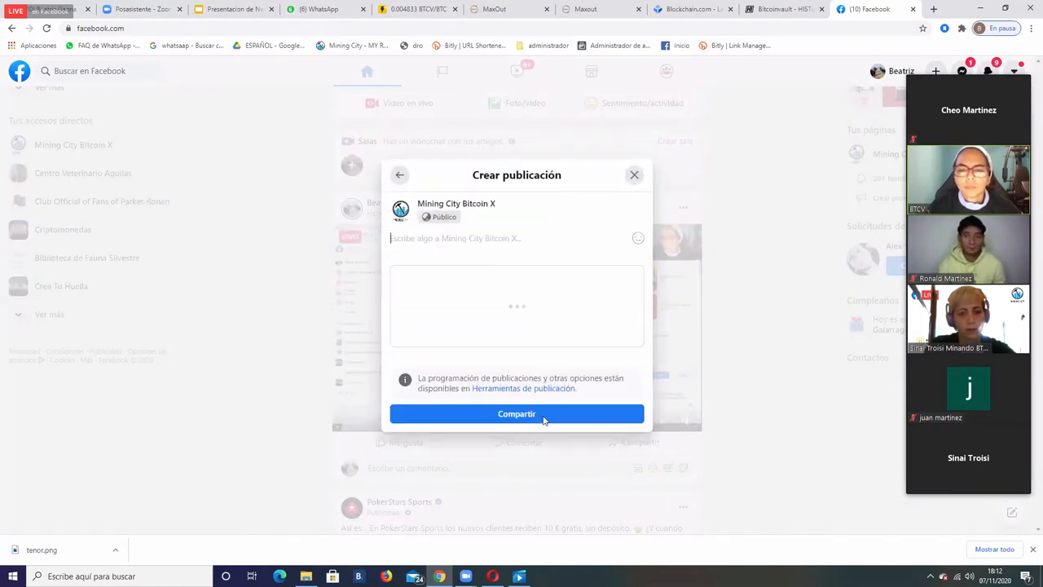
{"action": "left_click", "coordinate": [517, 413]}
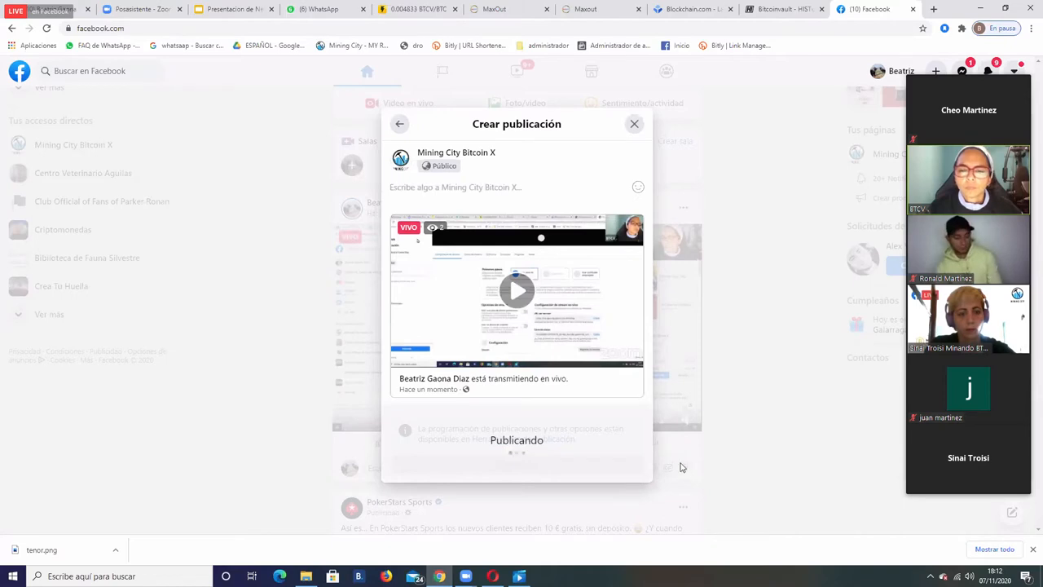
{"action": "mouse_move", "coordinate": [649, 448]}
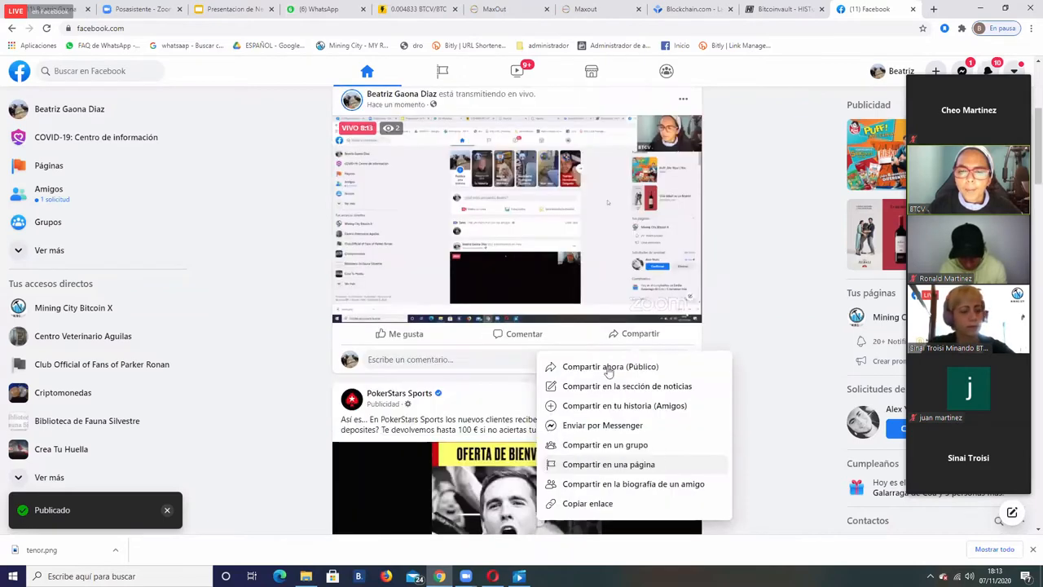
Step: Open group sharing and share the live video to the first group and Bitcoin Latinoamerica
{"action": "left_click", "coordinate": [605, 444]}
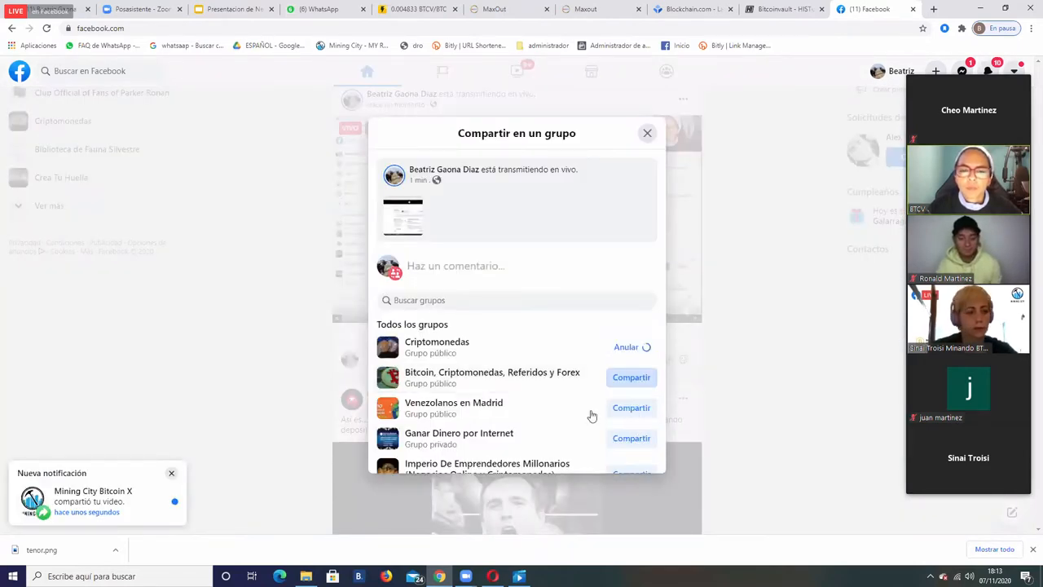
{"action": "scroll", "scroll_direction": "down", "scroll_amount": 3}
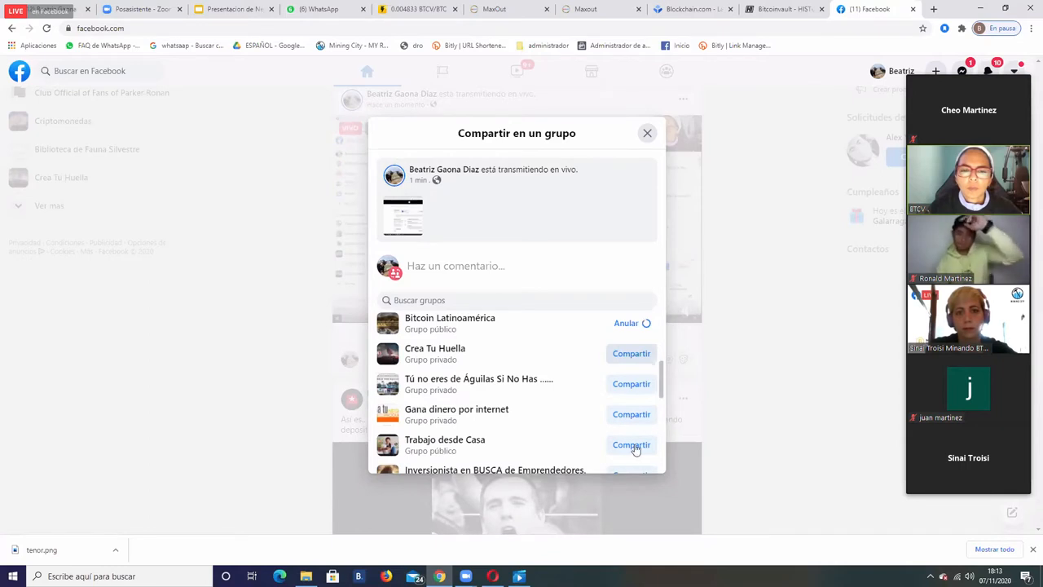
{"action": "left_click", "coordinate": [631, 414]}
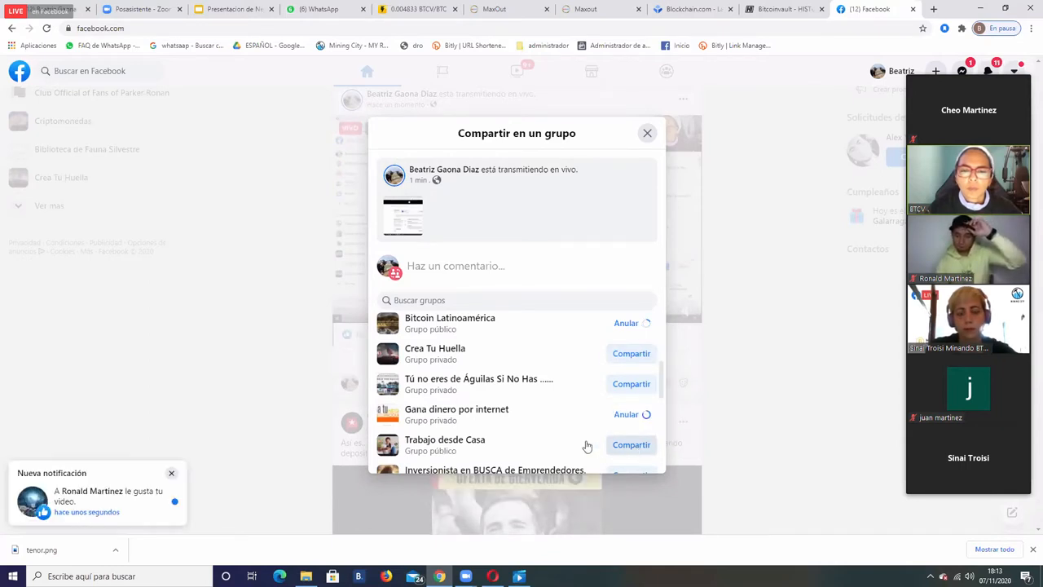
{"action": "scroll", "scroll_direction": "down", "scroll_amount": 3}
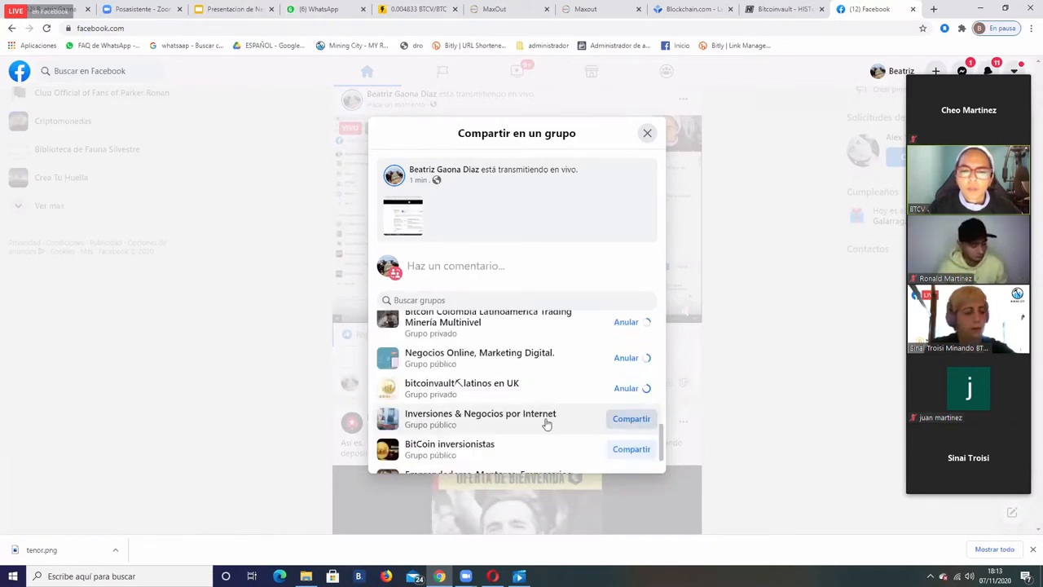
{"action": "scroll", "scroll_direction": "down", "scroll_amount": 3}
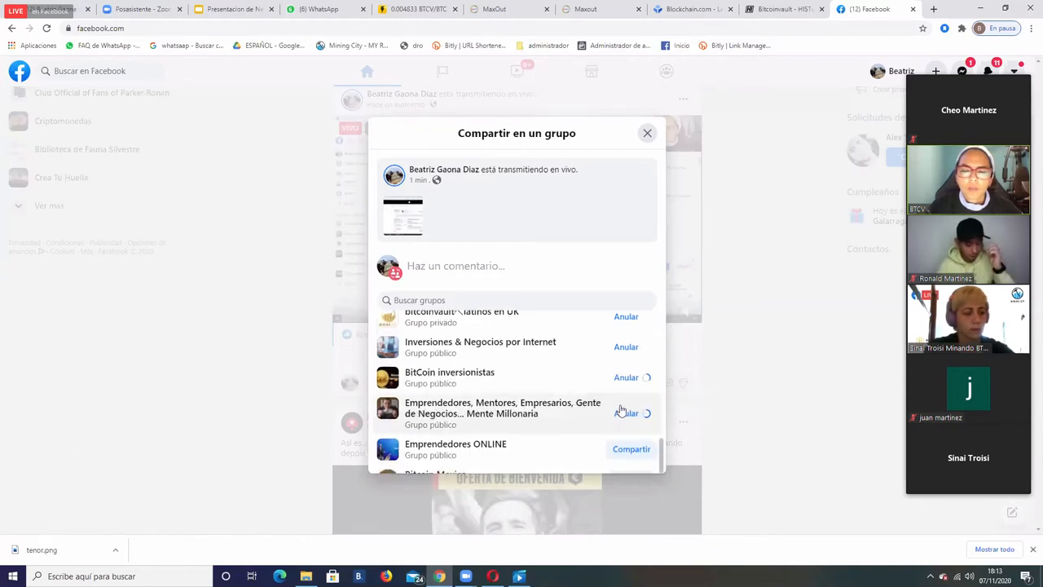
{"action": "scroll", "scroll_direction": "down", "scroll_amount": 3}
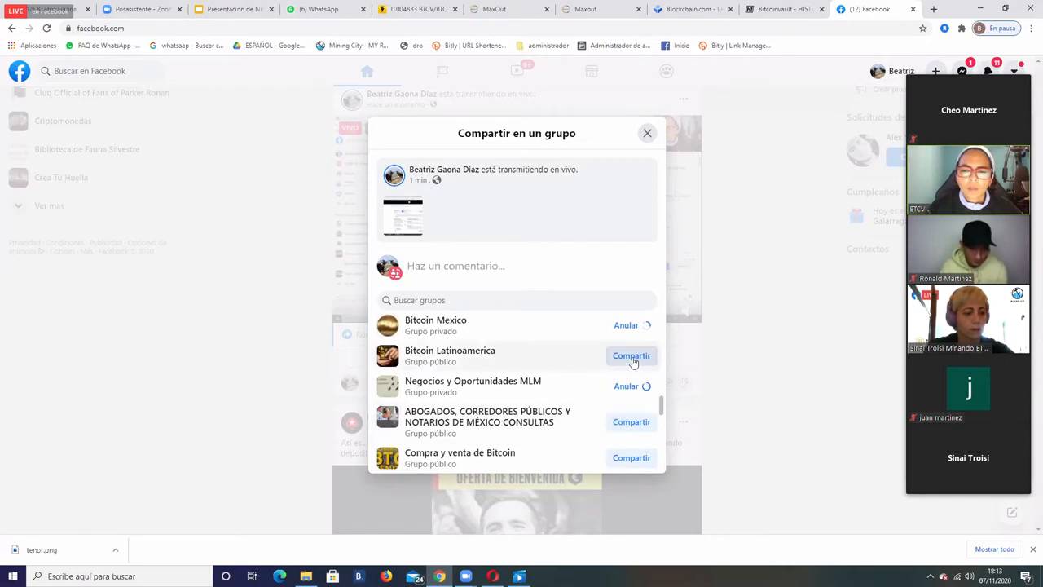
{"action": "left_click", "coordinate": [631, 355]}
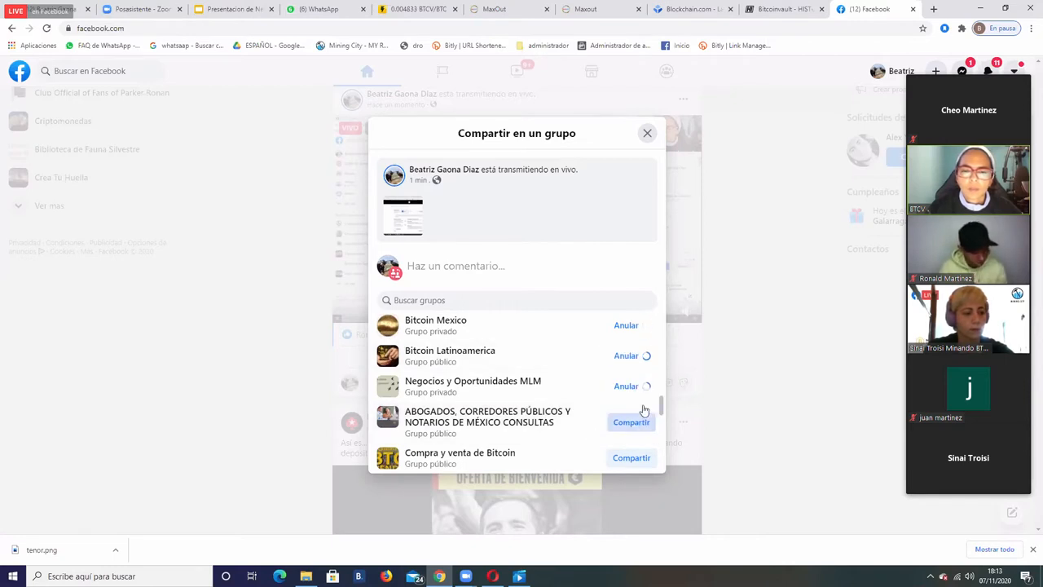
Step: Share the live video to $Gana dinero desde tu casa$ and Mundo Bitcoin
{"action": "scroll", "scroll_direction": "down", "scroll_amount": 3}
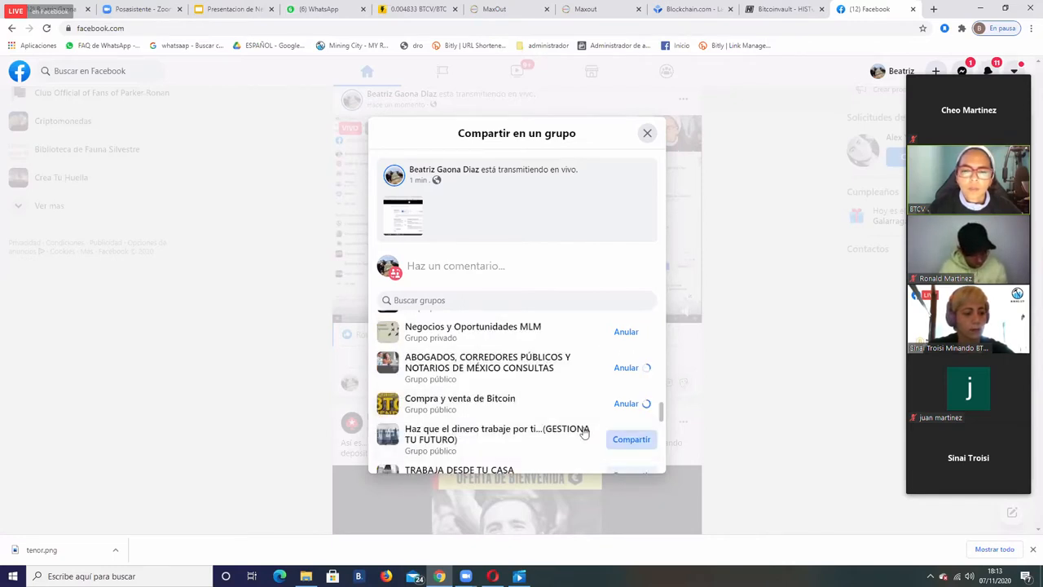
{"action": "scroll", "scroll_direction": "down", "scroll_amount": 3}
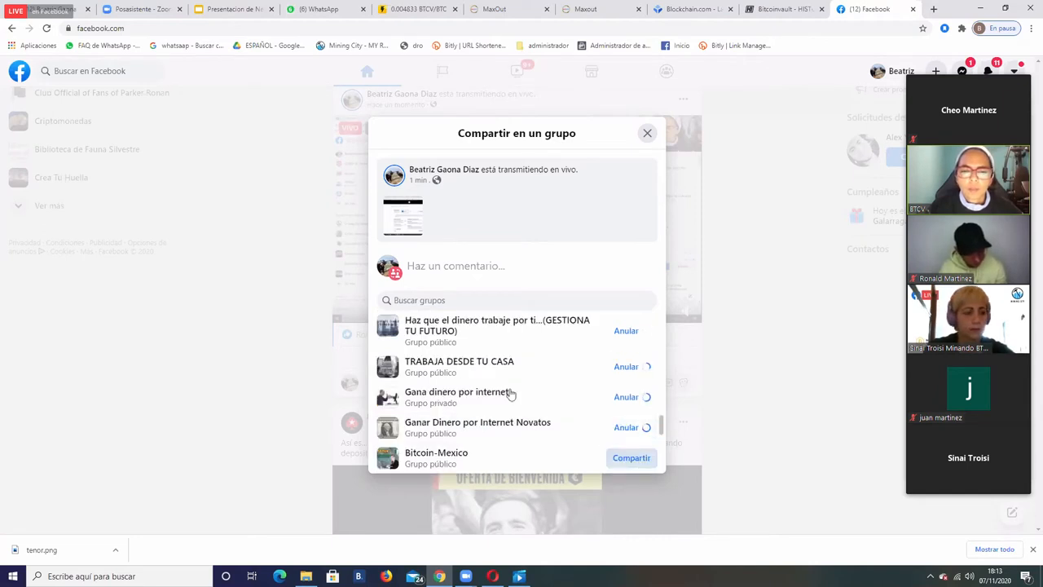
{"action": "scroll", "scroll_direction": "down", "scroll_amount": 3}
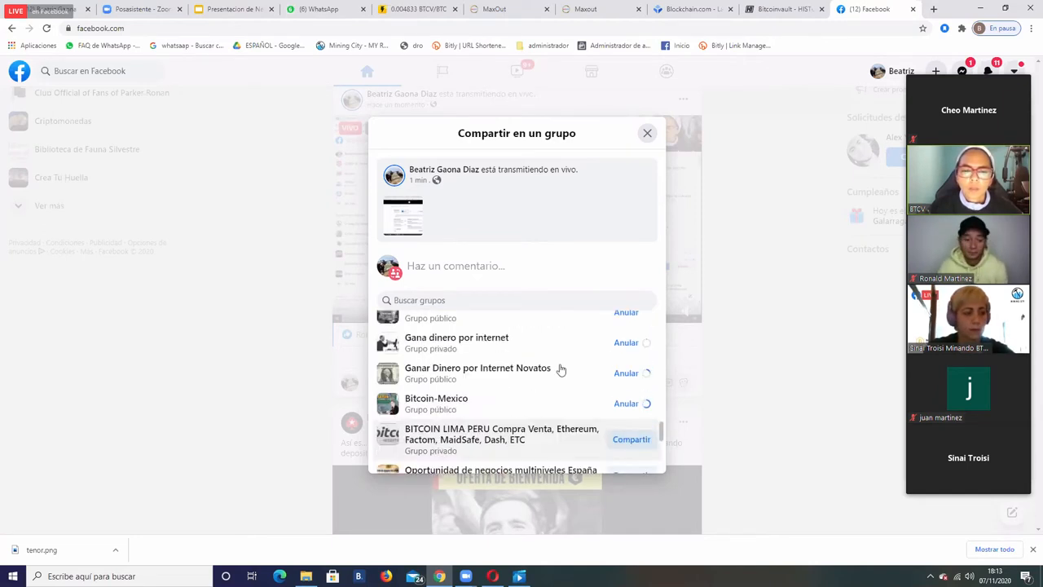
{"action": "scroll", "scroll_direction": "down", "scroll_amount": 3}
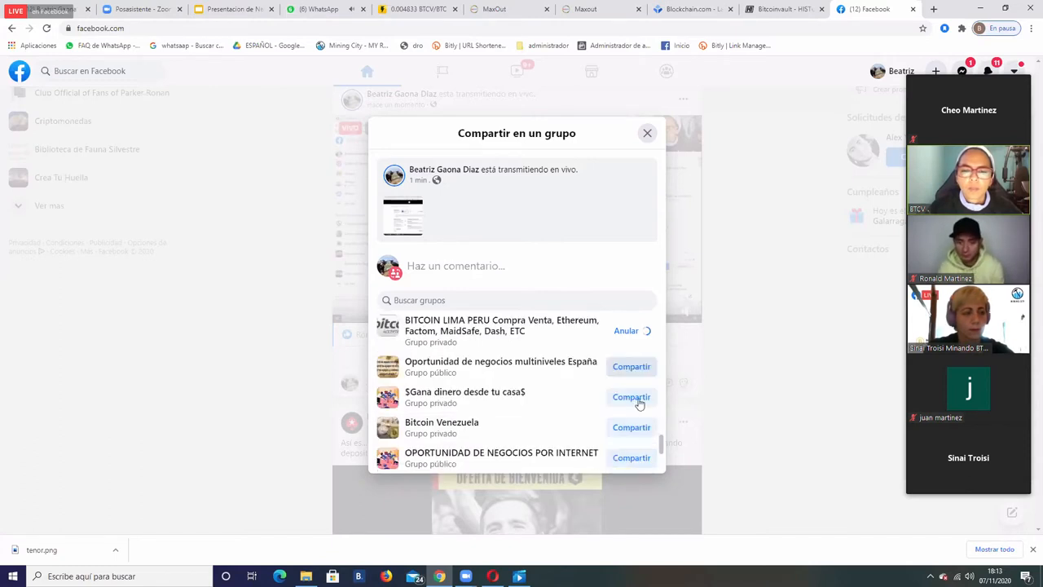
{"action": "left_click", "coordinate": [632, 396]}
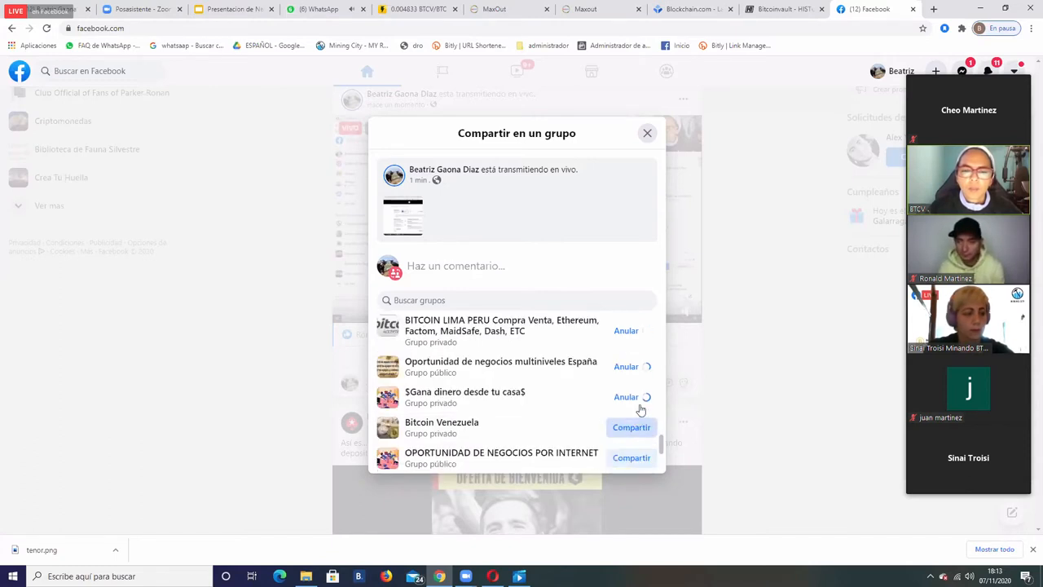
{"action": "scroll", "scroll_direction": "down", "scroll_amount": 3}
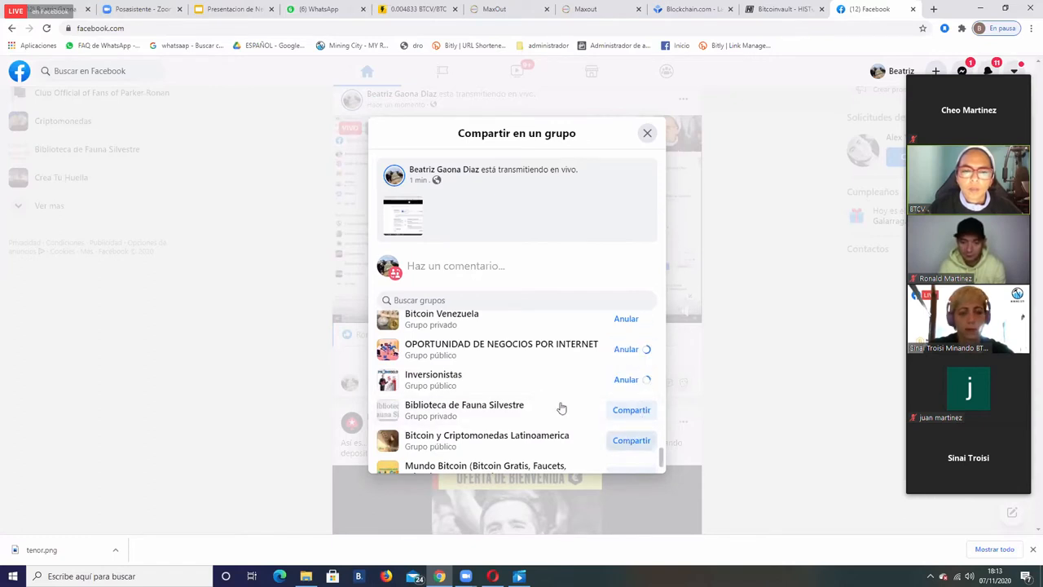
{"action": "scroll", "scroll_direction": "down", "scroll_amount": 3}
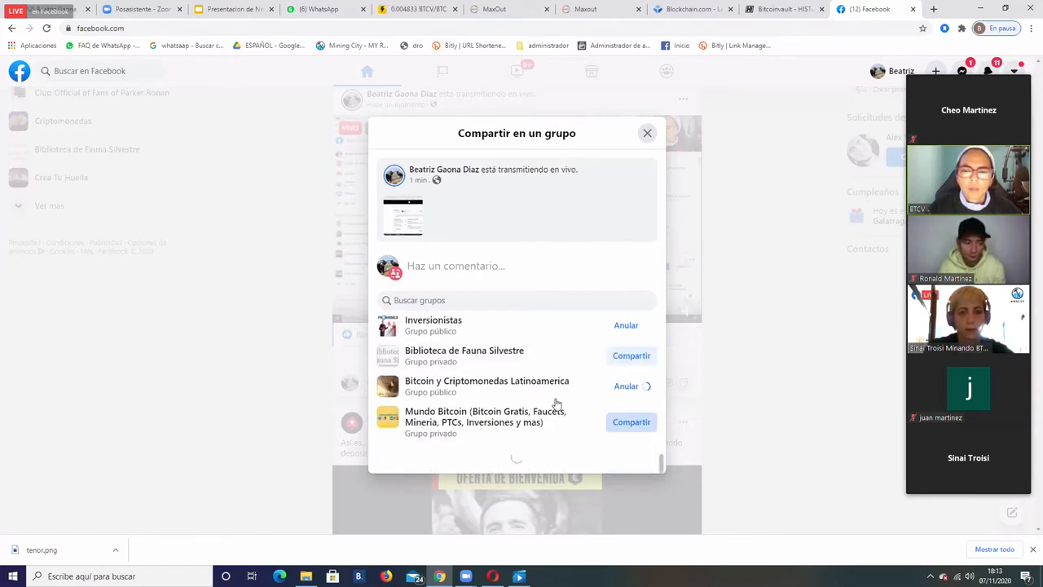
{"action": "left_click", "coordinate": [631, 421]}
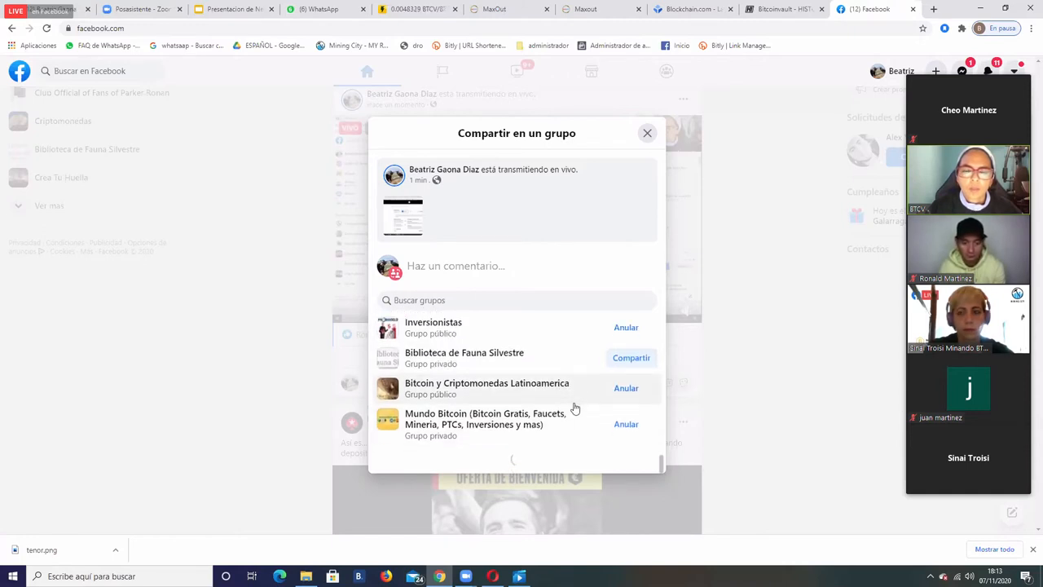
Step: Share to Bitcoin Venezuela, Ganar dinero desde casa con Internet, BITCOIN LATINOAMÉRICA and Redes de Mercadeo y Multiniveles de Prestigio
{"action": "scroll", "scroll_direction": "down", "scroll_amount": 3}
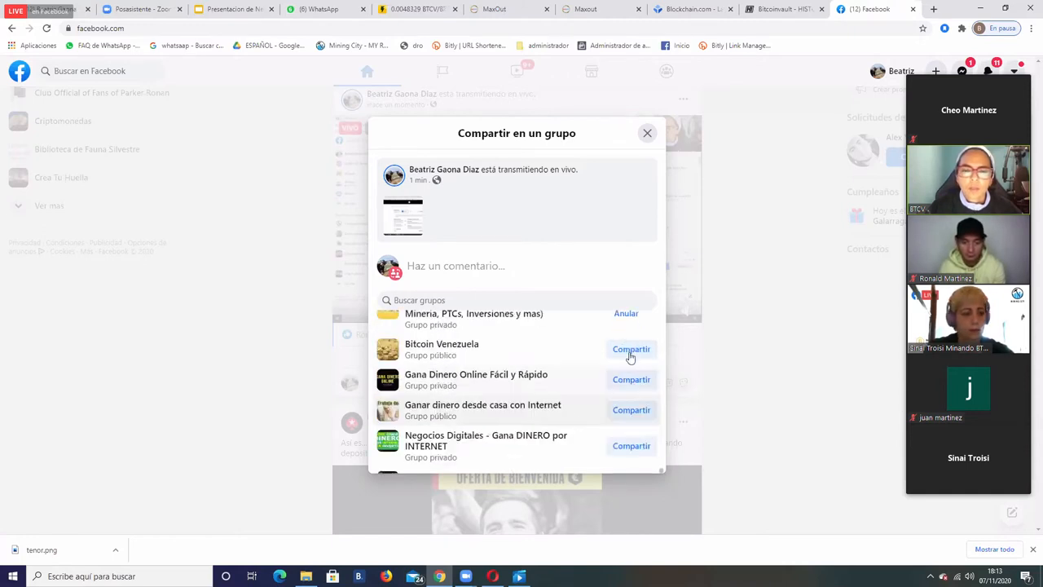
{"action": "left_click", "coordinate": [630, 349]}
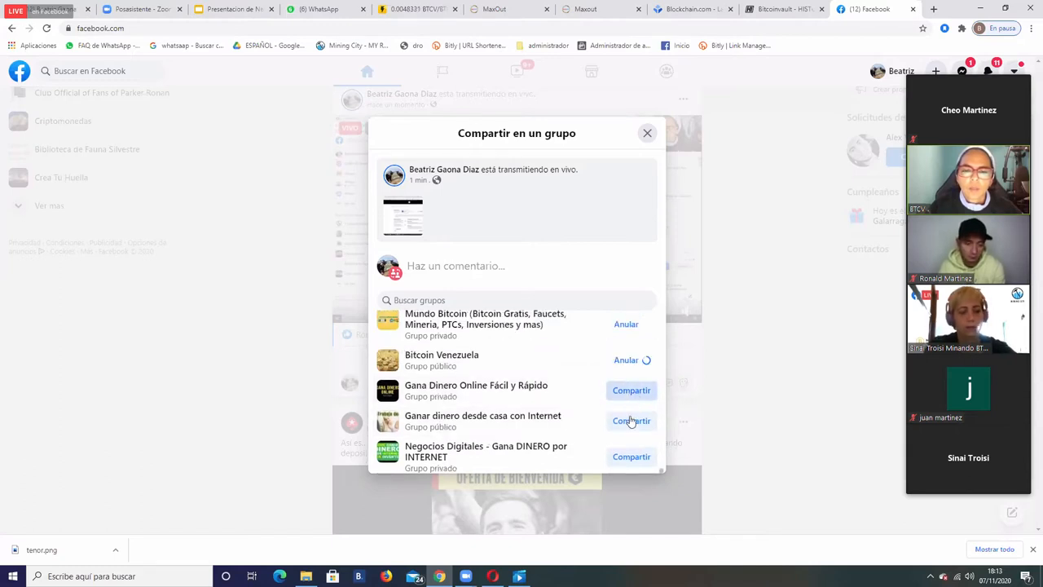
{"action": "left_click", "coordinate": [631, 421]}
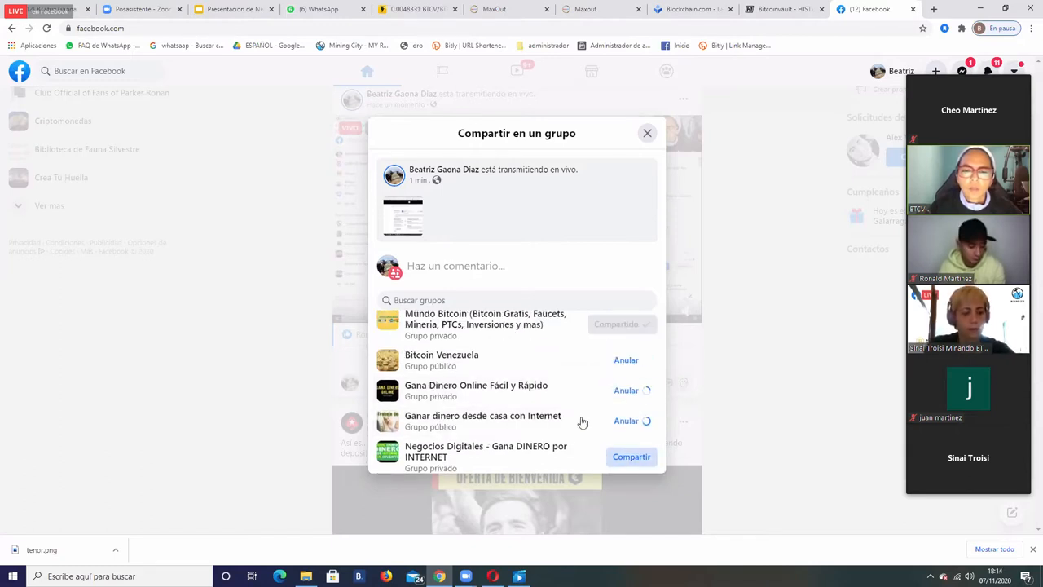
{"action": "scroll", "scroll_direction": "down", "scroll_amount": 3}
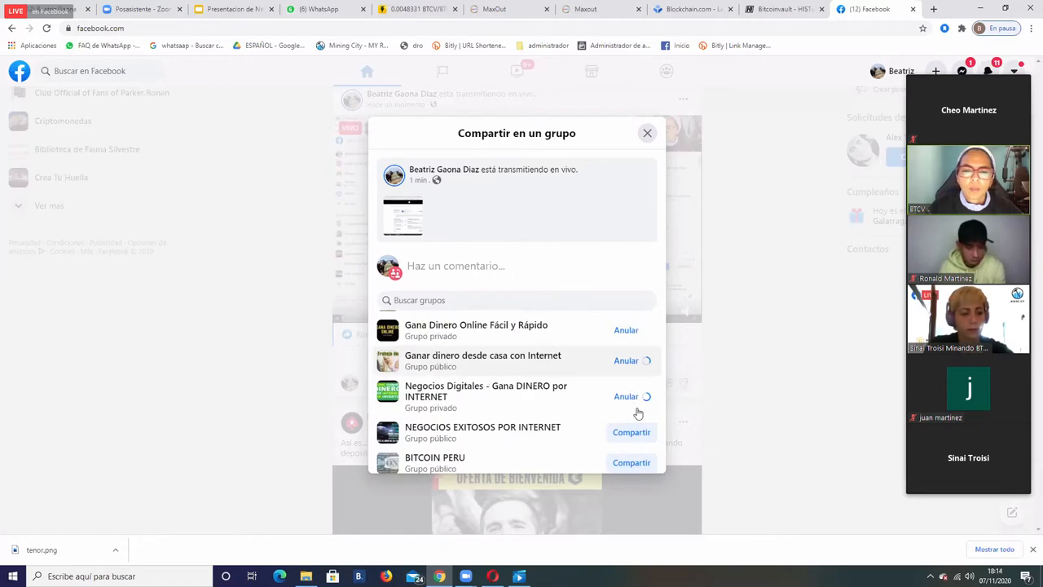
{"action": "scroll", "scroll_direction": "down", "scroll_amount": 3}
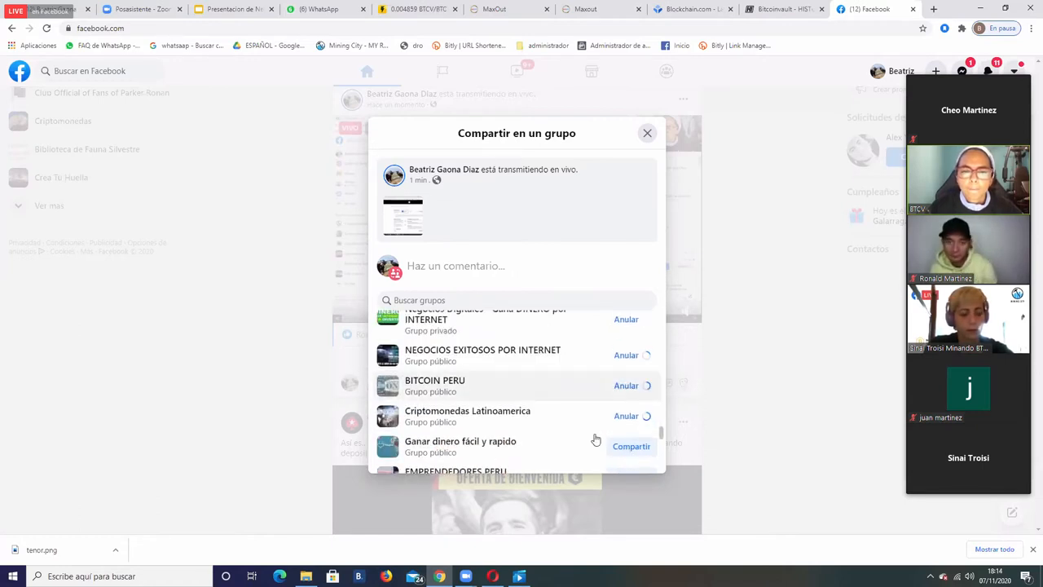
{"action": "scroll", "scroll_direction": "down", "scroll_amount": 3}
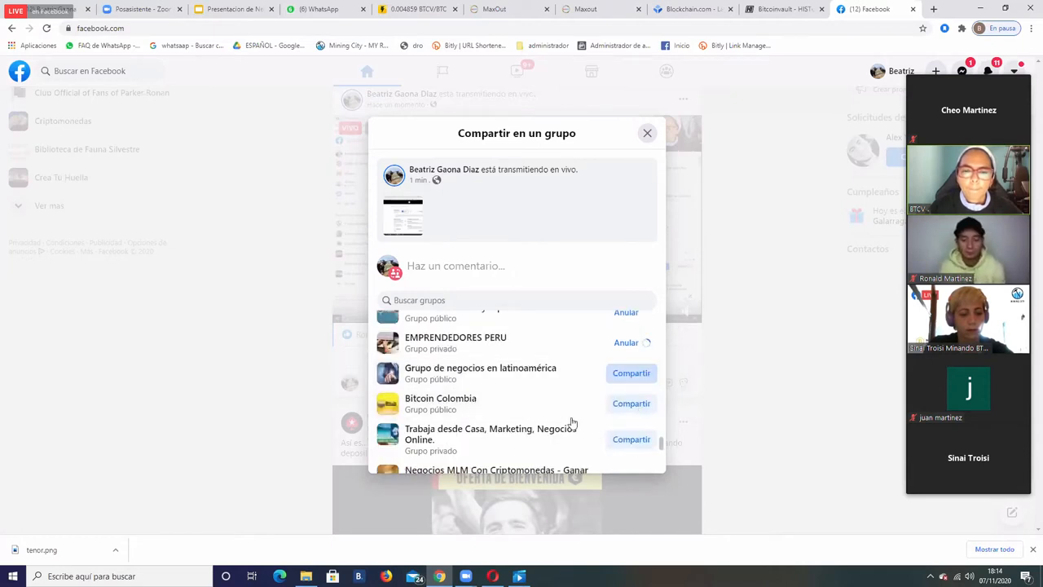
{"action": "scroll", "scroll_direction": "down", "scroll_amount": 3}
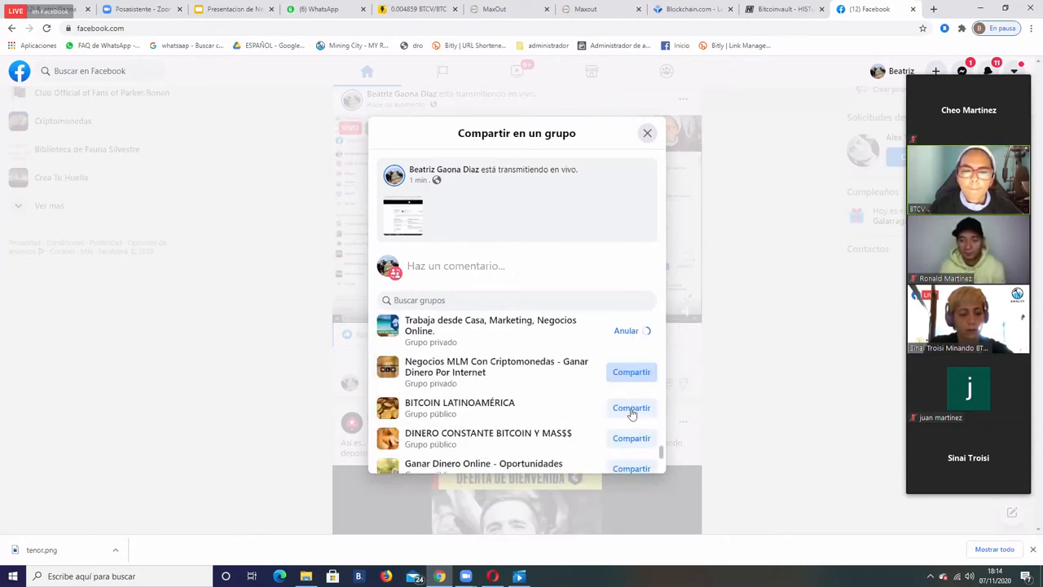
{"action": "left_click", "coordinate": [631, 407]}
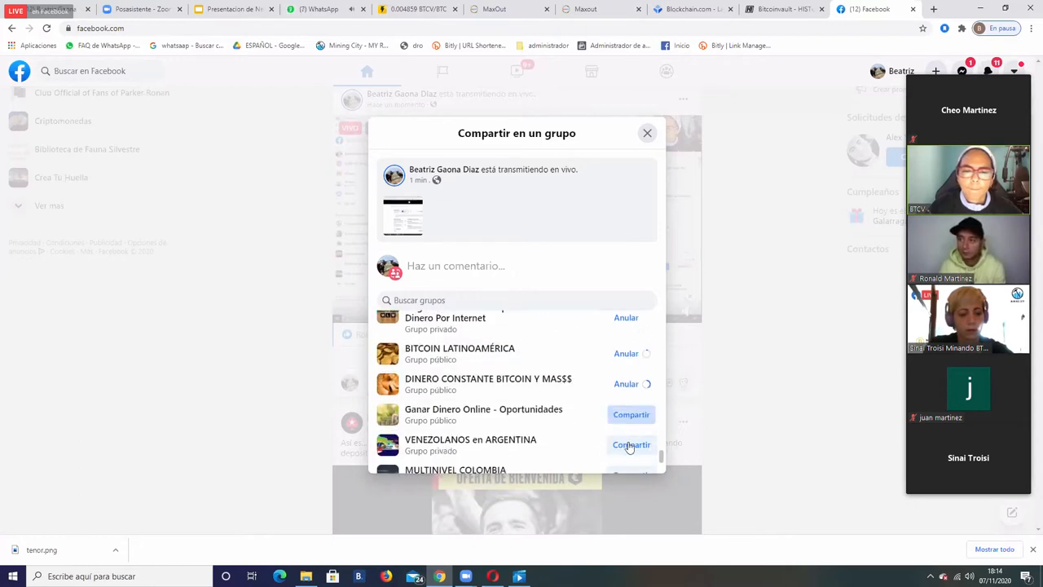
{"action": "scroll", "scroll_direction": "down", "scroll_amount": 3}
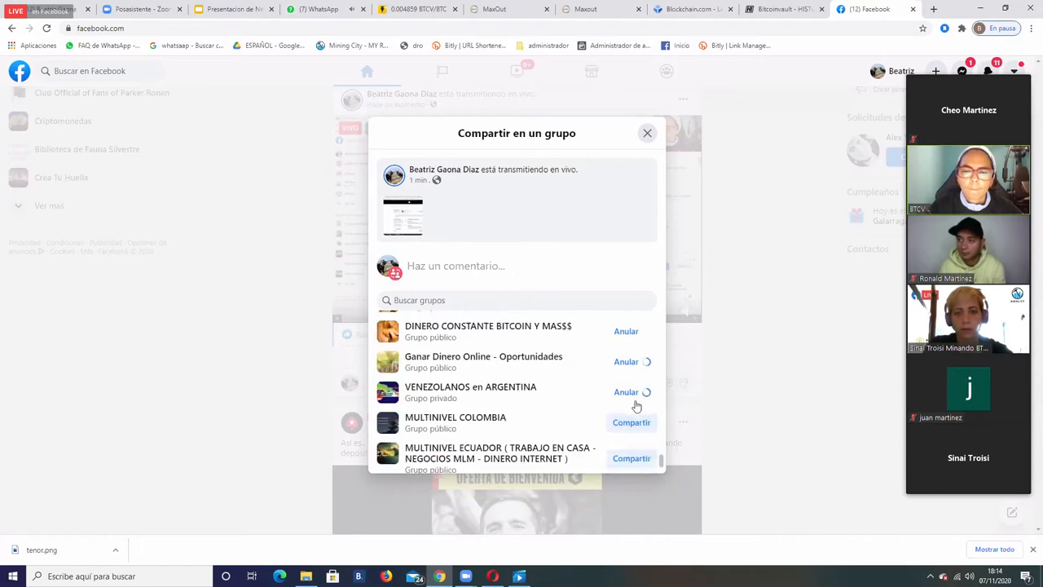
{"action": "scroll", "scroll_direction": "down", "scroll_amount": 3}
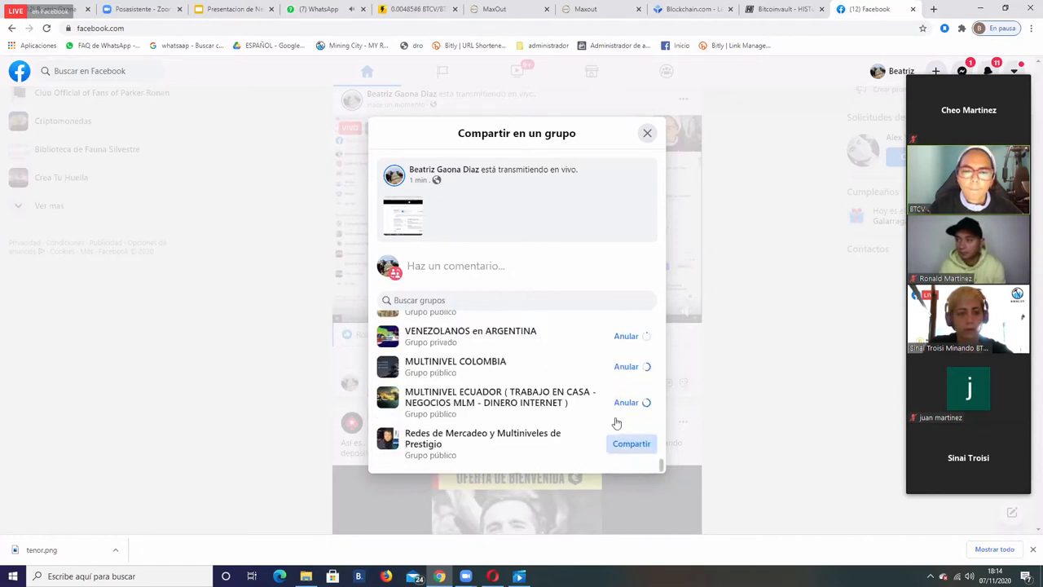
{"action": "left_click", "coordinate": [632, 443]}
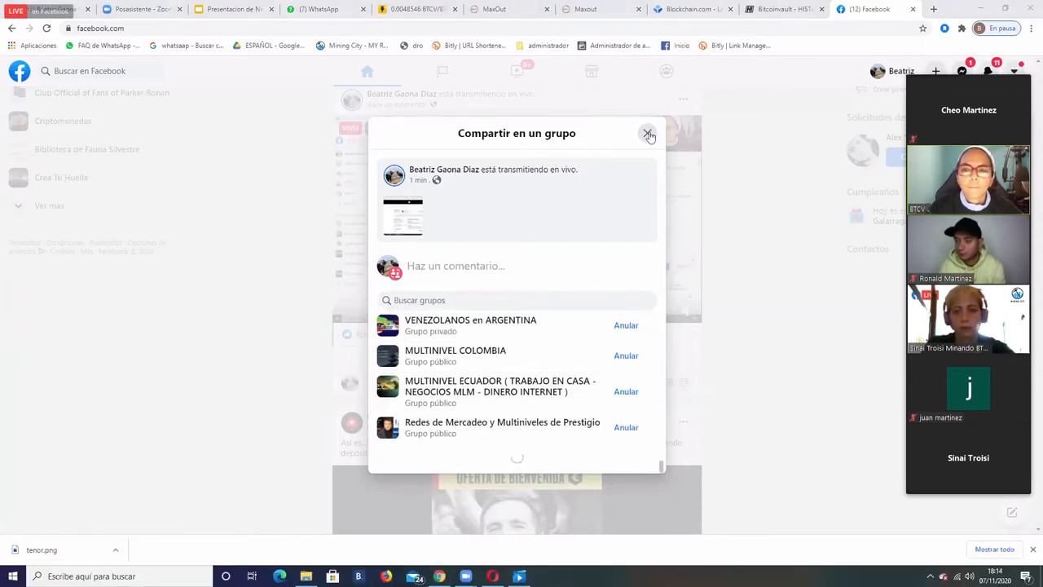
{"action": "mouse_move", "coordinate": [741, 575]}
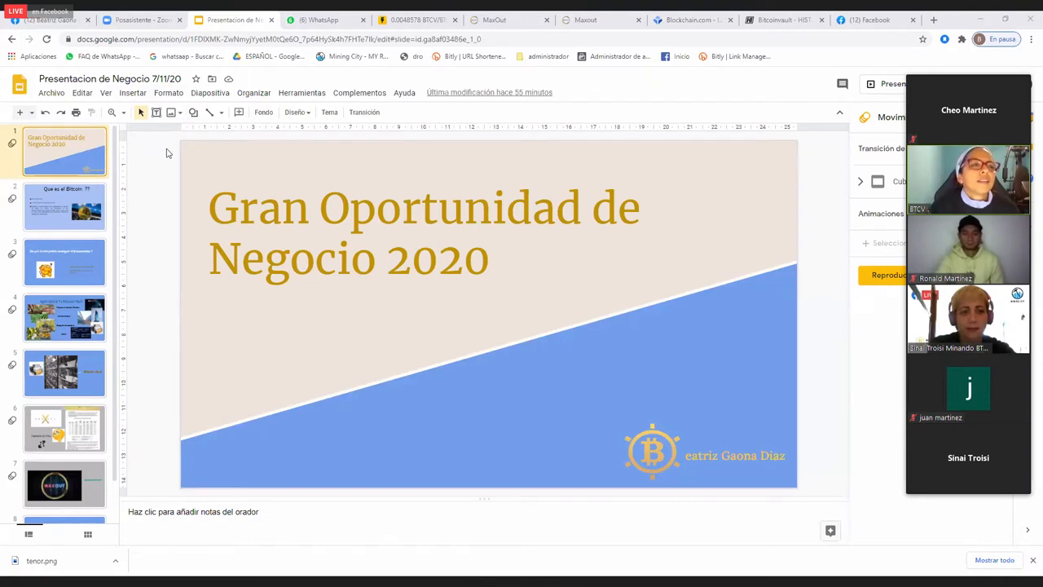
{"action": "mouse_move", "coordinate": [888, 85]}
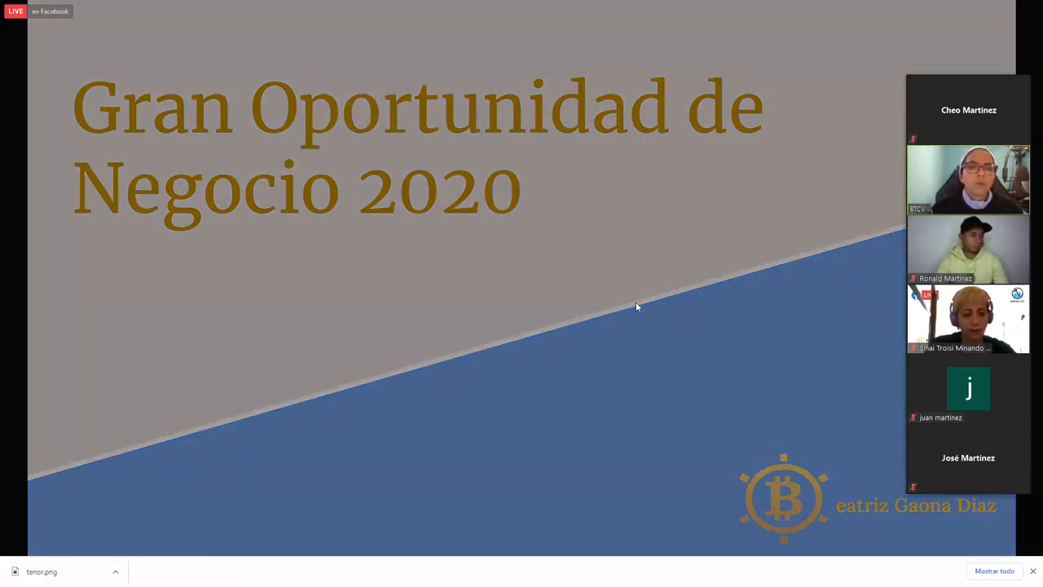
{"action": "key", "text": "Right"}
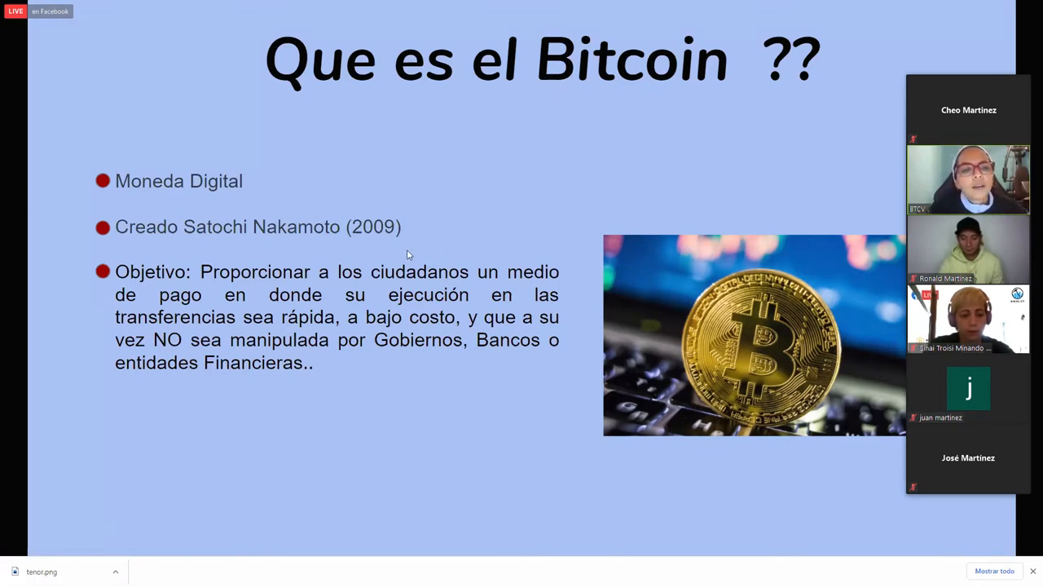
{"action": "mouse_move", "coordinate": [430, 236]}
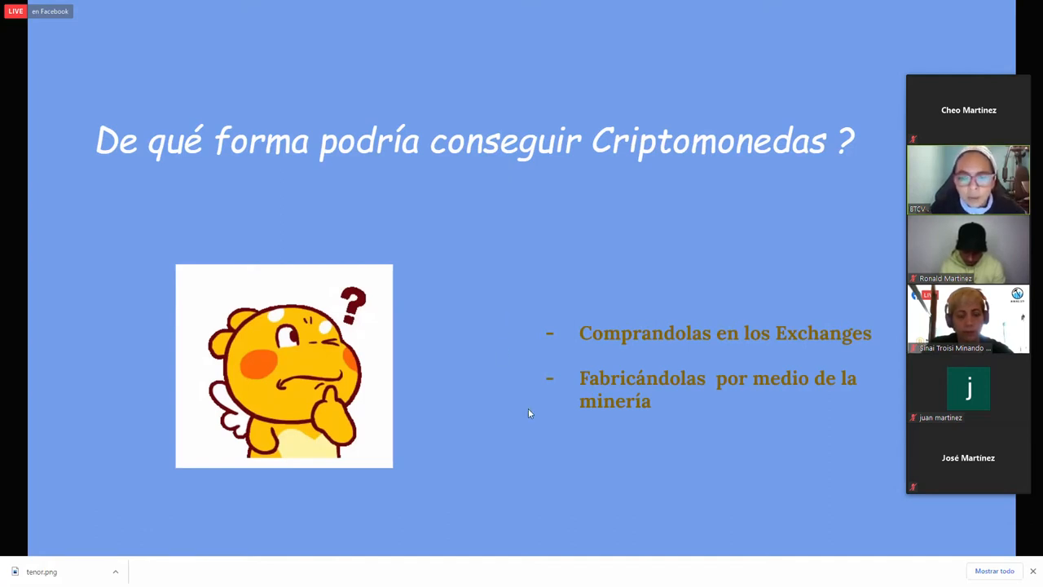
{"action": "mouse_move", "coordinate": [515, 395]}
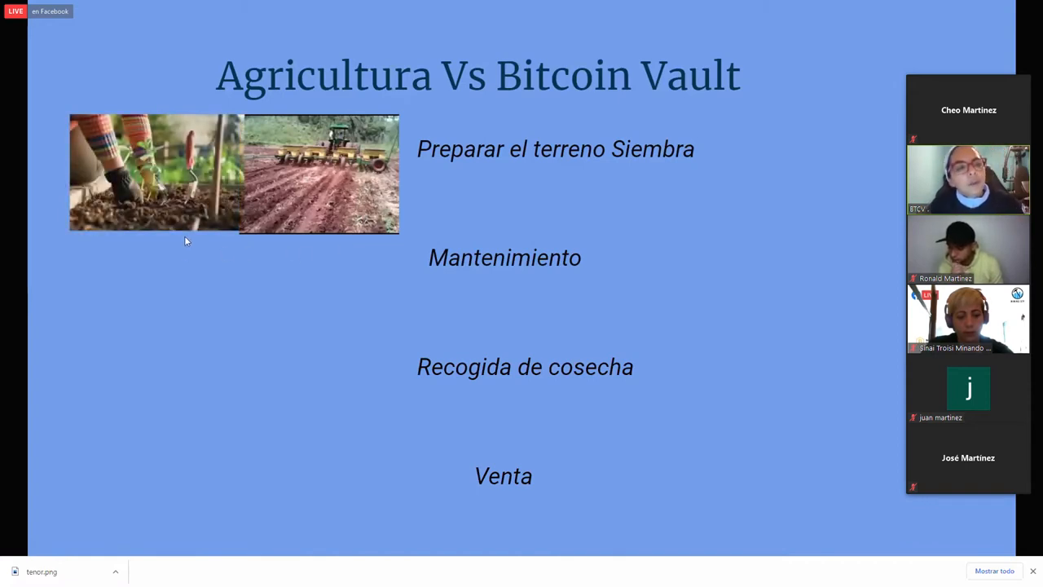
{"action": "mouse_move", "coordinate": [192, 269]}
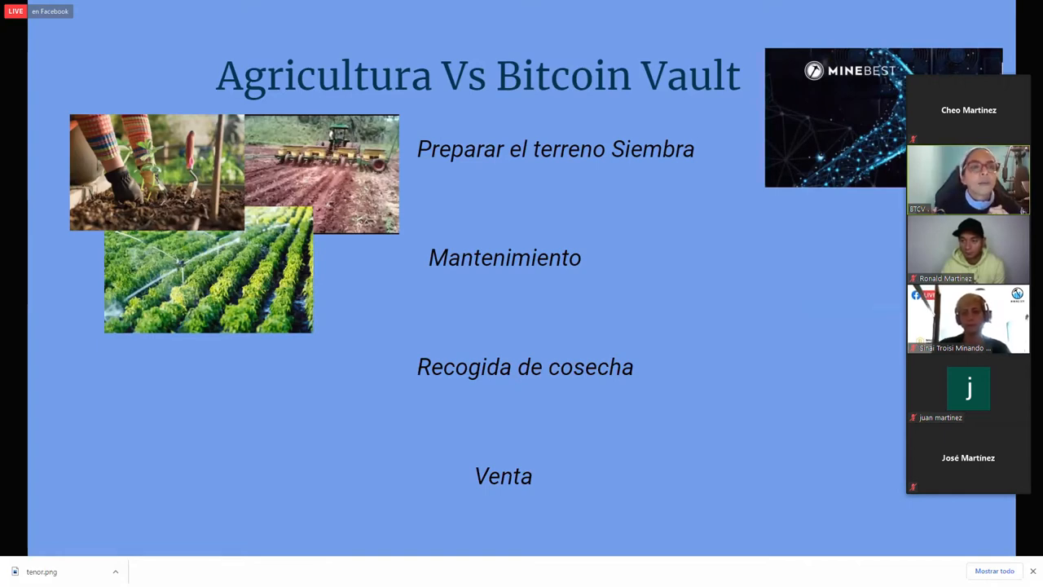
{"action": "mouse_move", "coordinate": [590, 287]}
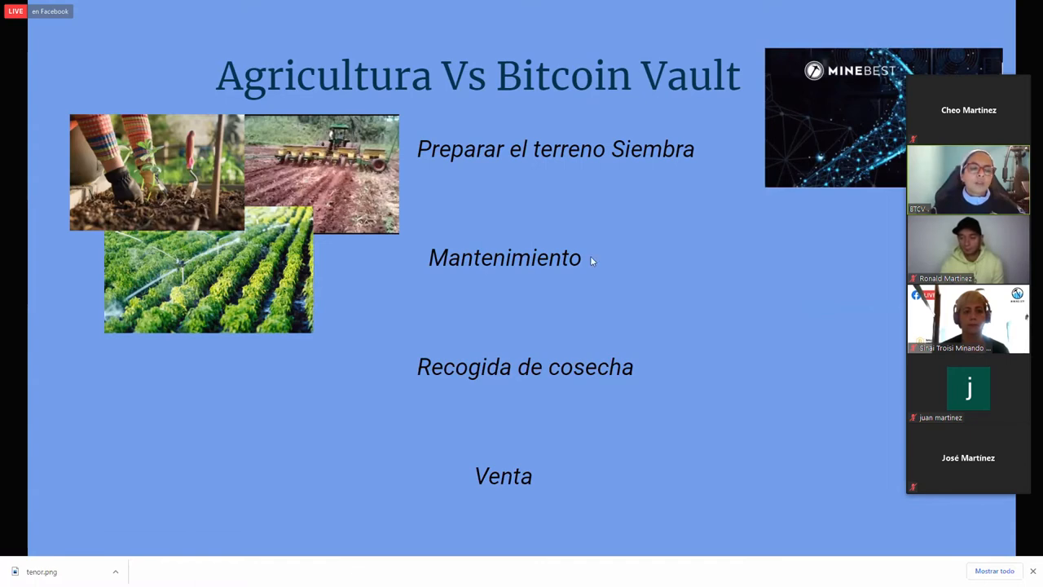
{"action": "mouse_move", "coordinate": [196, 285]}
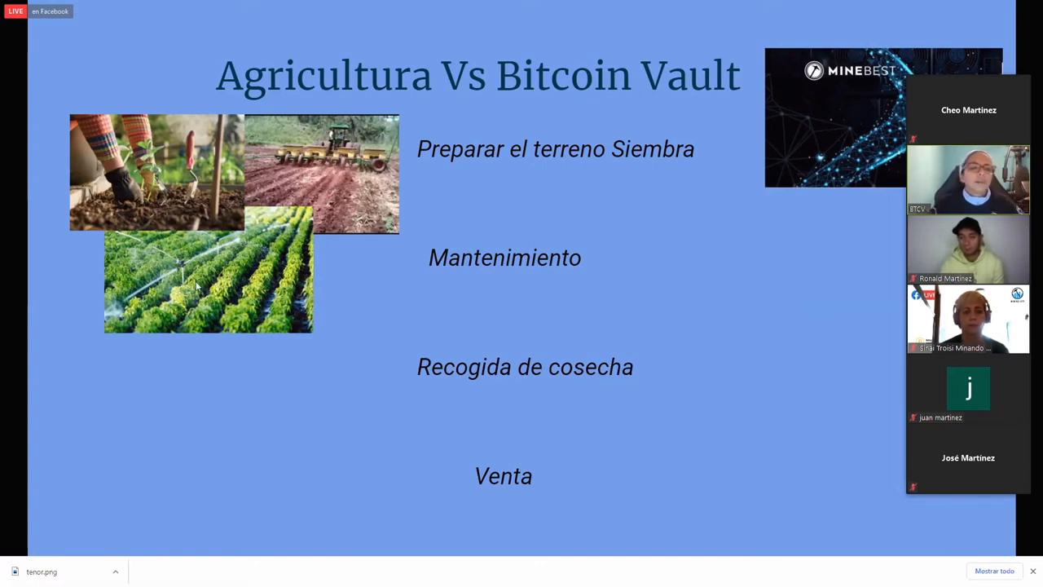
{"action": "mouse_move", "coordinate": [346, 312]}
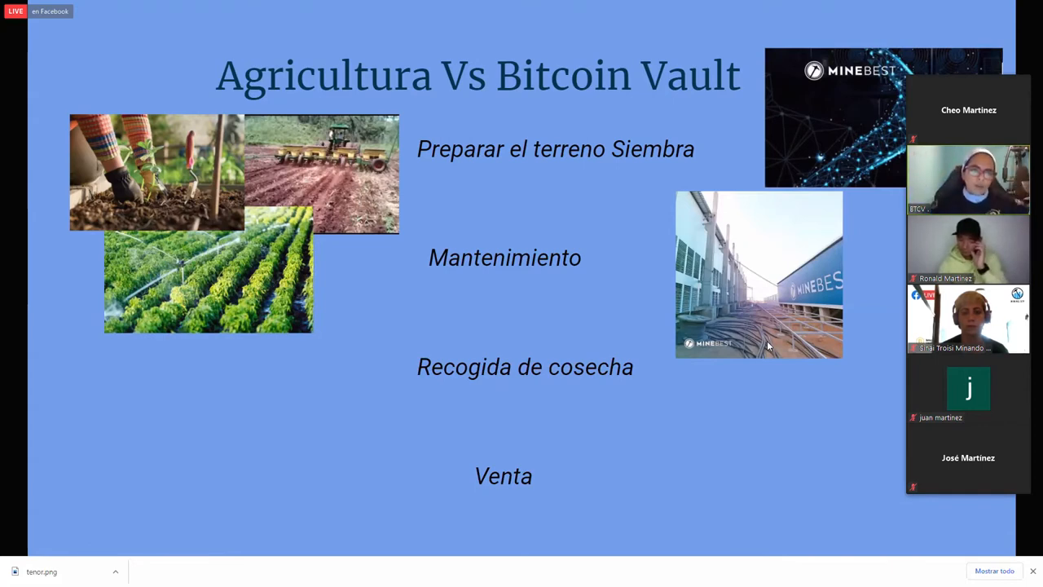
{"action": "mouse_move", "coordinate": [880, 343]}
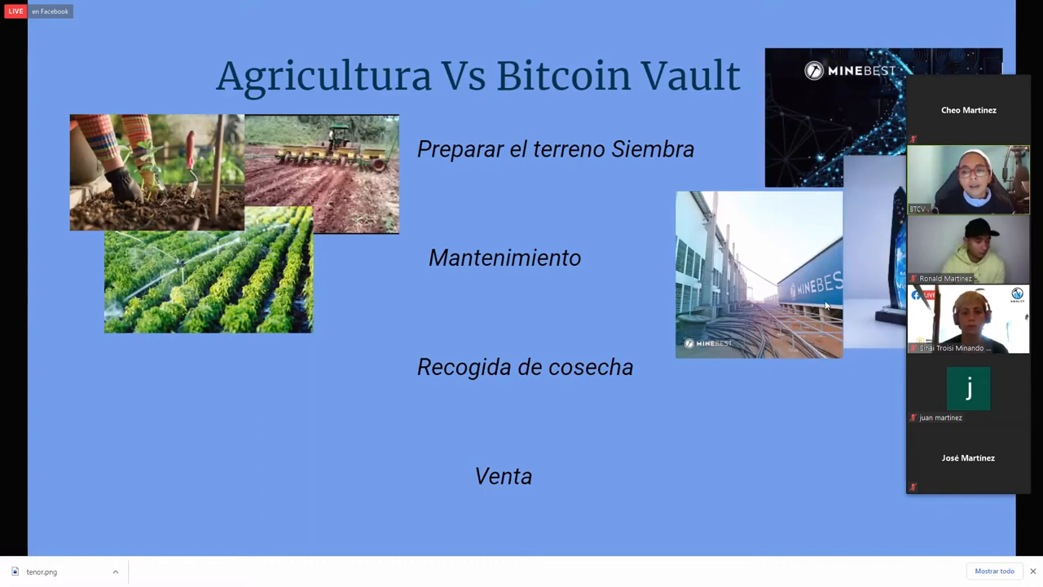
{"action": "mouse_move", "coordinate": [778, 316]}
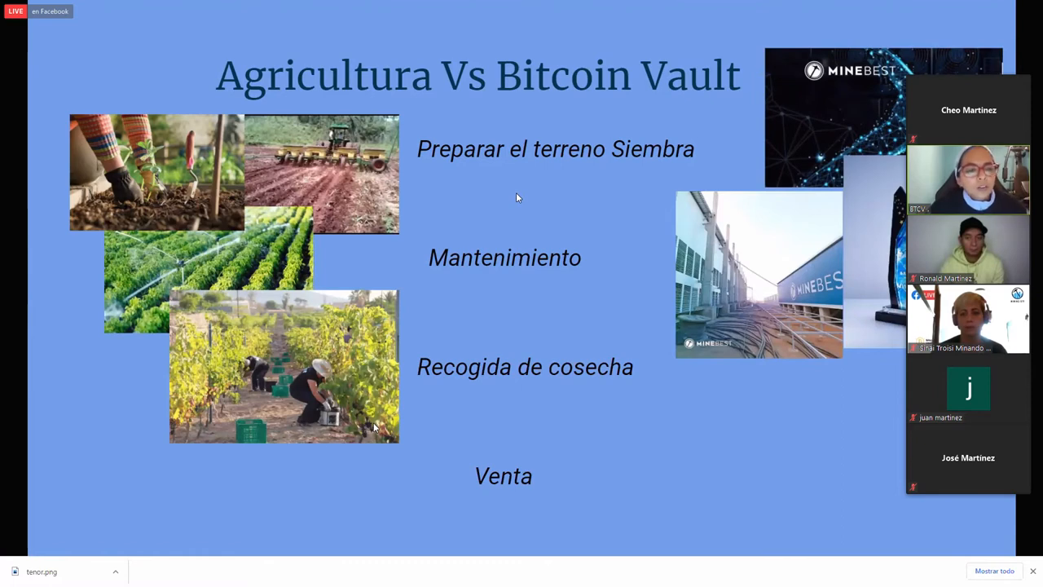
{"action": "mouse_move", "coordinate": [423, 422]}
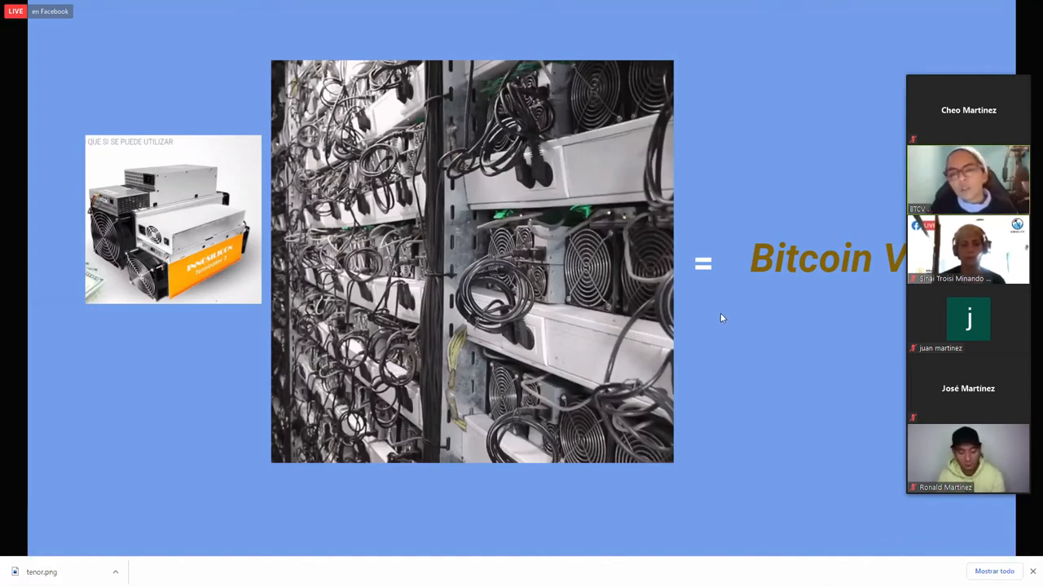
{"action": "mouse_move", "coordinate": [787, 335]}
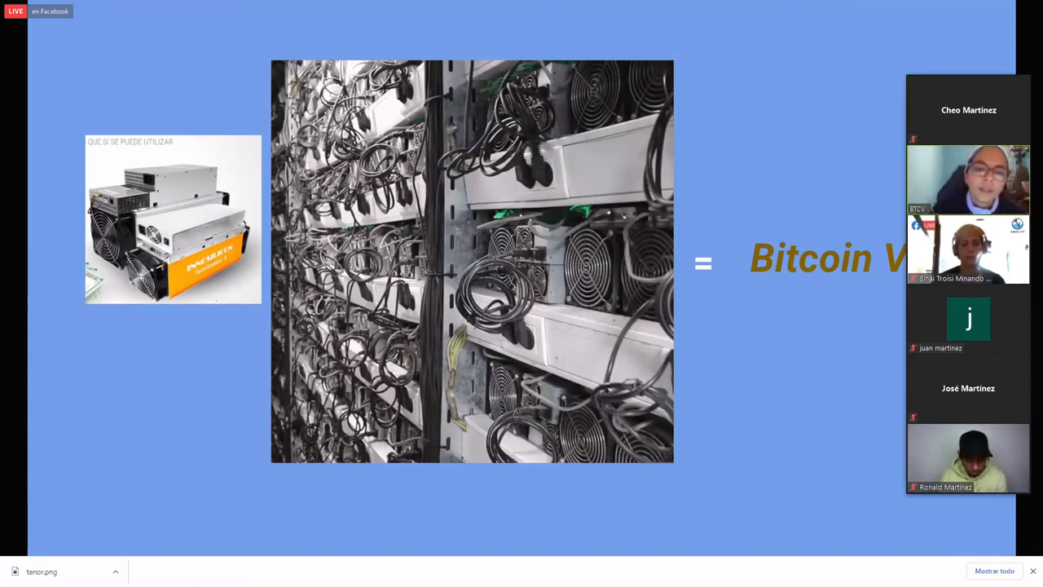
{"action": "mouse_move", "coordinate": [773, 363]}
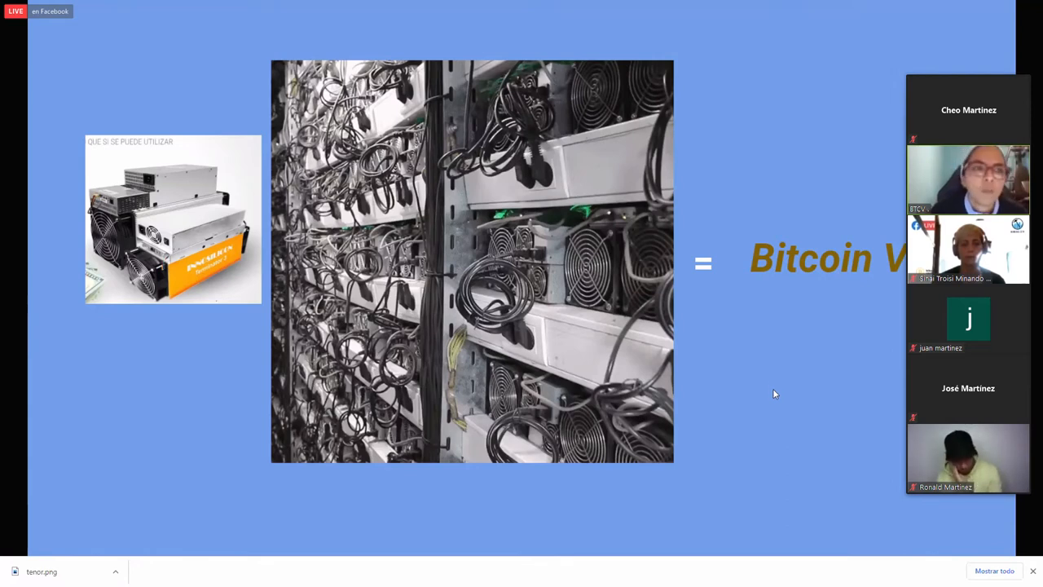
{"action": "mouse_move", "coordinate": [775, 369]}
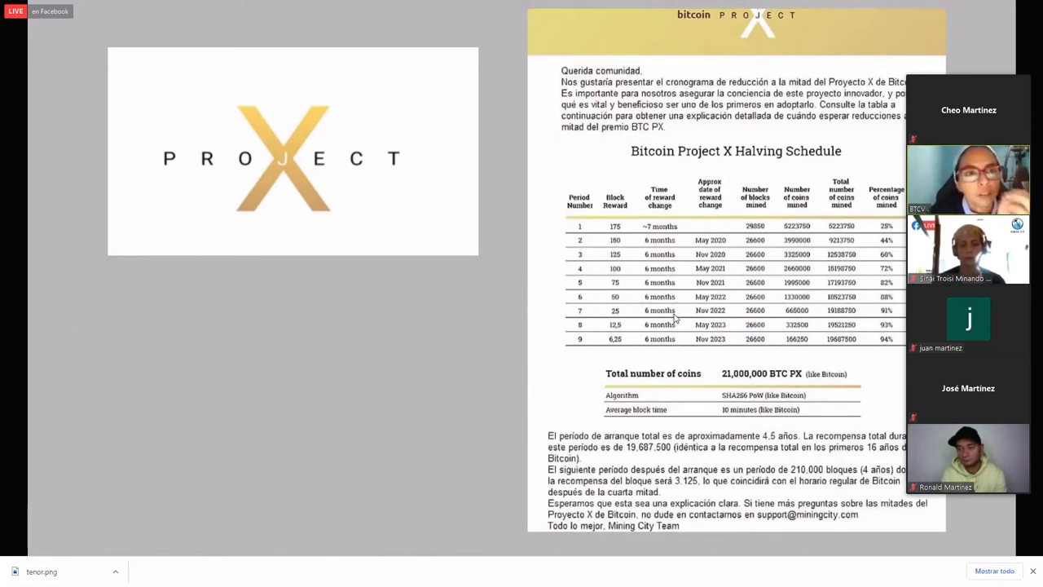
{"action": "mouse_move", "coordinate": [588, 248]}
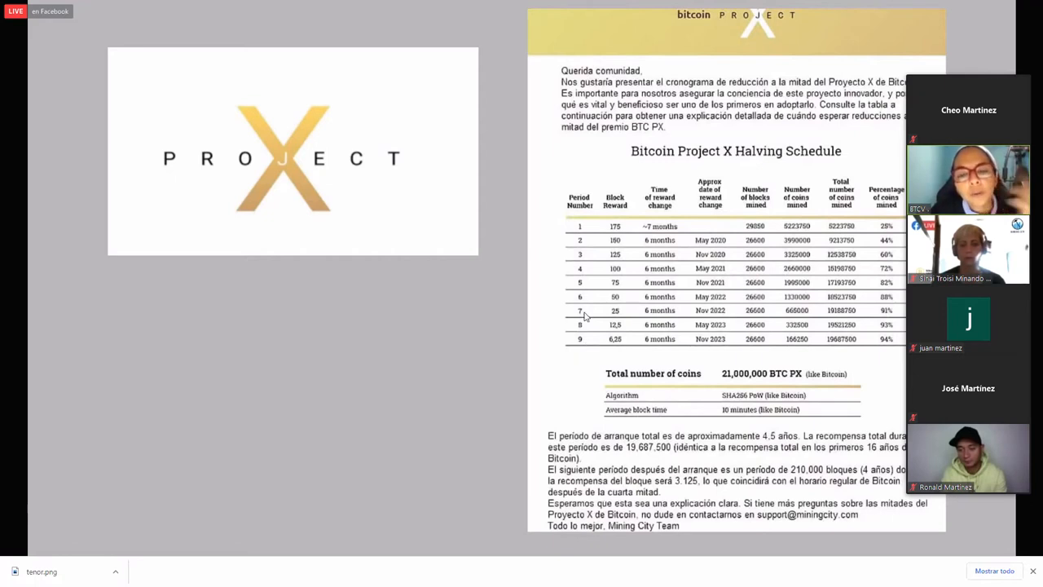
{"action": "mouse_move", "coordinate": [622, 234]}
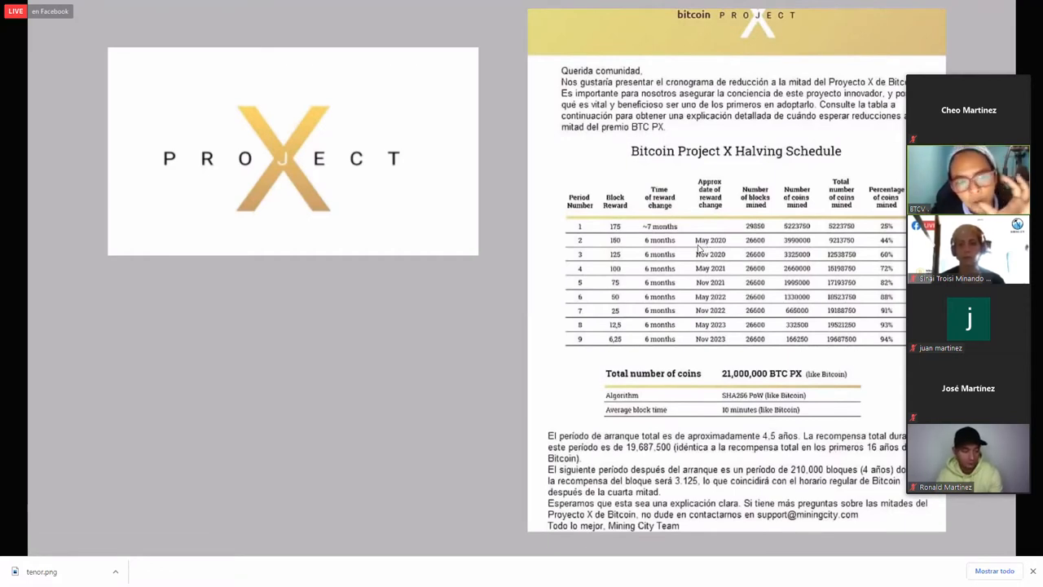
{"action": "mouse_move", "coordinate": [621, 246]}
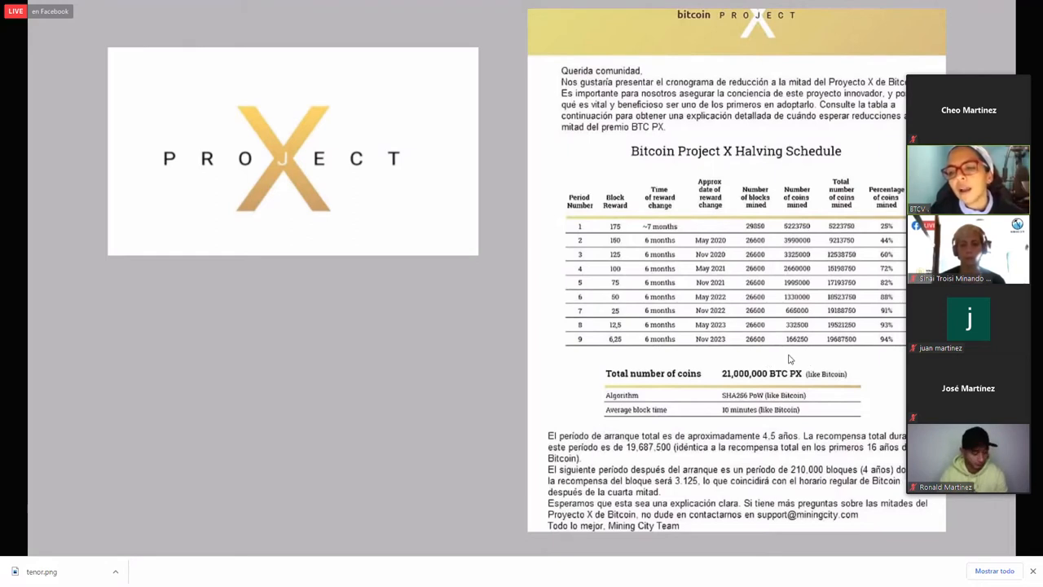
{"action": "mouse_move", "coordinate": [677, 356]}
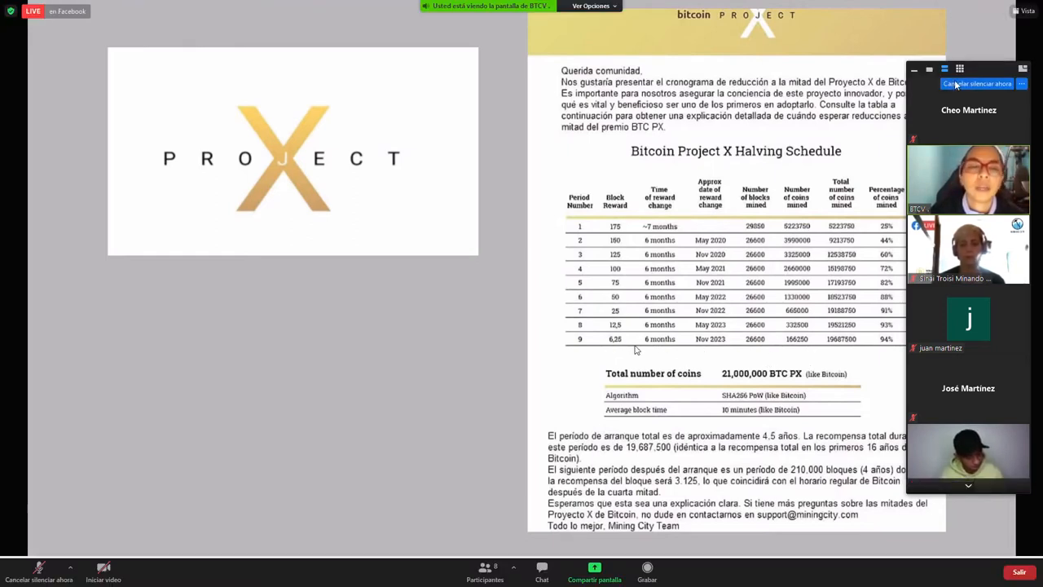
{"action": "mouse_move", "coordinate": [960, 69]}
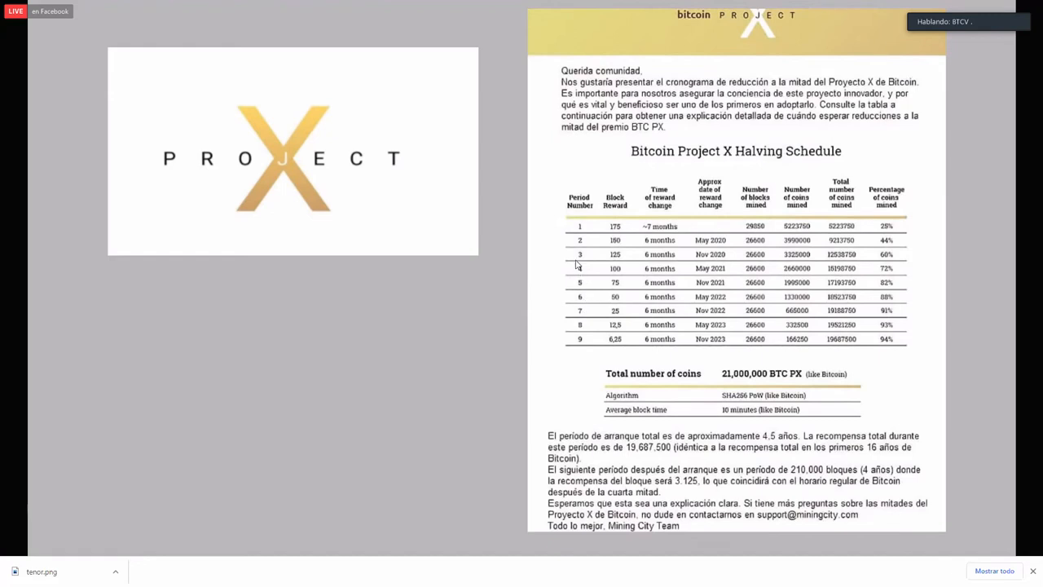
{"action": "mouse_move", "coordinate": [585, 251]}
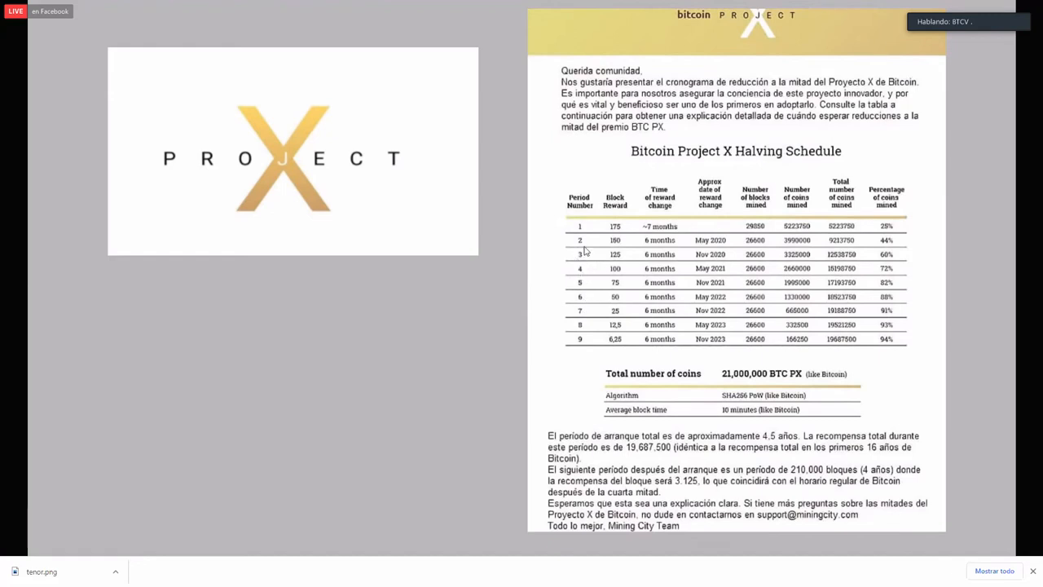
{"action": "mouse_move", "coordinate": [579, 262]}
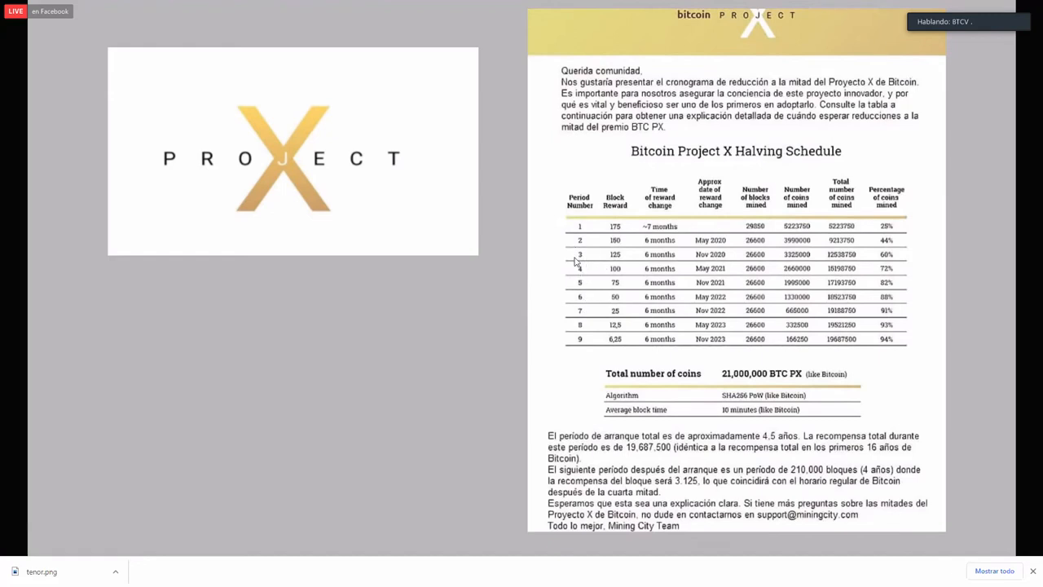
{"action": "mouse_move", "coordinate": [473, 218]}
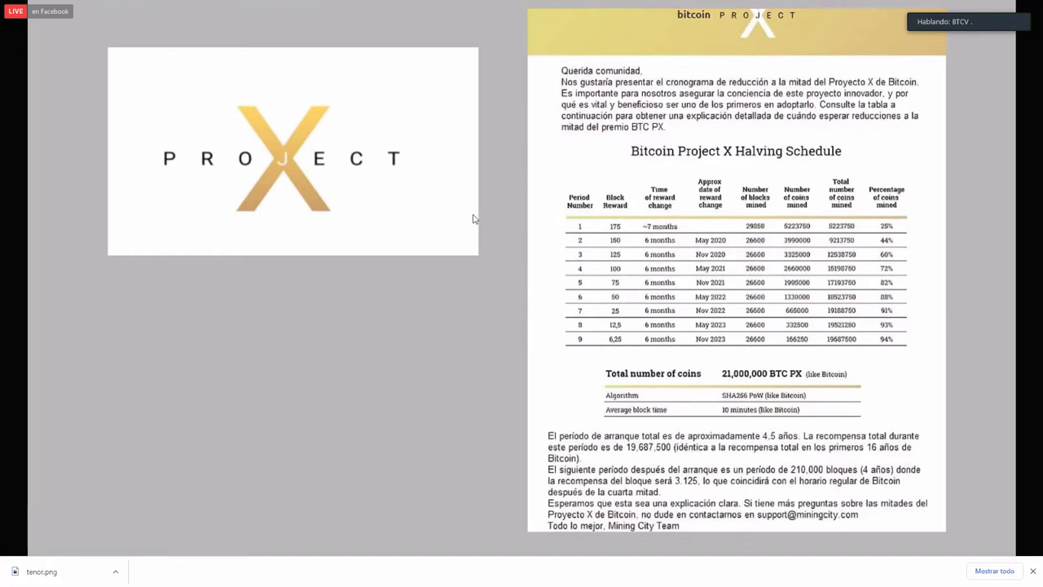
{"action": "mouse_move", "coordinate": [503, 228]}
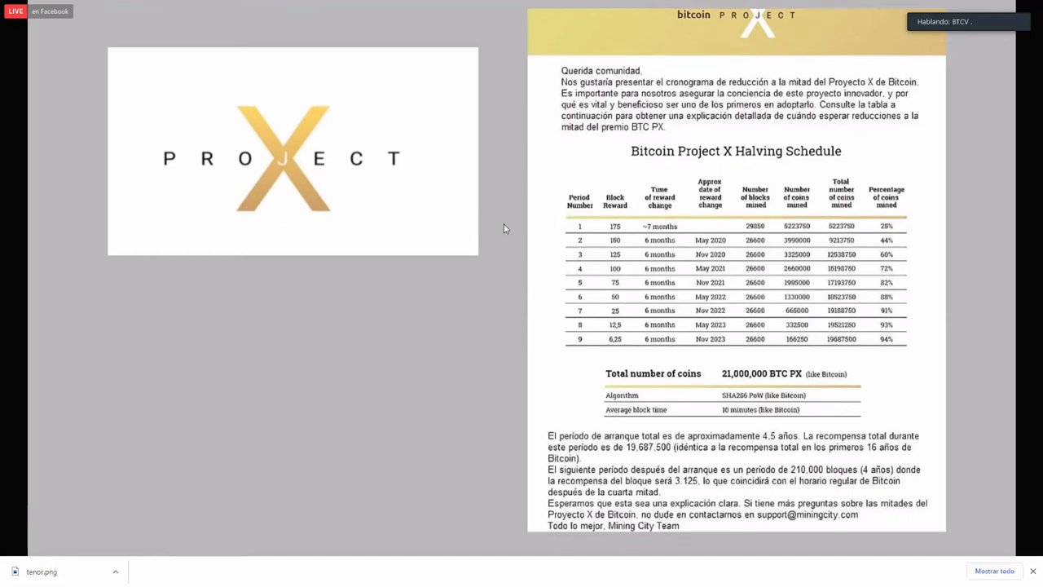
{"action": "mouse_move", "coordinate": [506, 203]}
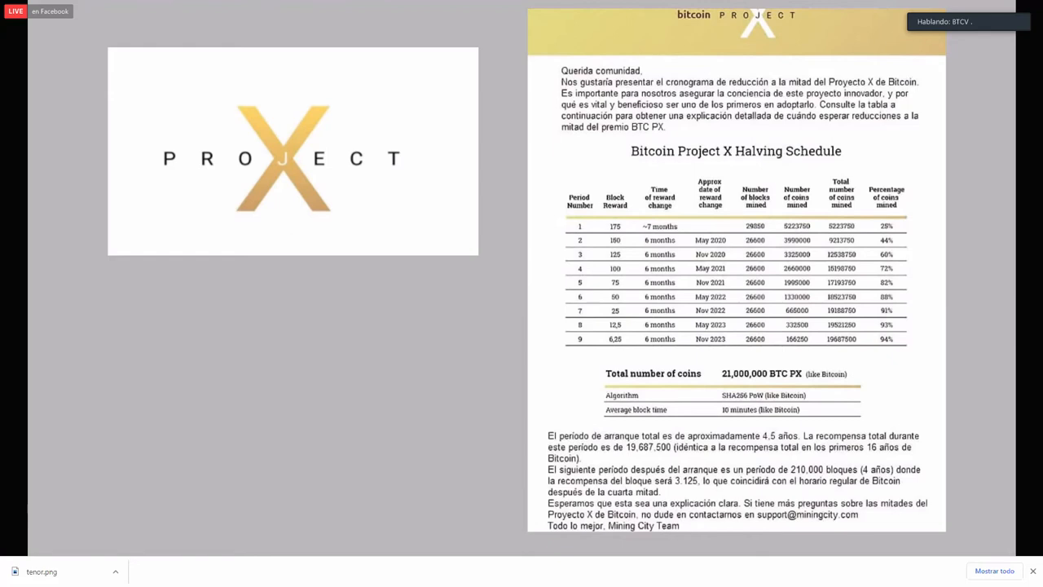
{"action": "mouse_move", "coordinate": [526, 279]}
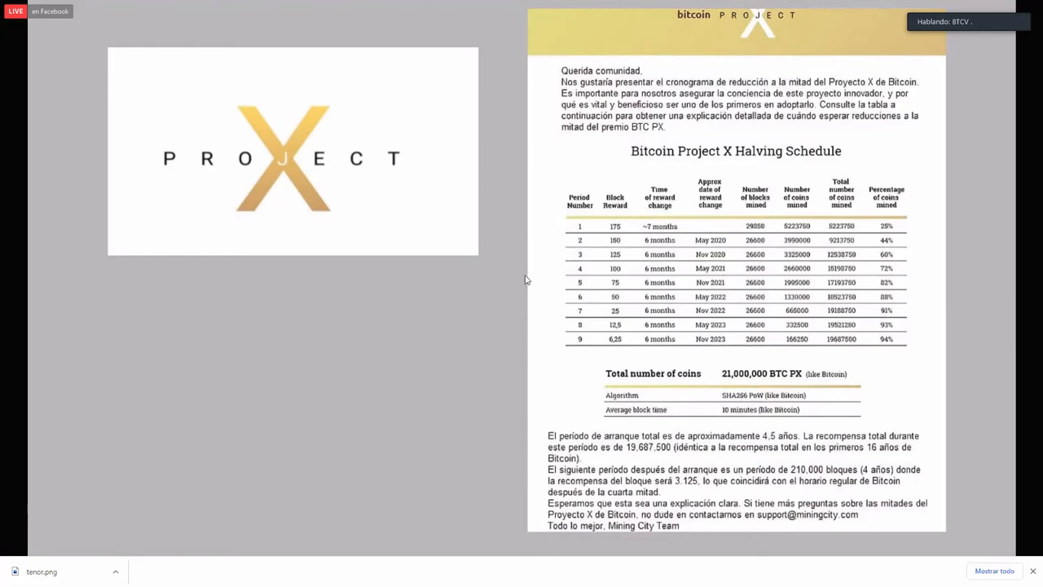
{"action": "mouse_move", "coordinate": [499, 285]}
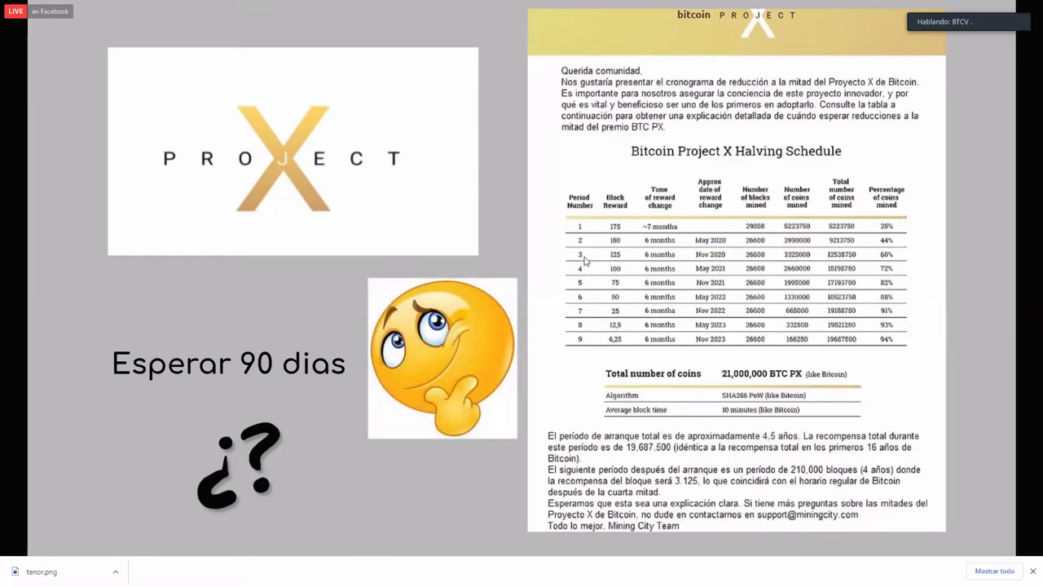
{"action": "mouse_move", "coordinate": [582, 259]}
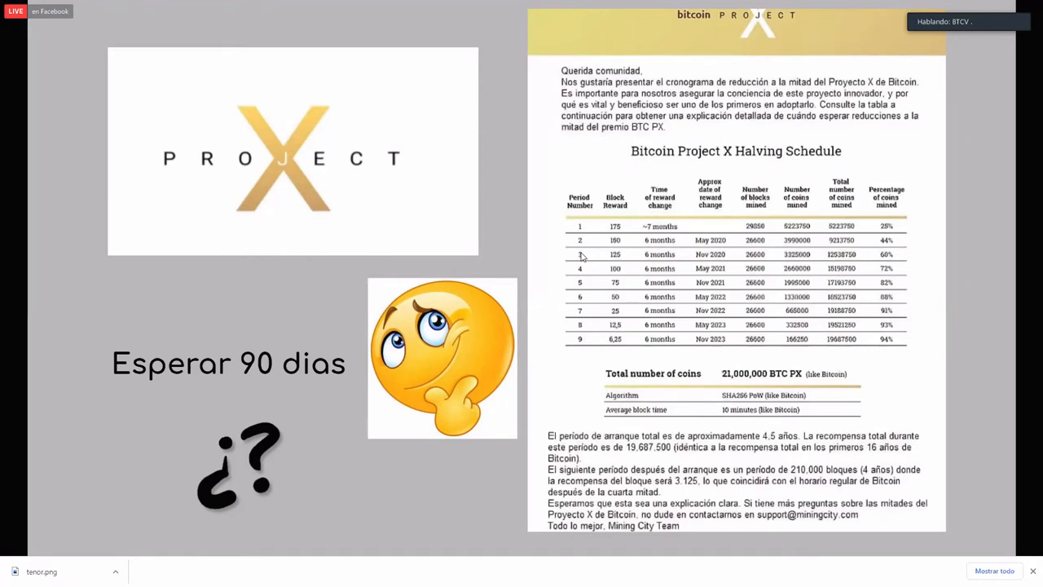
{"action": "mouse_move", "coordinate": [583, 226]}
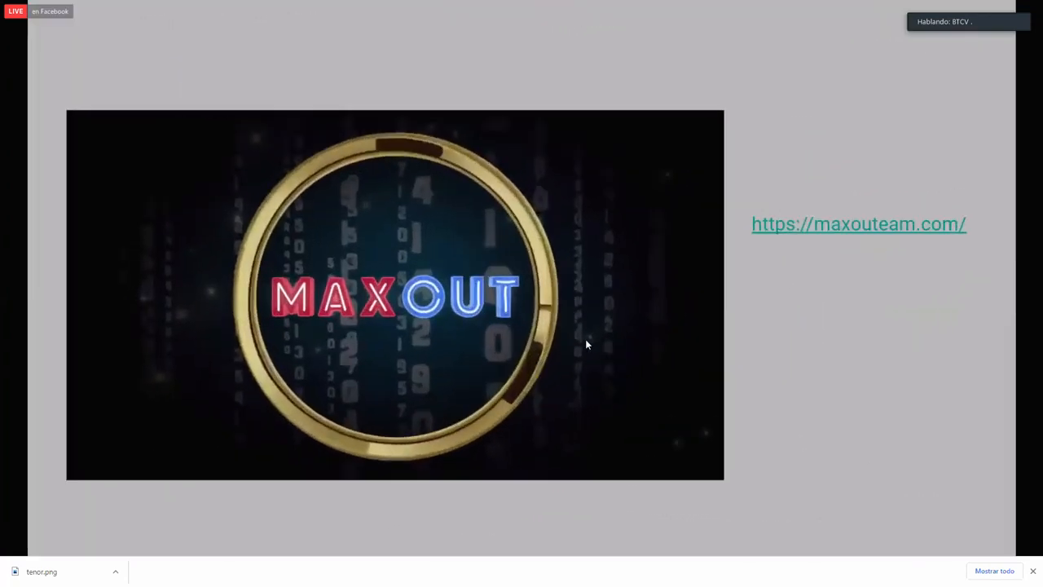
{"action": "mouse_move", "coordinate": [663, 370]}
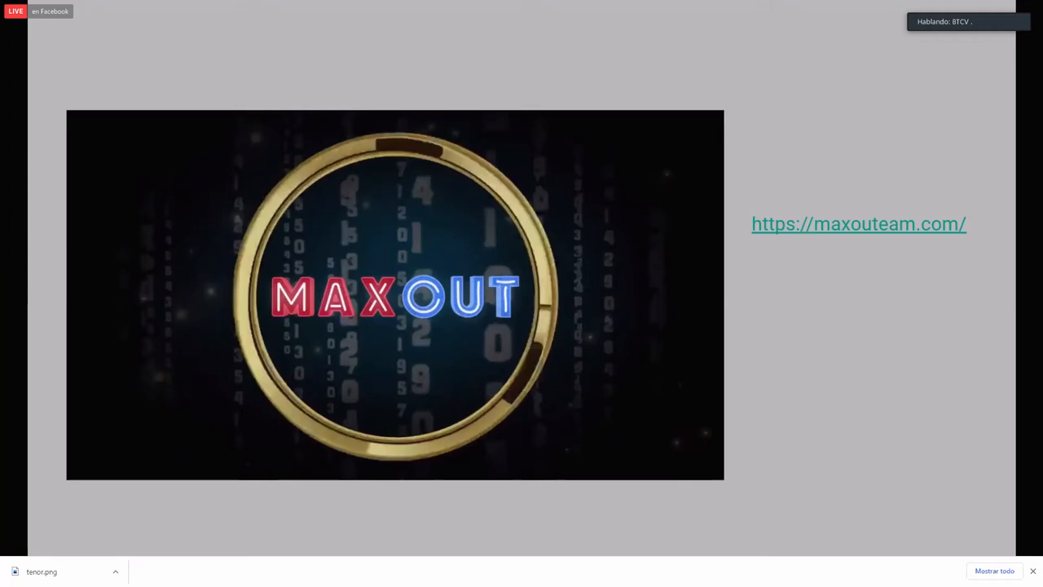
{"action": "mouse_move", "coordinate": [716, 384]}
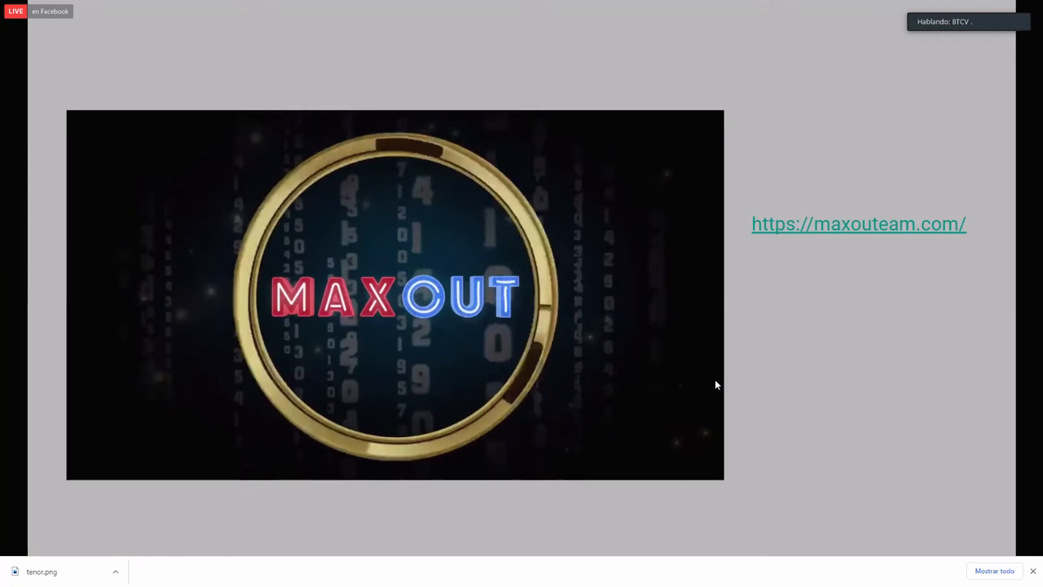
{"action": "mouse_move", "coordinate": [762, 332]}
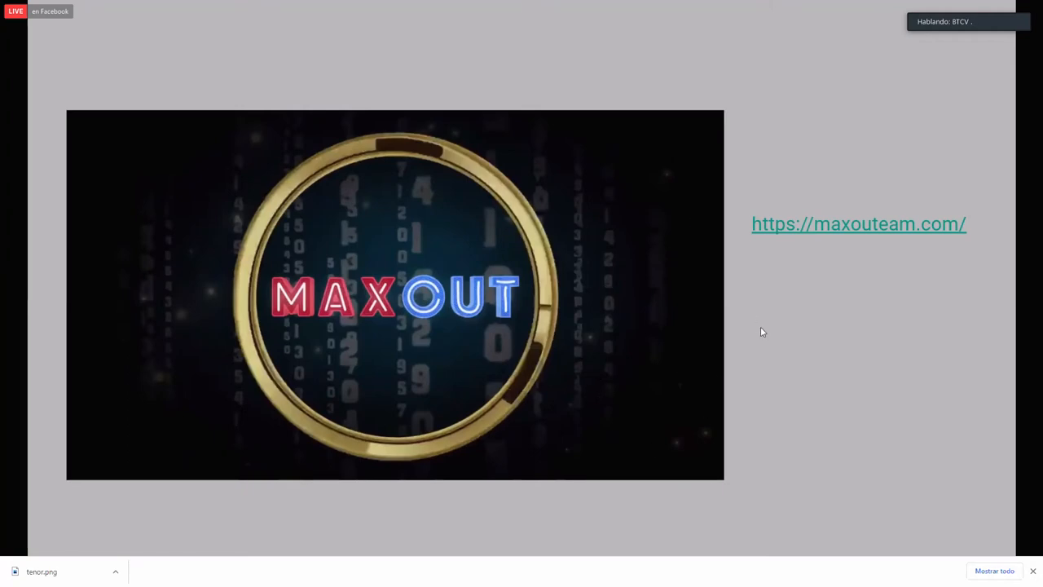
{"action": "mouse_move", "coordinate": [765, 319]}
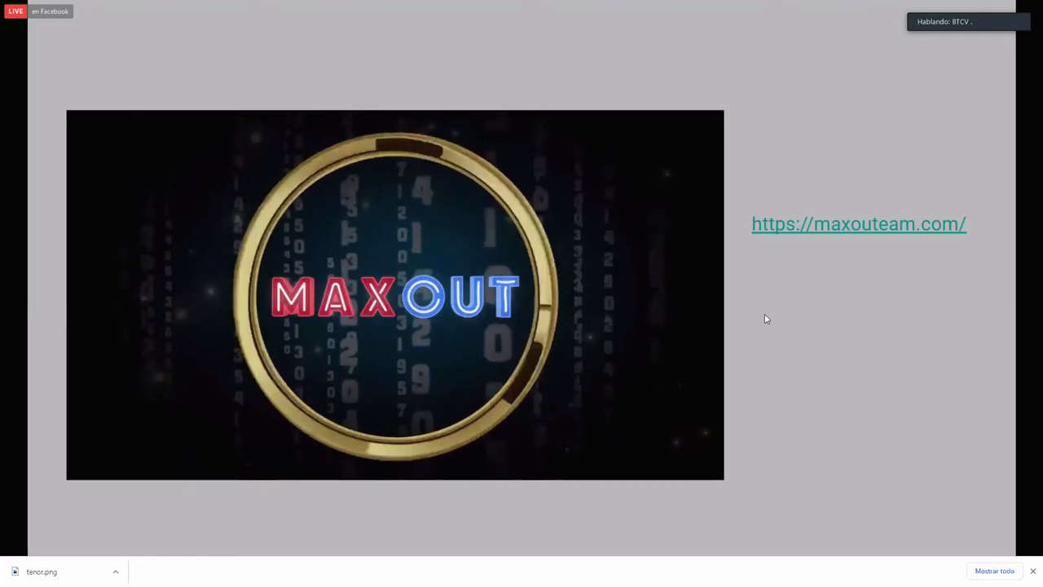
{"action": "mouse_move", "coordinate": [713, 304]}
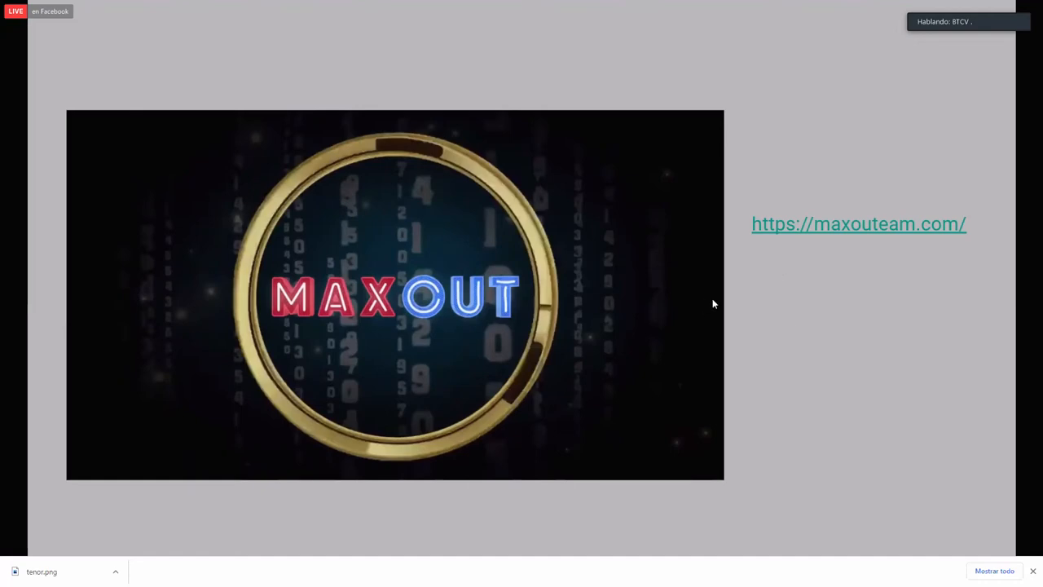
{"action": "mouse_move", "coordinate": [790, 293]}
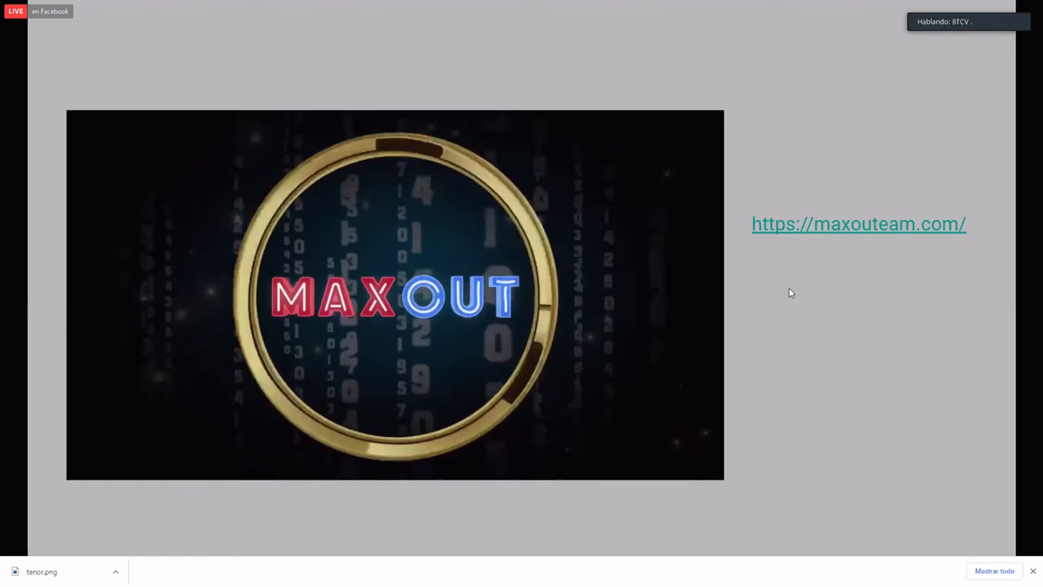
{"action": "mouse_move", "coordinate": [789, 294]}
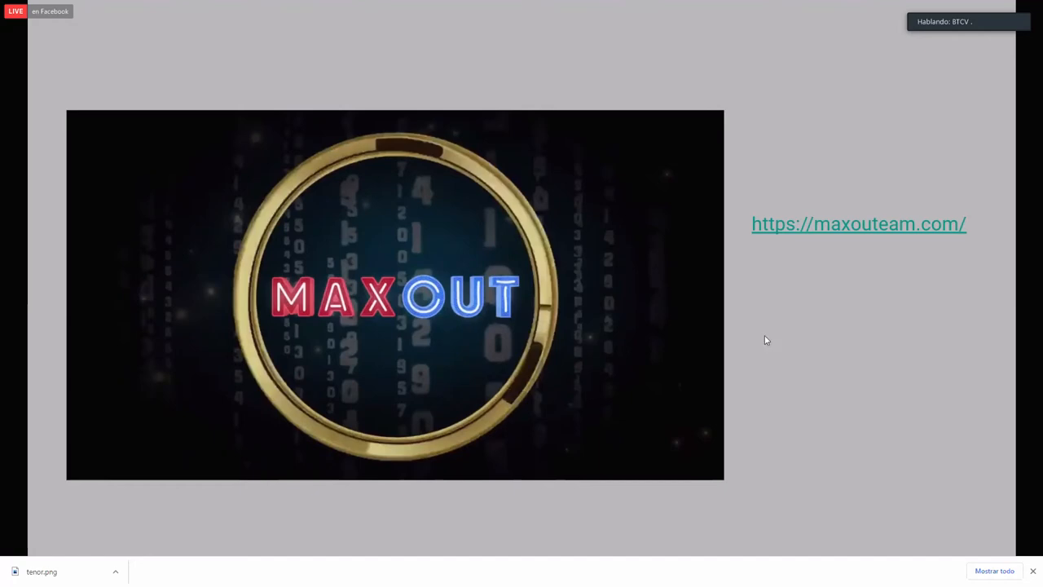
{"action": "mouse_move", "coordinate": [763, 340]}
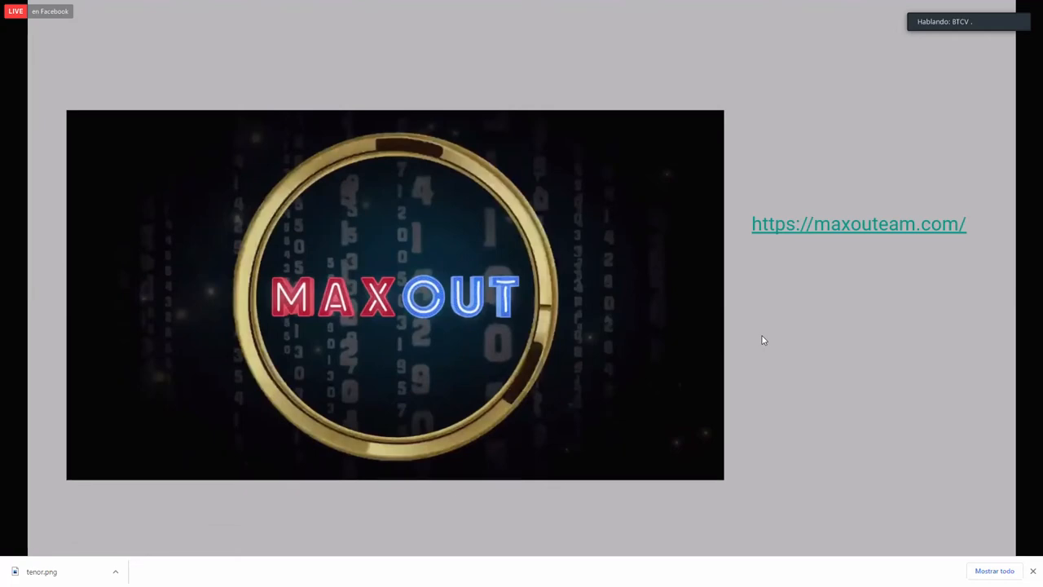
{"action": "mouse_move", "coordinate": [701, 368]}
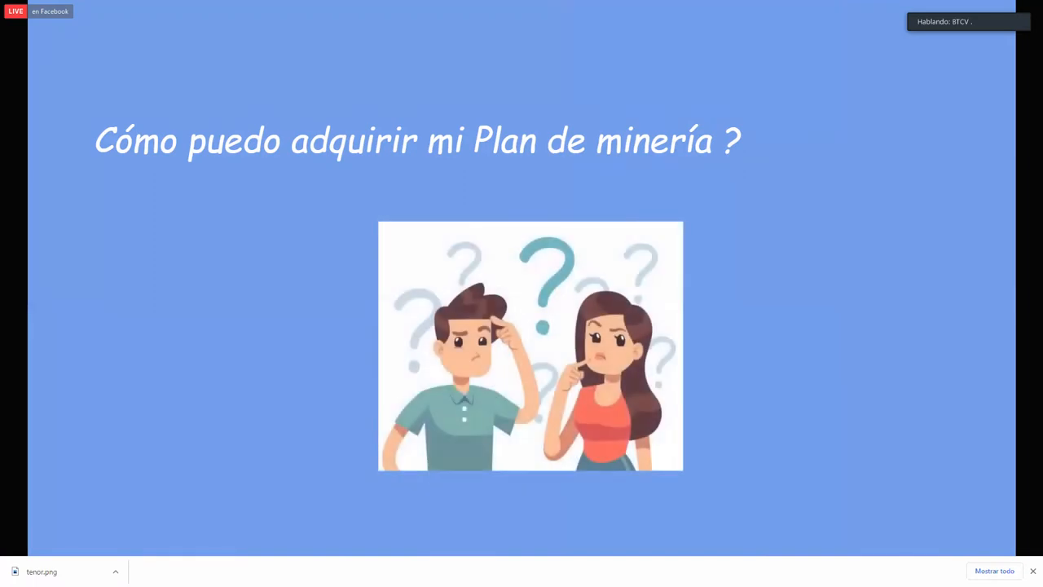
Step: Exit the full-screen slide presentation with Escape
{"action": "key", "text": "Escape"}
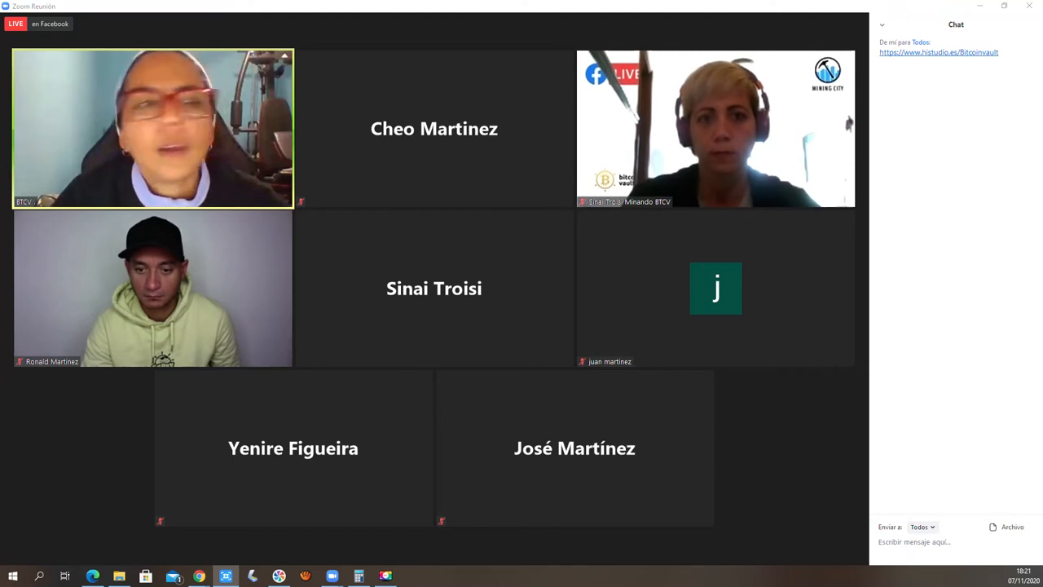
Step: Close the meeting chat panel using Cerrar in its options dropdown
{"action": "left_click", "coordinate": [882, 25]}
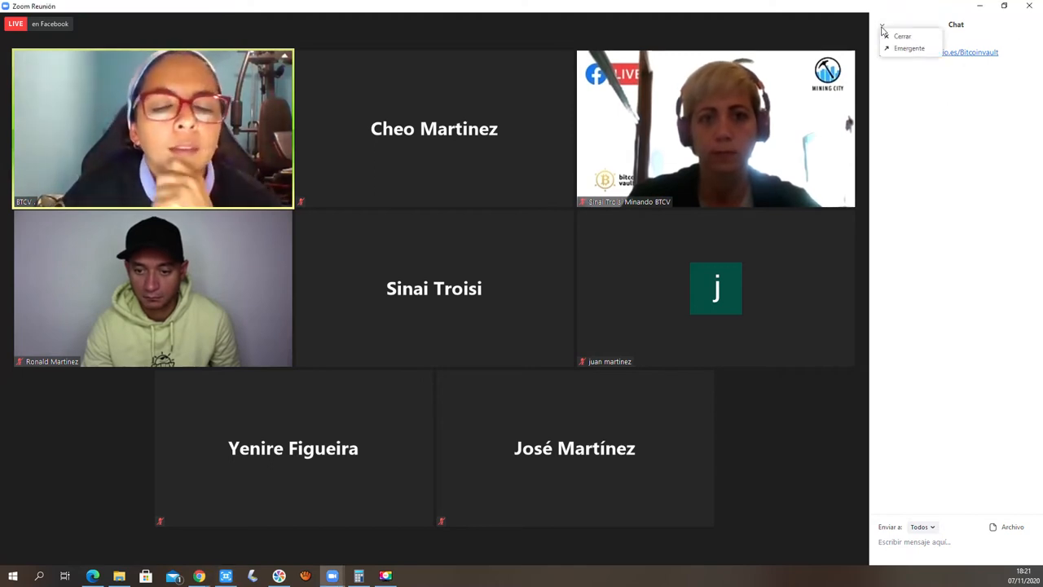
{"action": "left_click", "coordinate": [902, 36]}
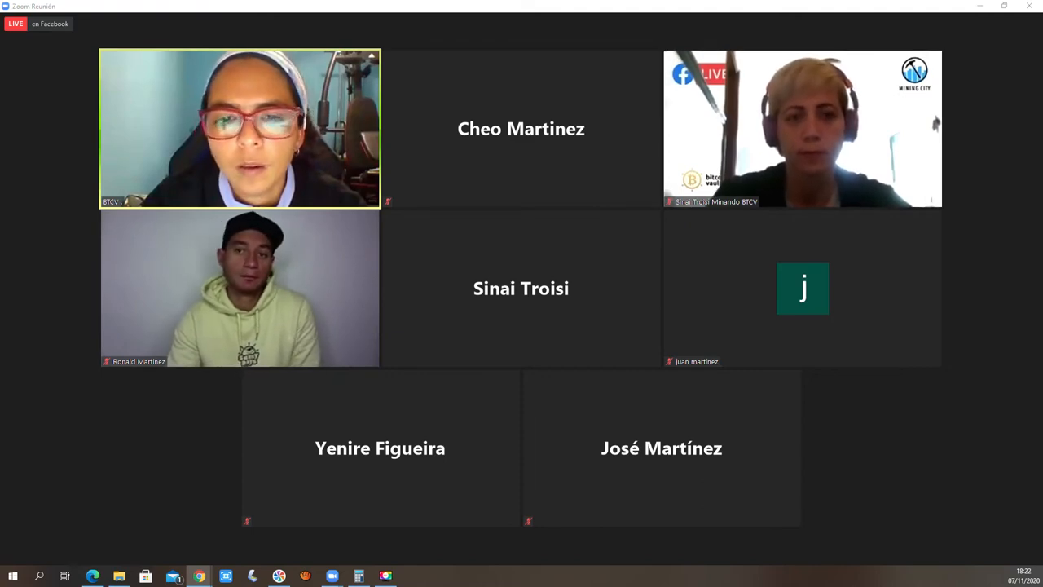
Step: Open the Mining City plans page and highlight Estándar's 6 TH/s and Bronce's $1200 price
{"action": "left_click", "coordinate": [595, 550]}
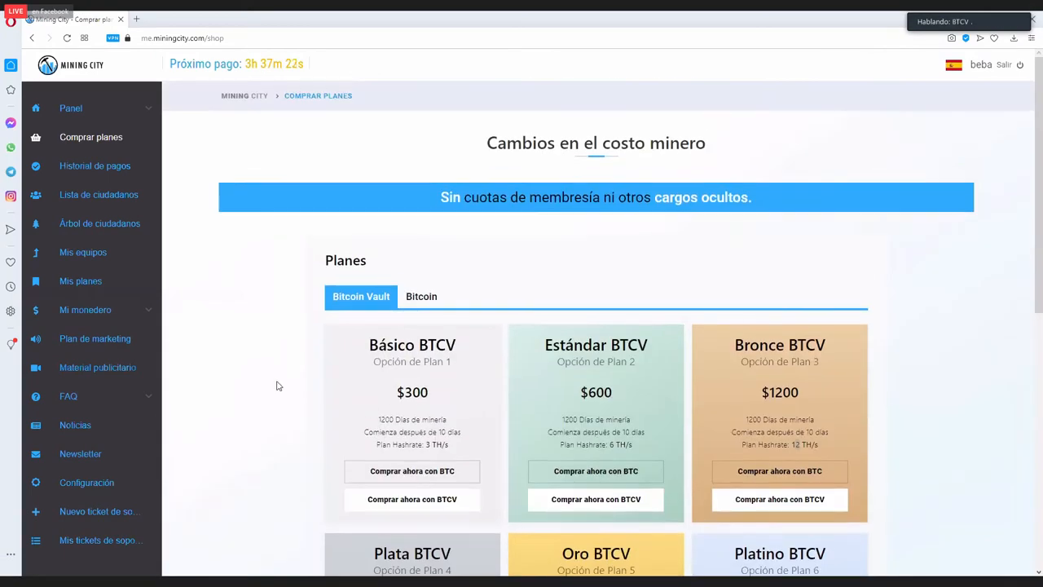
{"action": "mouse_move", "coordinate": [99, 194]}
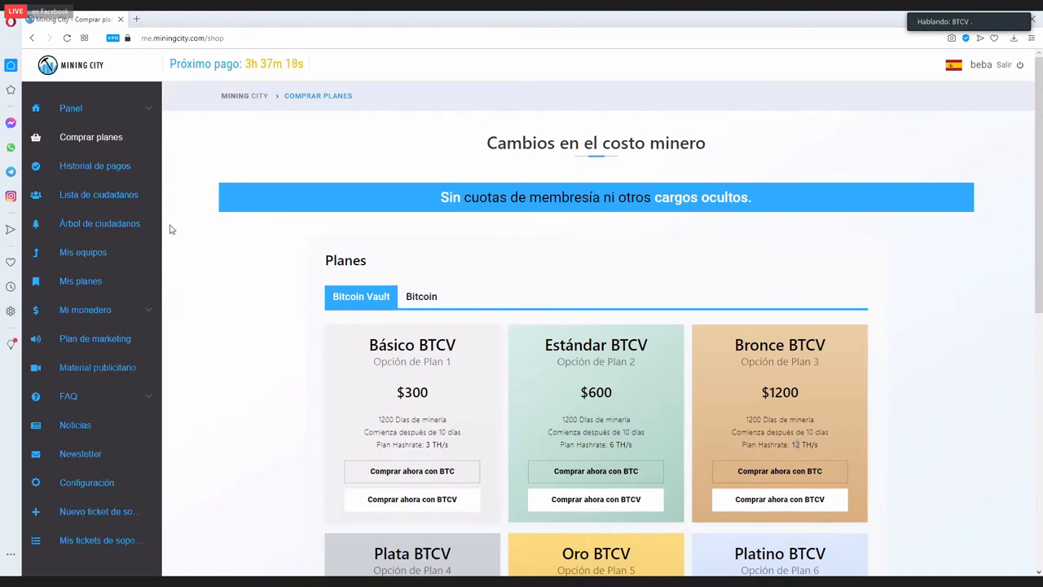
{"action": "scroll", "scroll_direction": "down", "scroll_amount": 3}
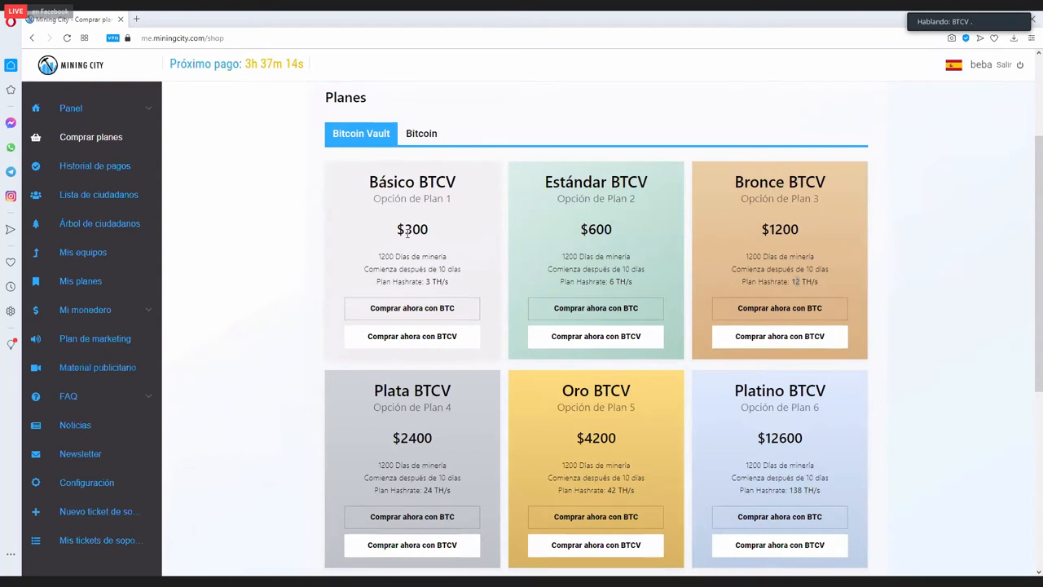
{"action": "double_click", "coordinate": [413, 229]}
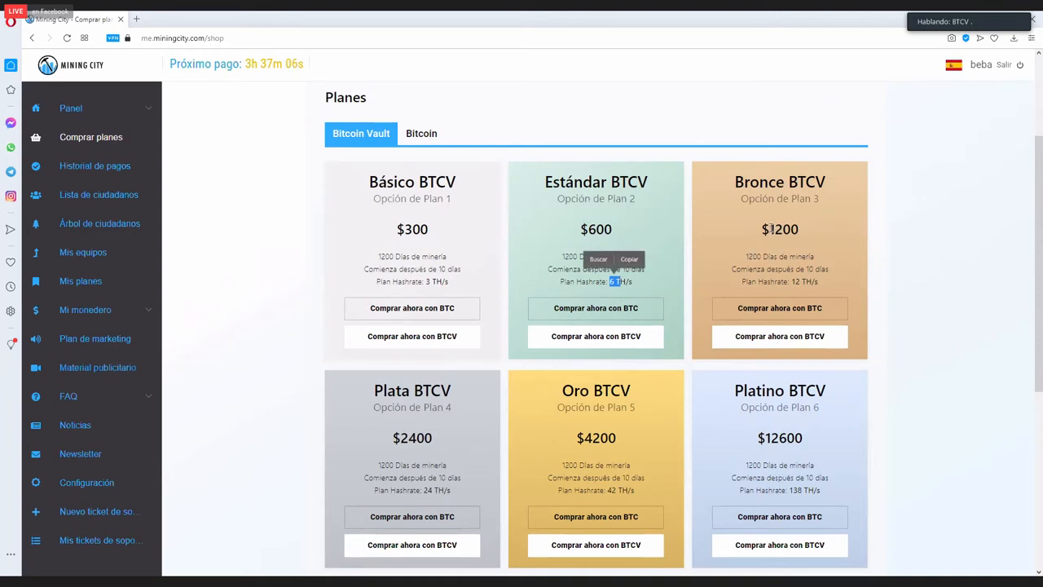
{"action": "double_click", "coordinate": [780, 229]}
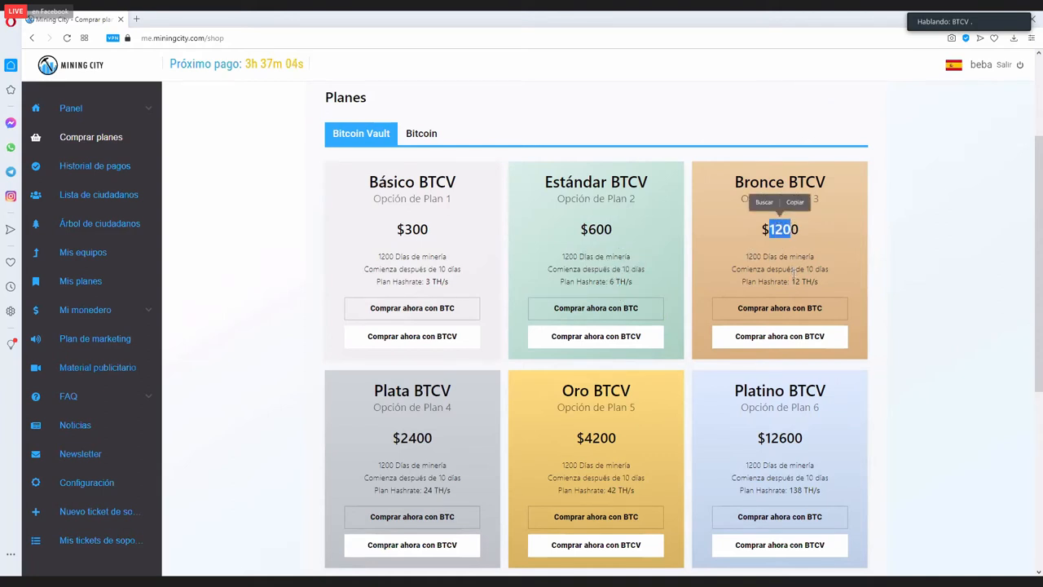
Step: Highlight the Platino plan's $12600 price, then expand the Mi monedero wallet section
{"action": "scroll", "scroll_direction": "down", "scroll_amount": 3}
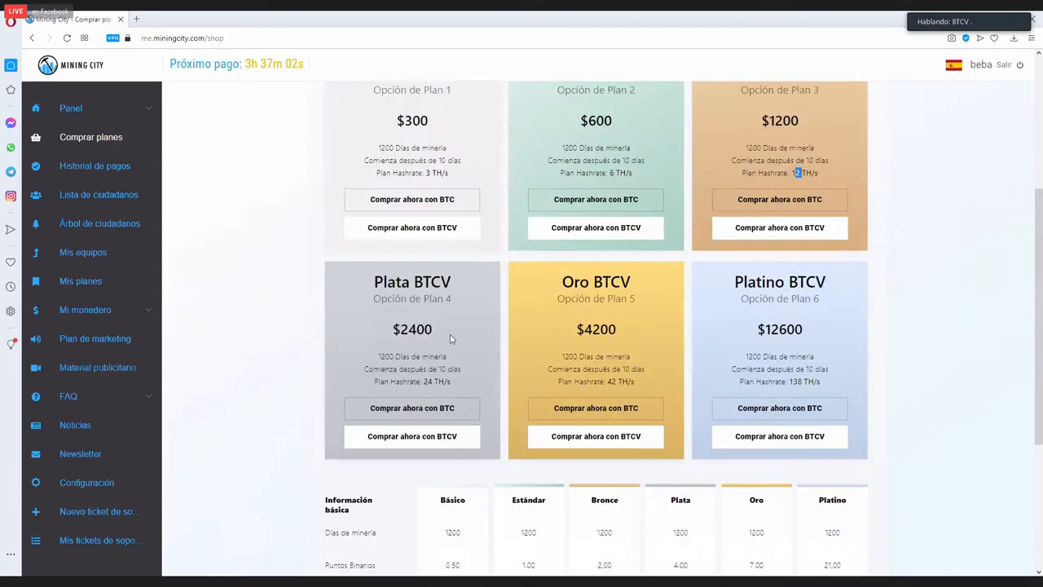
{"action": "mouse_move", "coordinate": [619, 338]}
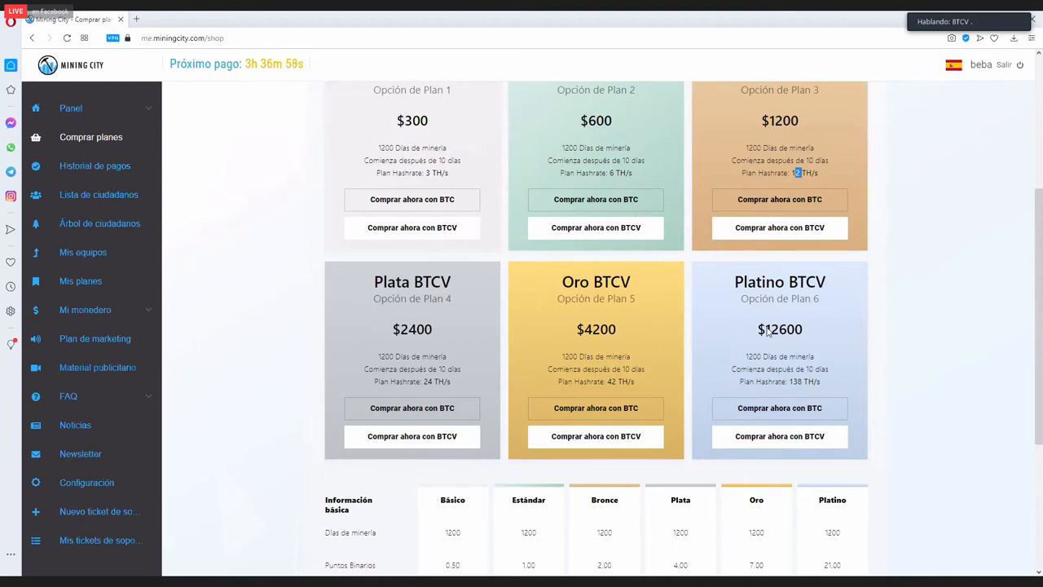
{"action": "double_click", "coordinate": [779, 328]}
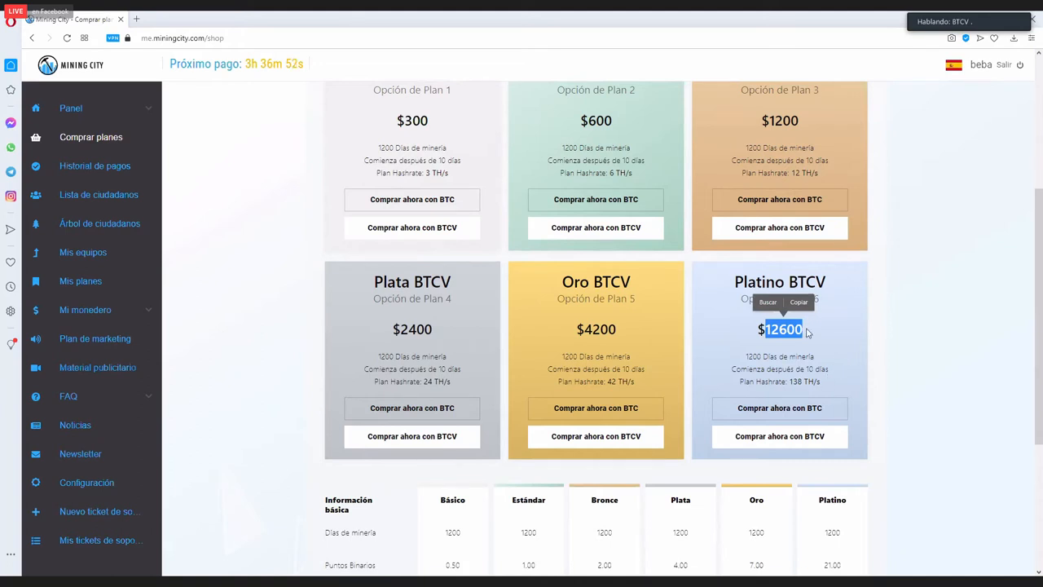
{"action": "mouse_move", "coordinate": [805, 359]}
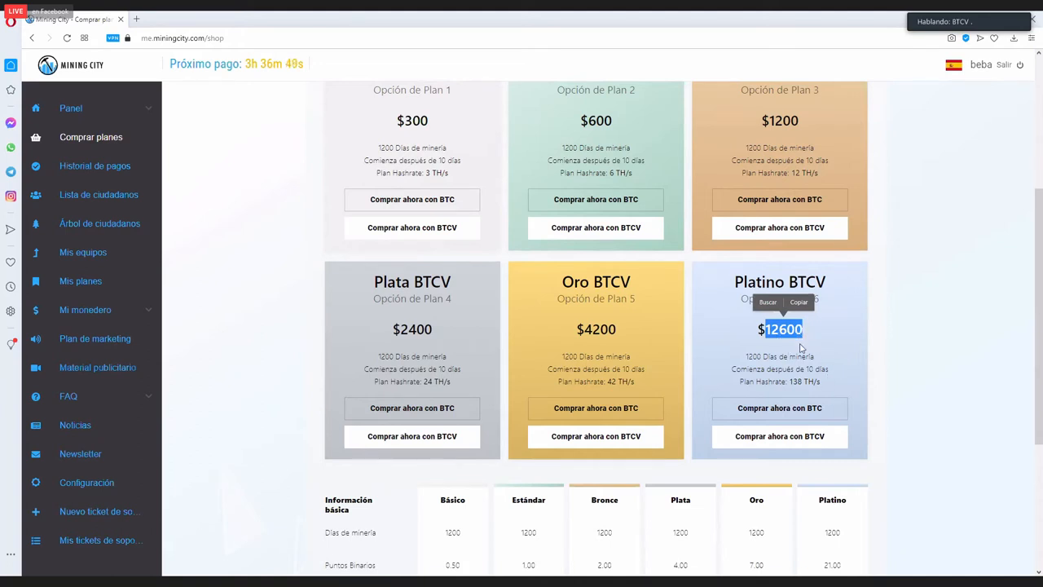
{"action": "mouse_move", "coordinate": [822, 333]}
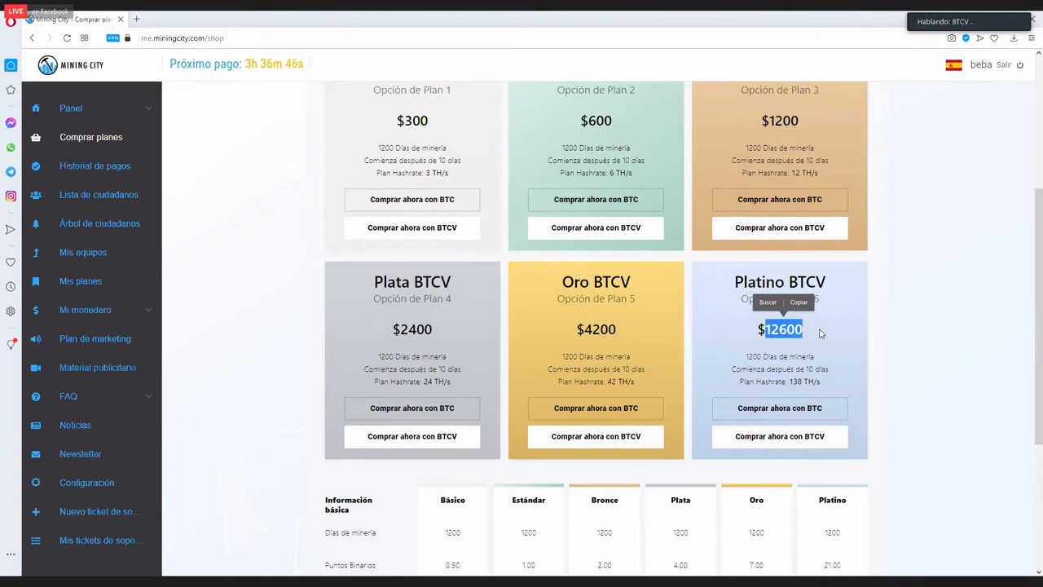
{"action": "left_click", "coordinate": [821, 332]}
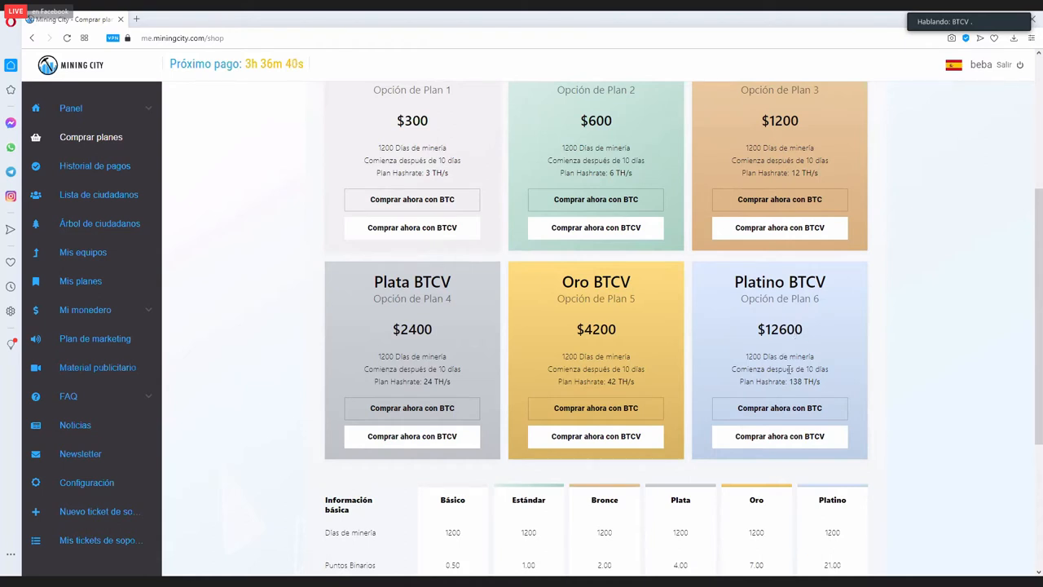
{"action": "mouse_move", "coordinate": [813, 384]}
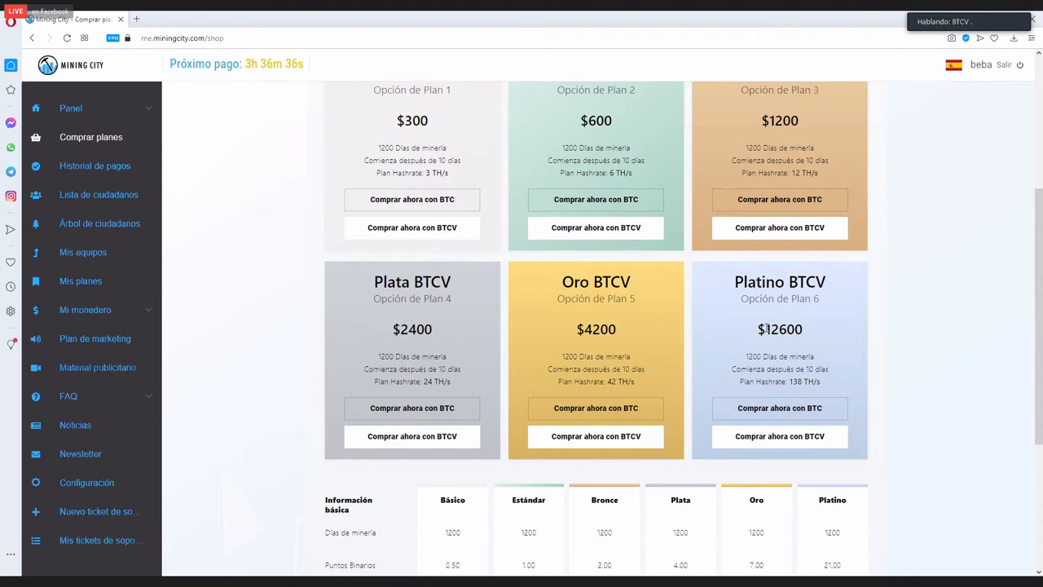
{"action": "double_click", "coordinate": [779, 329]}
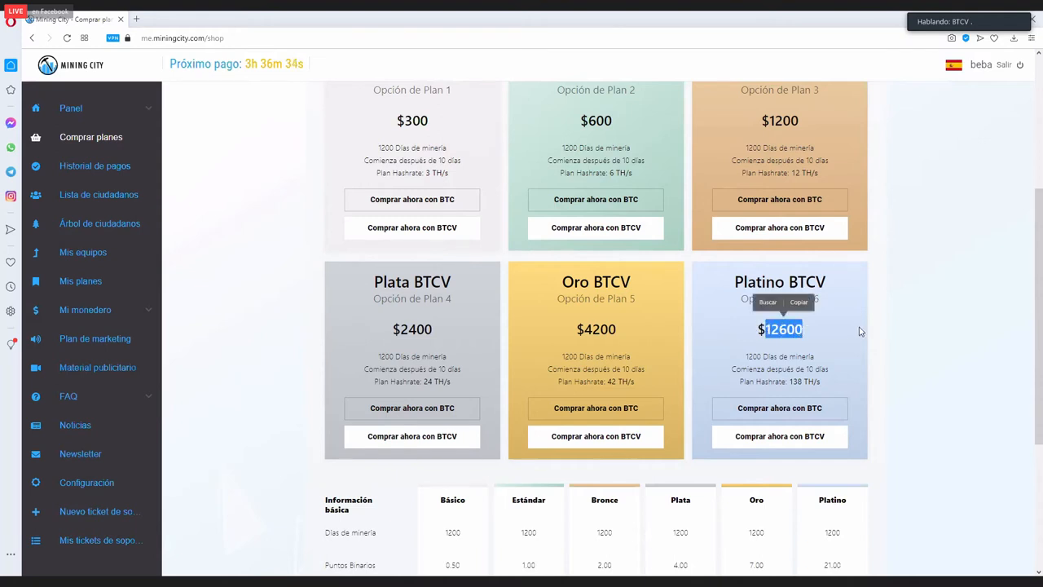
{"action": "mouse_move", "coordinate": [833, 345]}
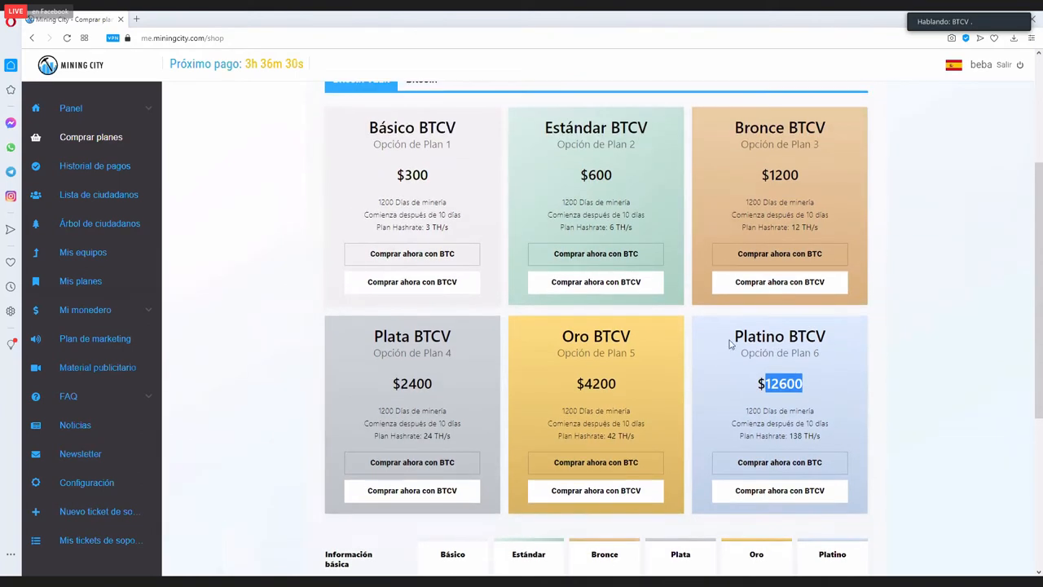
{"action": "mouse_move", "coordinate": [735, 143]}
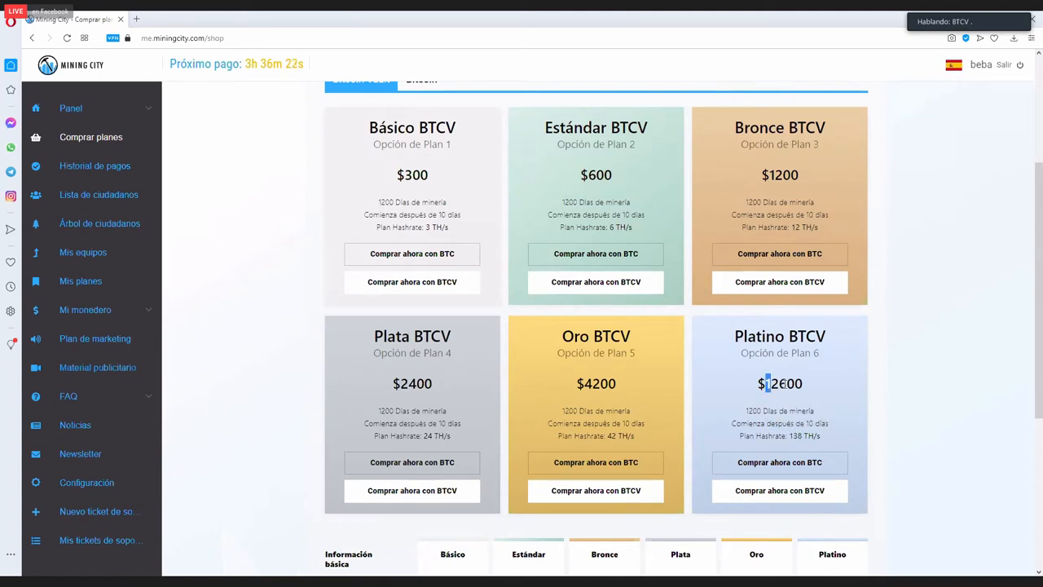
{"action": "scroll", "scroll_direction": "down", "scroll_amount": 3}
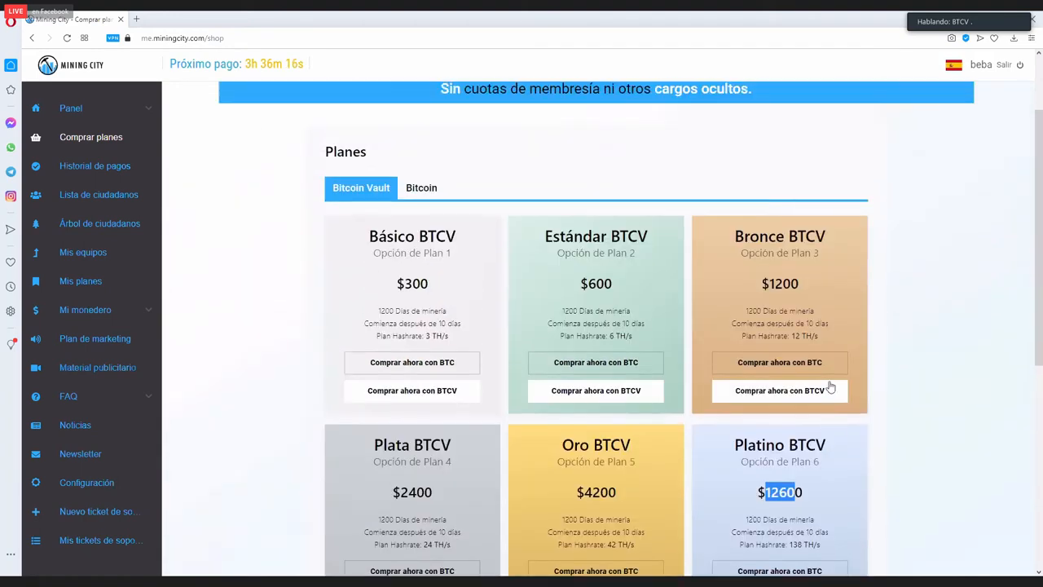
{"action": "mouse_move", "coordinate": [682, 444]}
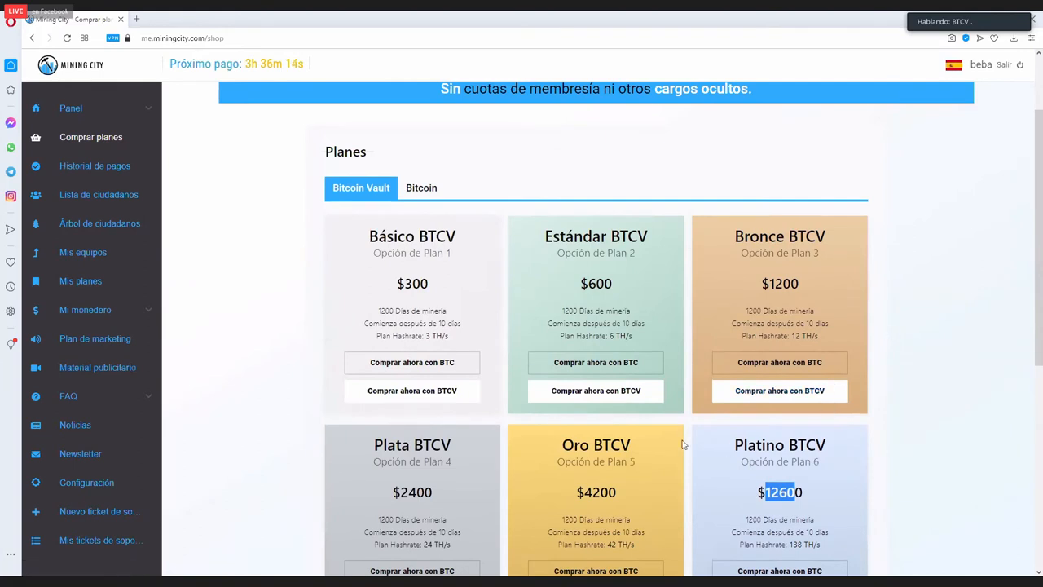
{"action": "mouse_move", "coordinate": [85, 310]}
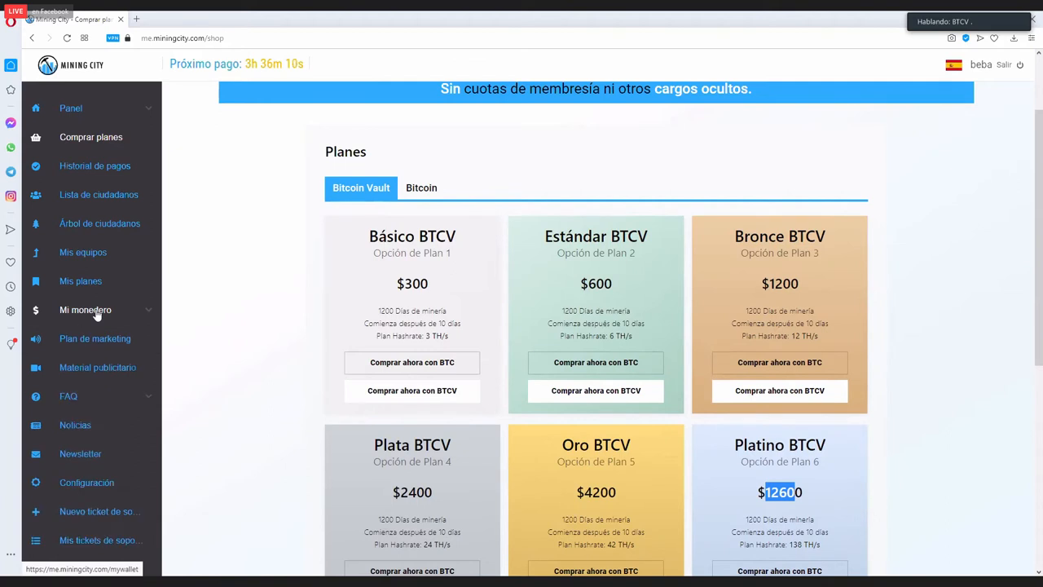
{"action": "left_click", "coordinate": [85, 309]}
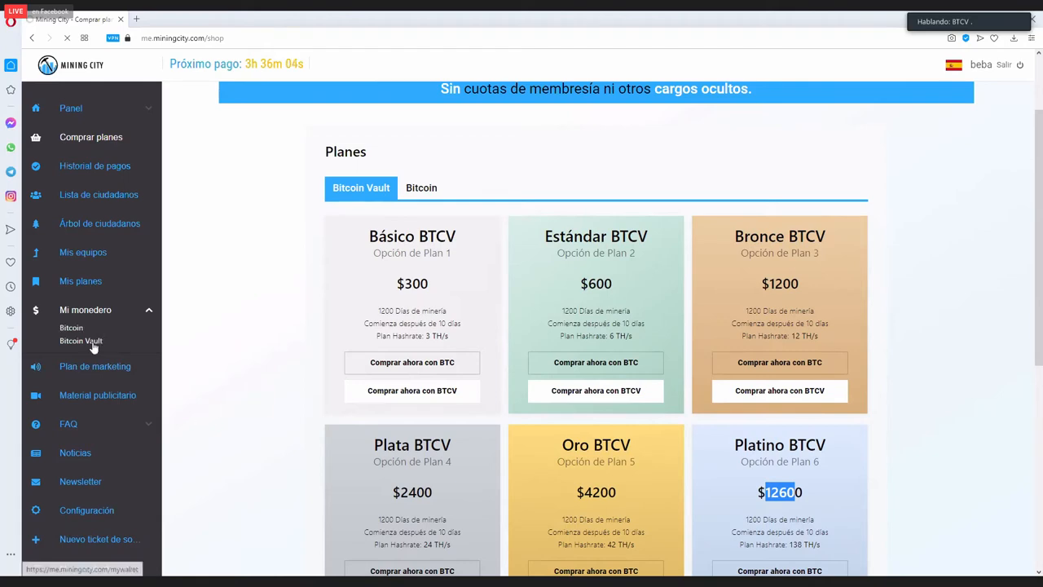
Step: Open the Bitcoin Vault wallet, highlighting plan 2 income and the 1.02693203 BTCV balance
{"action": "left_click", "coordinate": [81, 341]}
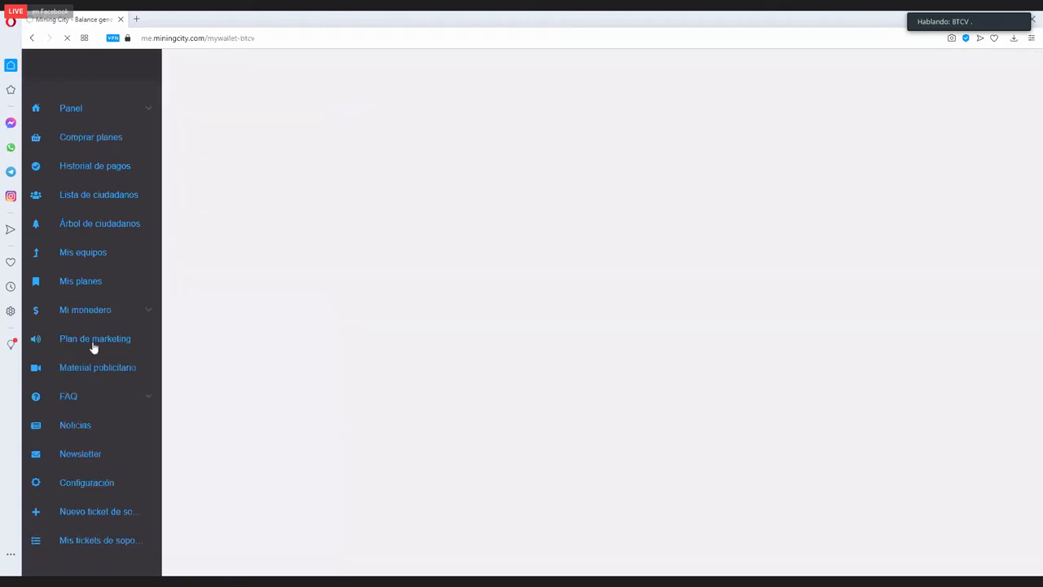
{"action": "left_click", "coordinate": [85, 310]}
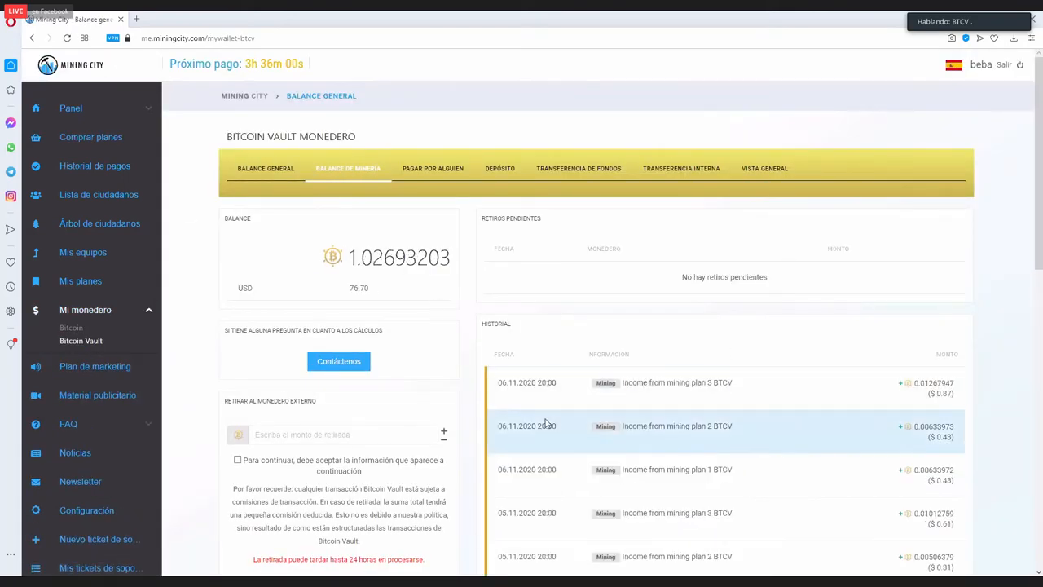
{"action": "scroll", "scroll_direction": "down", "scroll_amount": 3}
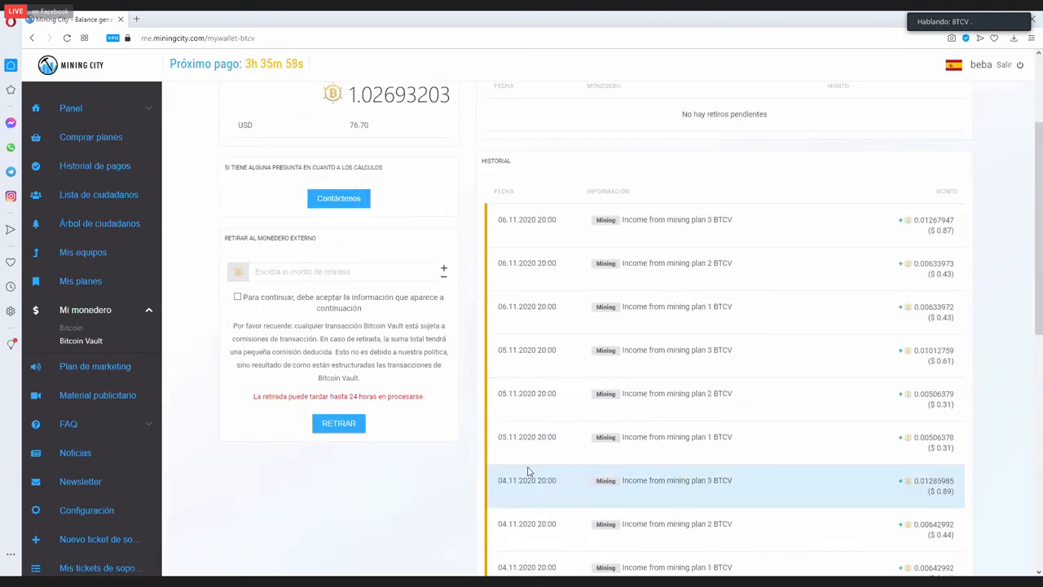
{"action": "scroll", "scroll_direction": "down", "scroll_amount": 3}
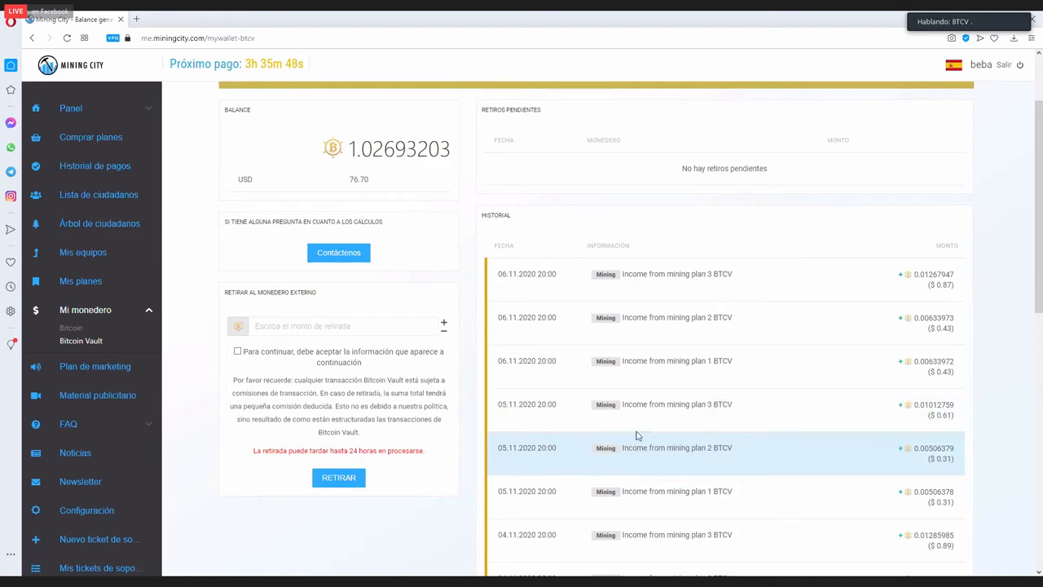
{"action": "mouse_move", "coordinate": [652, 360]}
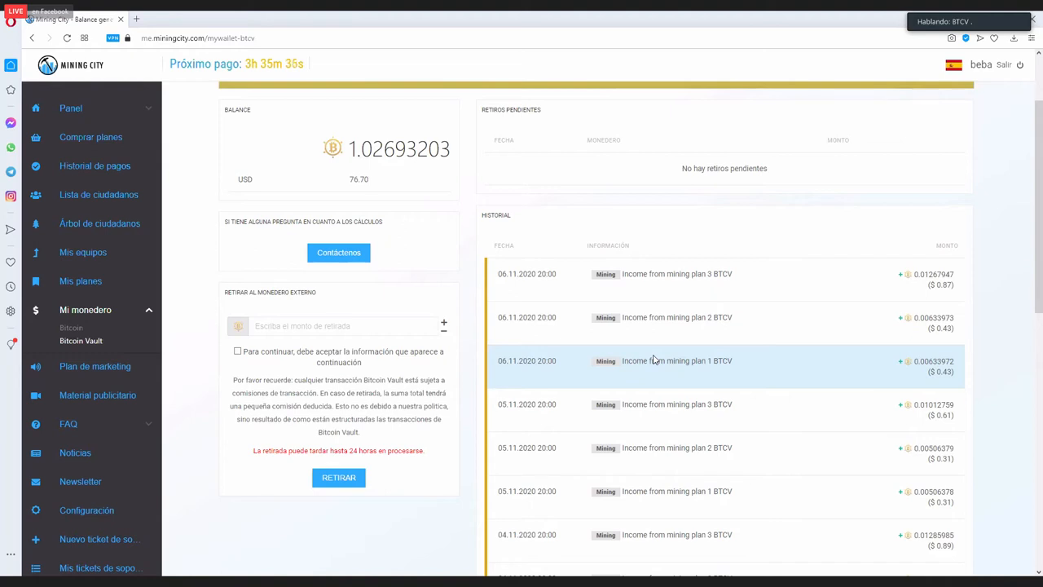
{"action": "mouse_move", "coordinate": [658, 317]}
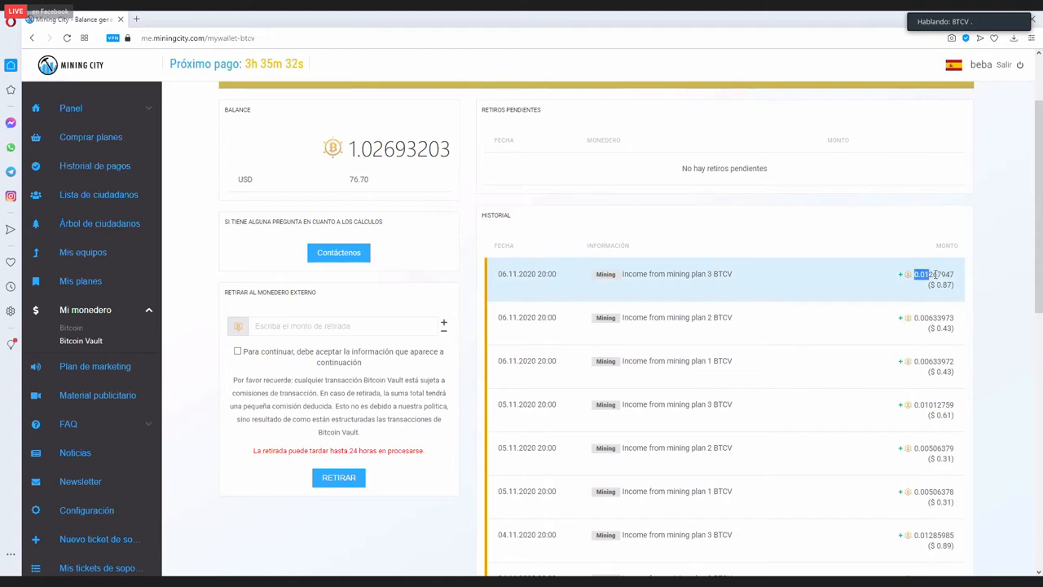
{"action": "double_click", "coordinate": [932, 317]}
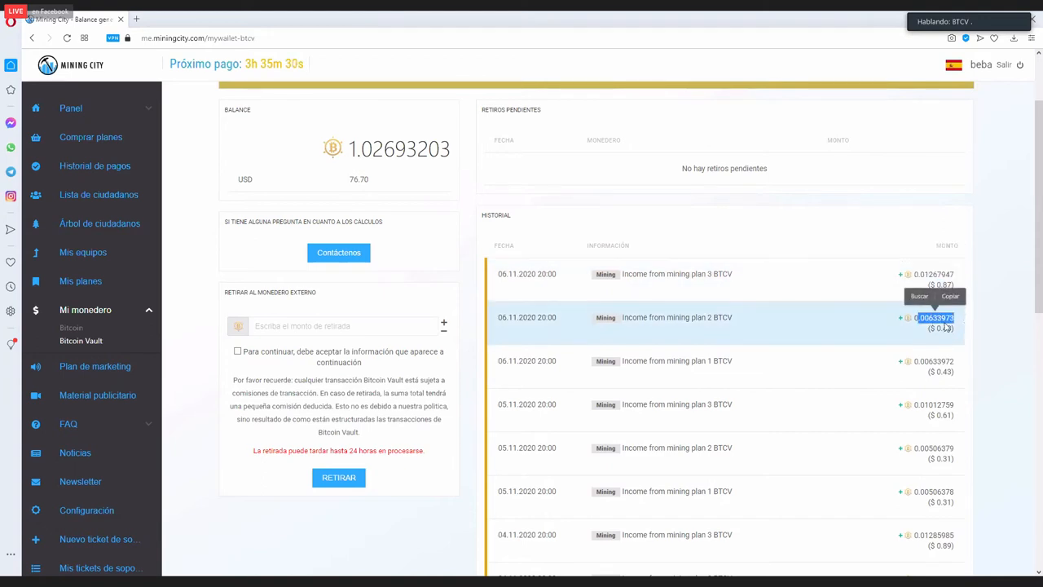
{"action": "scroll", "scroll_direction": "down", "scroll_amount": 3}
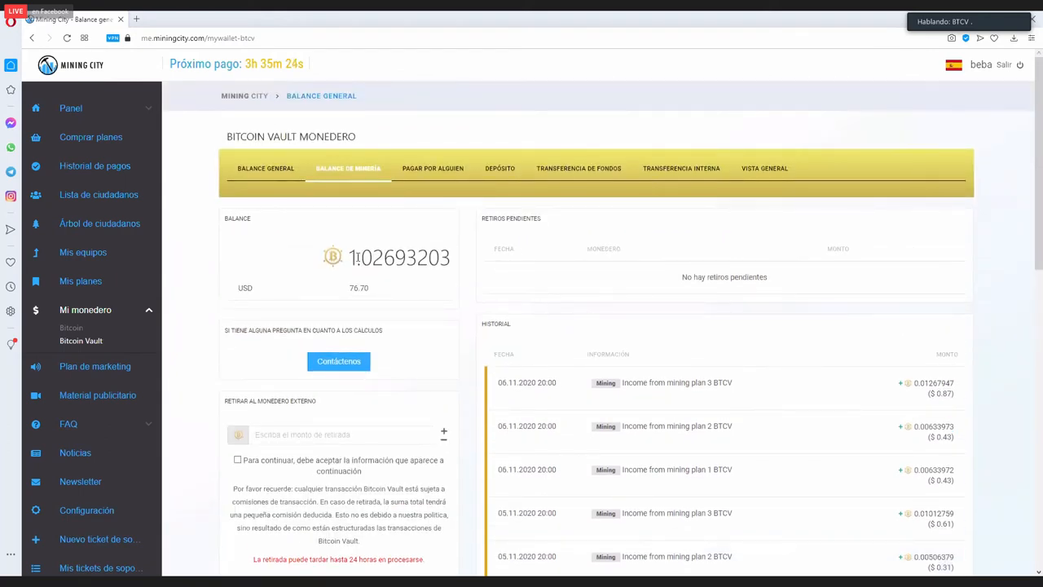
{"action": "double_click", "coordinate": [352, 256]}
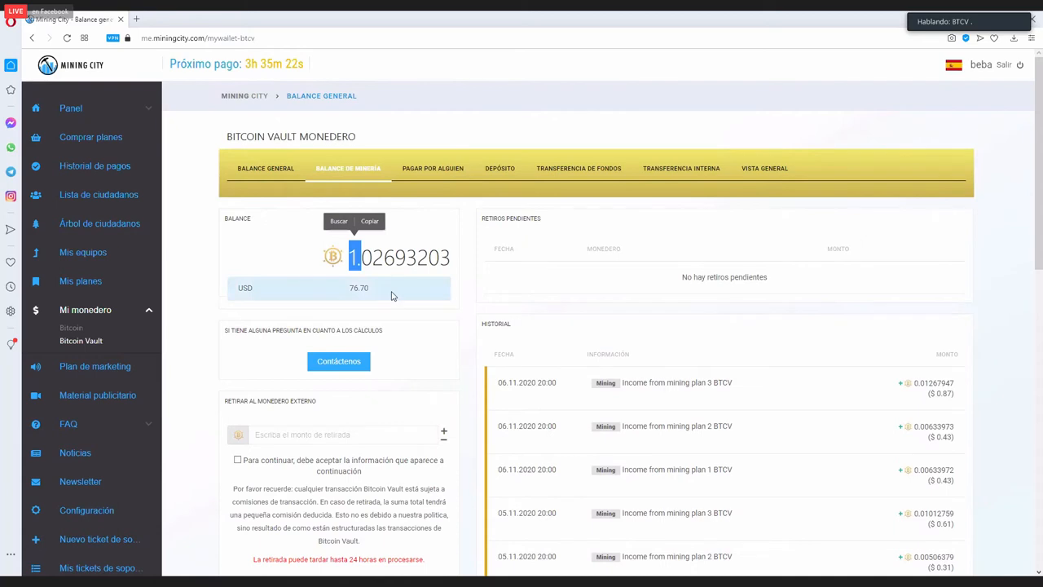
{"action": "scroll", "scroll_direction": "down", "scroll_amount": 3}
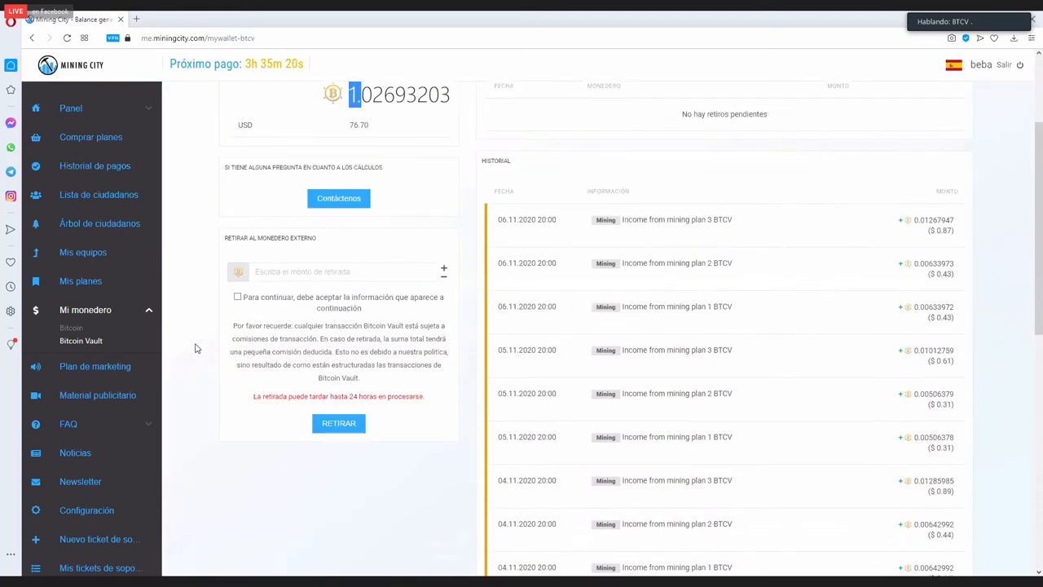
{"action": "scroll", "scroll_direction": "down", "scroll_amount": 3}
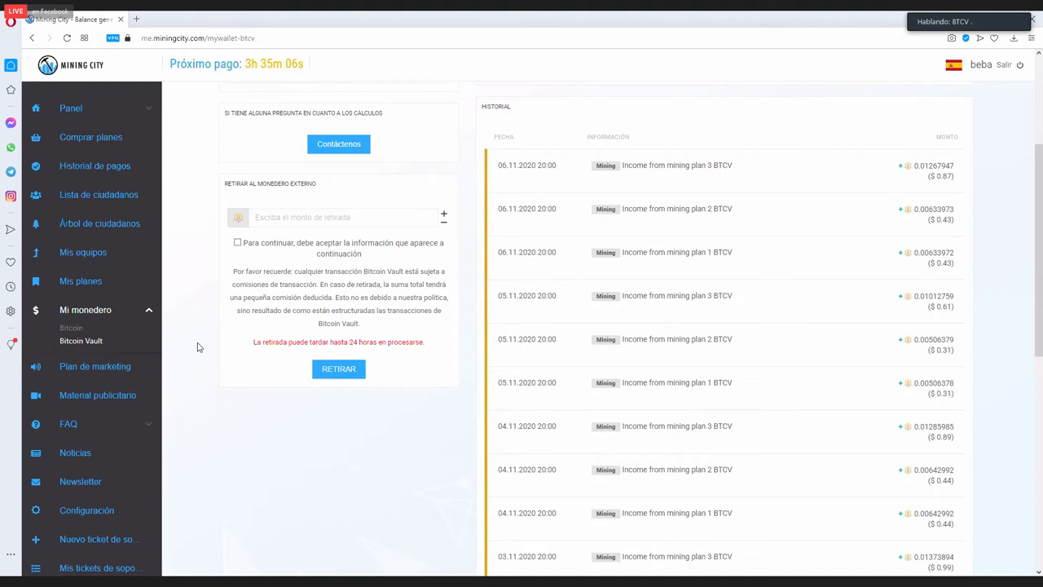
{"action": "mouse_move", "coordinate": [231, 327]}
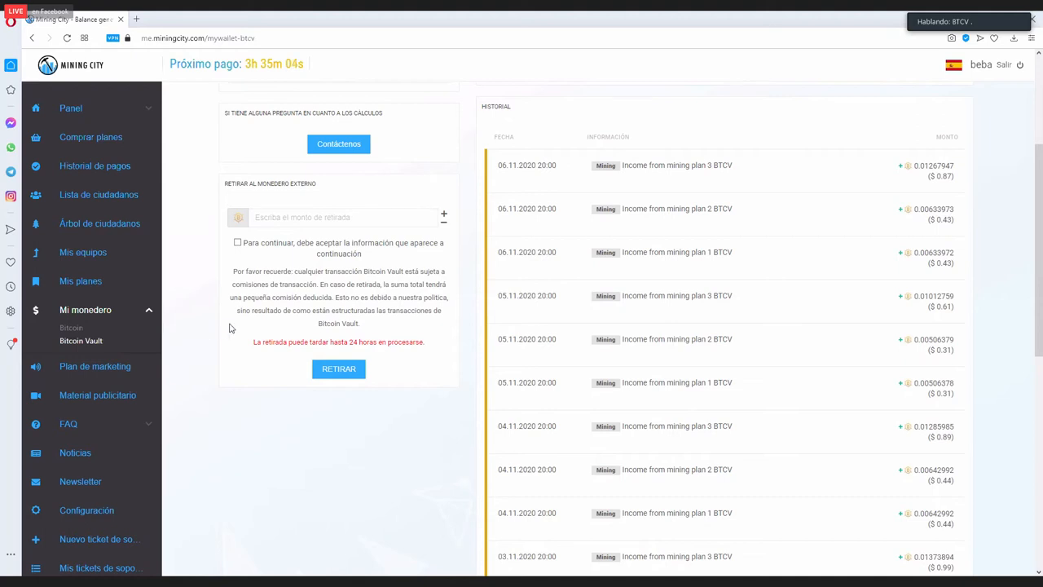
{"action": "mouse_move", "coordinate": [206, 350]}
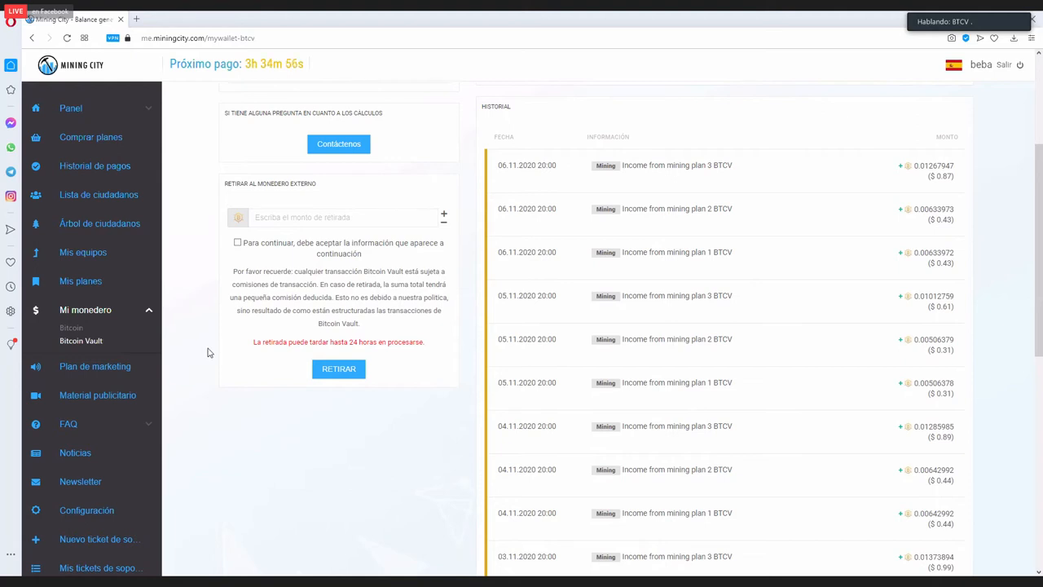
{"action": "mouse_move", "coordinate": [232, 359]}
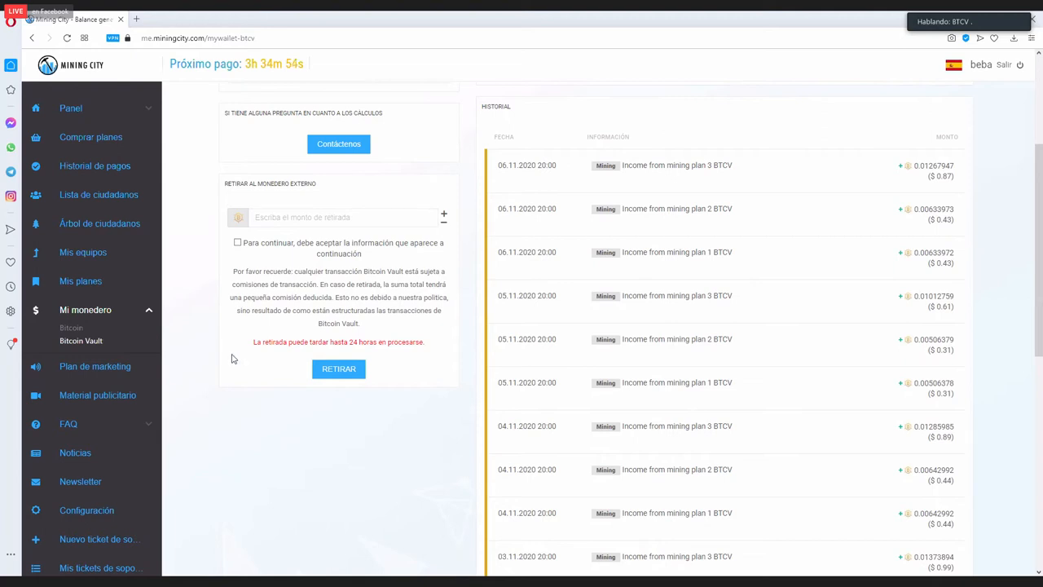
{"action": "mouse_move", "coordinate": [194, 381]}
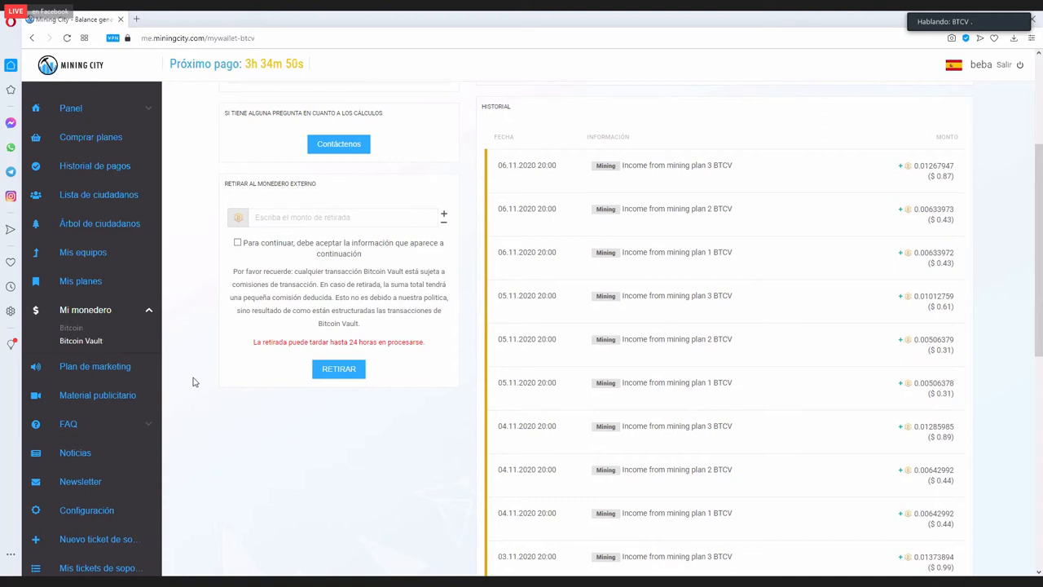
{"action": "mouse_move", "coordinate": [205, 381]}
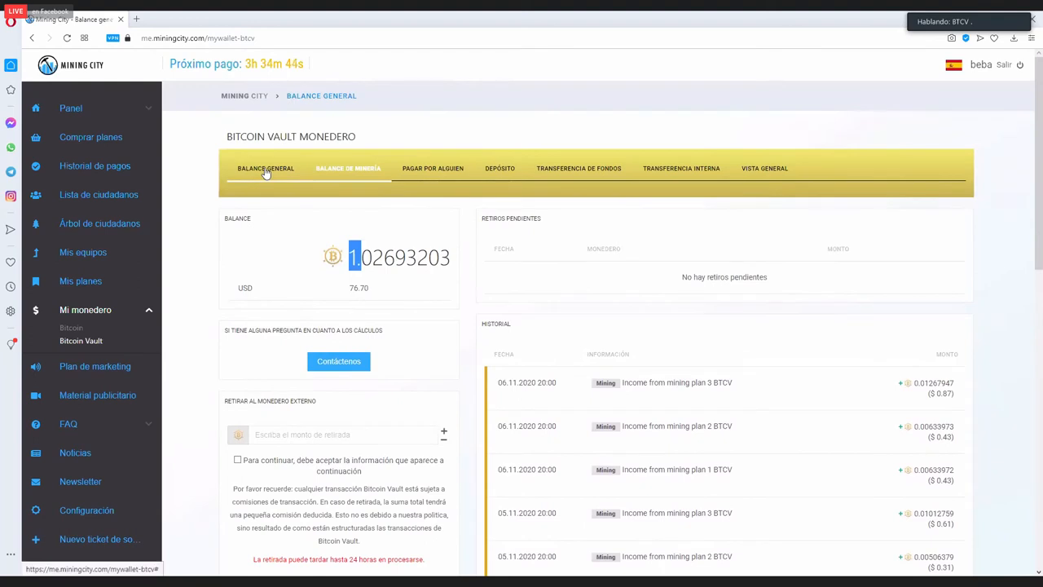
Step: Open the Balance General tab (41.89888083 BTCV) and scroll through its Historial list
{"action": "left_click", "coordinate": [265, 167]}
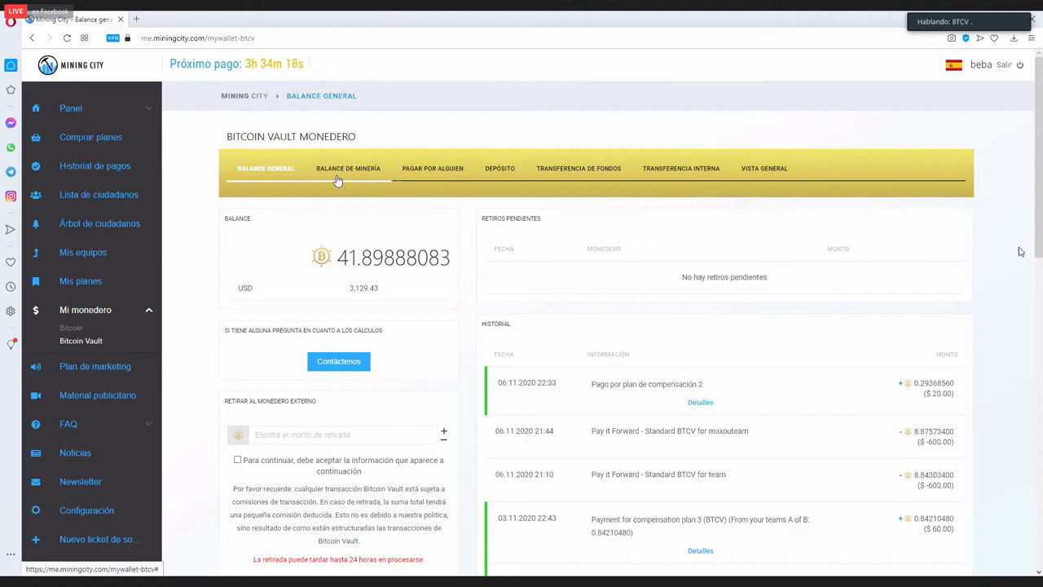
{"action": "mouse_move", "coordinate": [348, 165]}
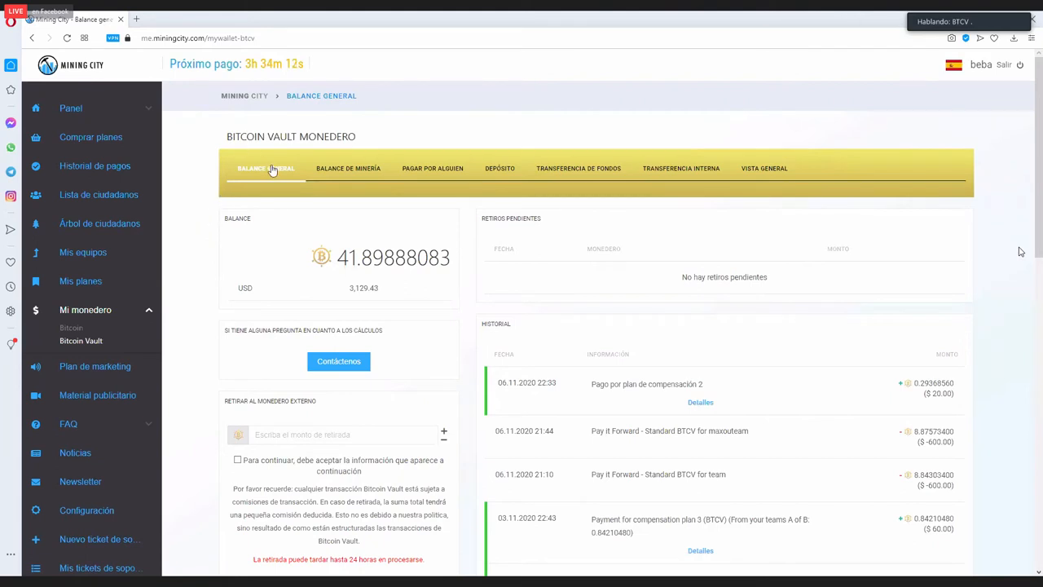
{"action": "mouse_move", "coordinate": [194, 201]}
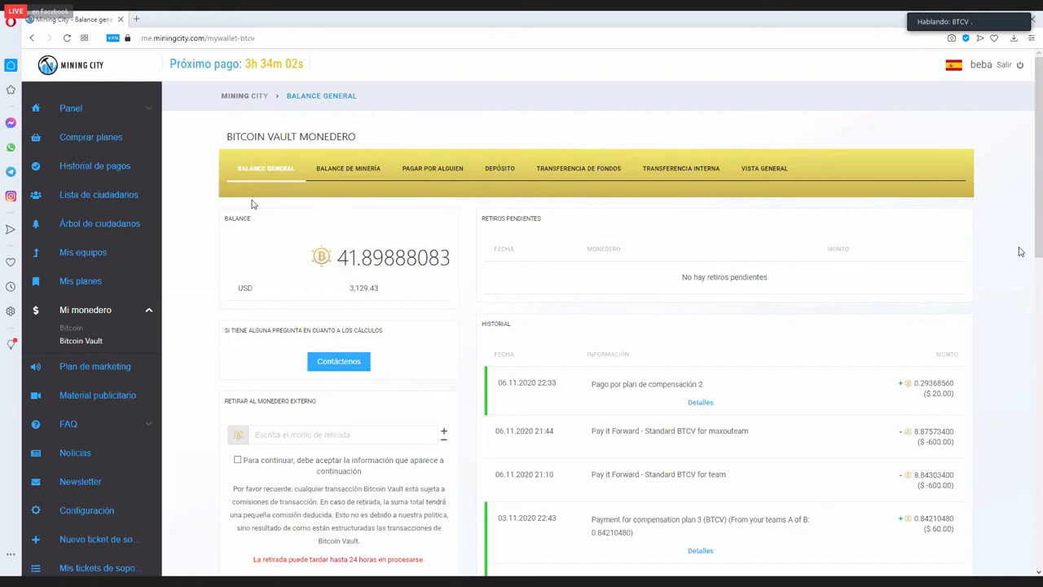
{"action": "mouse_move", "coordinate": [212, 310]}
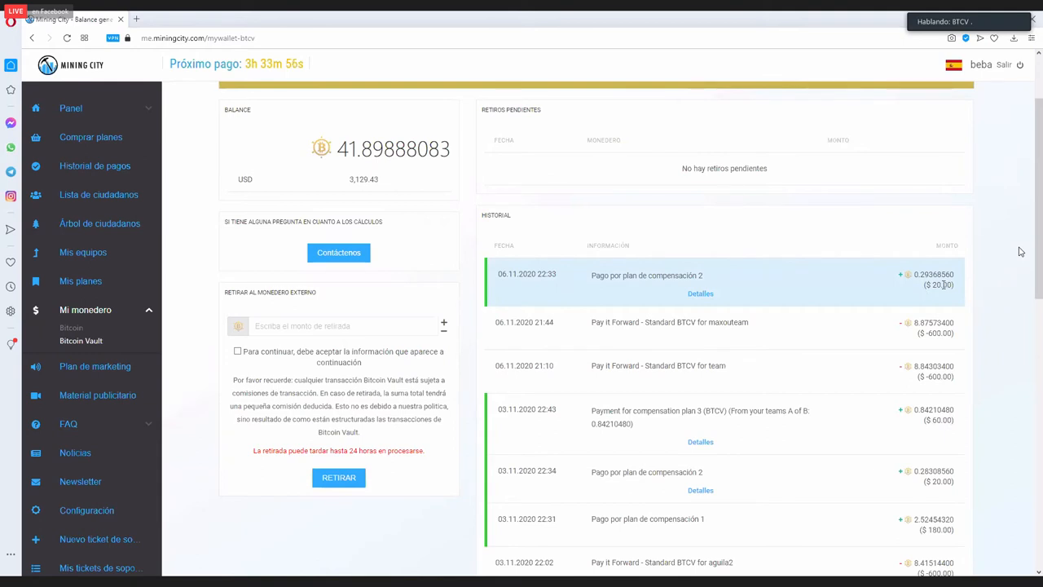
{"action": "scroll", "scroll_direction": "down", "scroll_amount": 3}
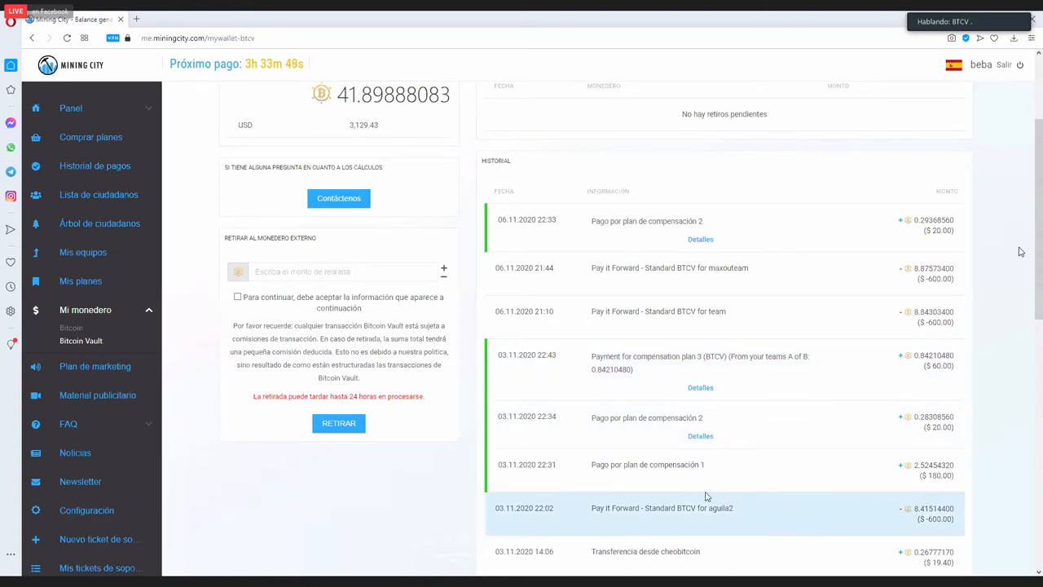
{"action": "scroll", "scroll_direction": "down", "scroll_amount": 3}
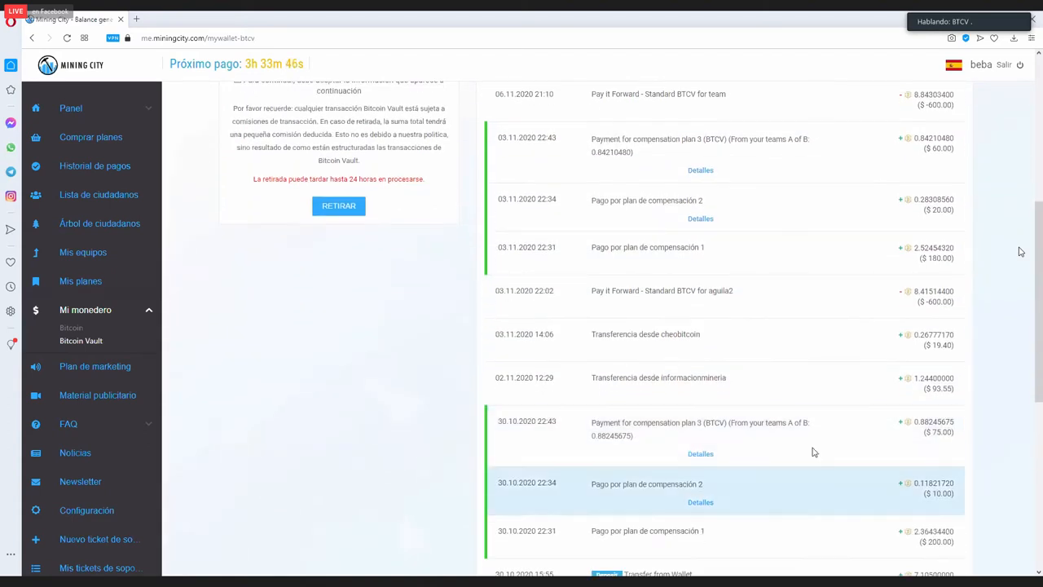
{"action": "scroll", "scroll_direction": "down", "scroll_amount": 3}
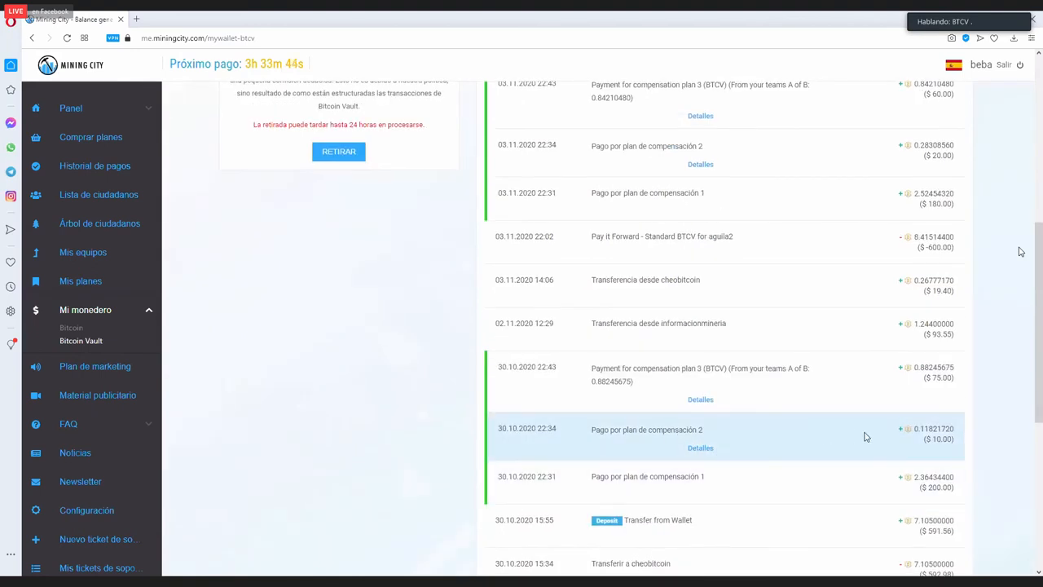
{"action": "mouse_move", "coordinate": [589, 487]}
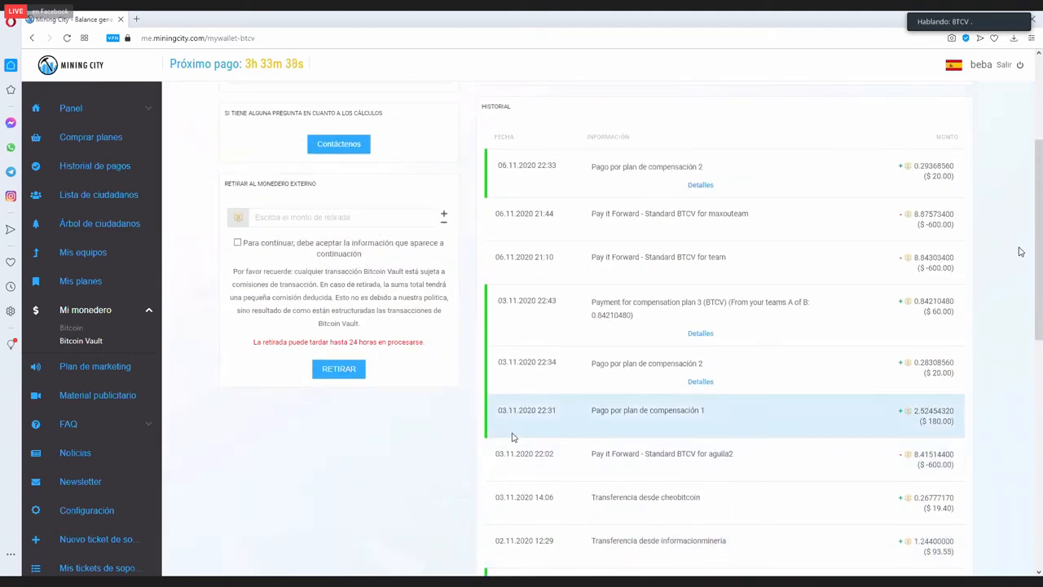
{"action": "mouse_move", "coordinate": [332, 450]}
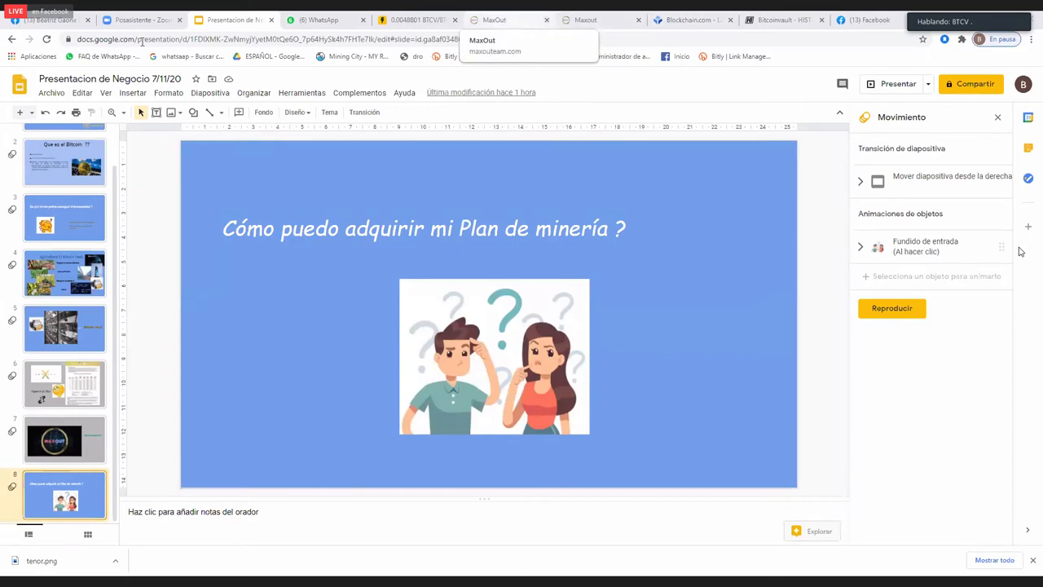
Step: Switch to the maxouteam.com tab and scroll down to its Back office section
{"action": "left_click", "coordinate": [494, 20]}
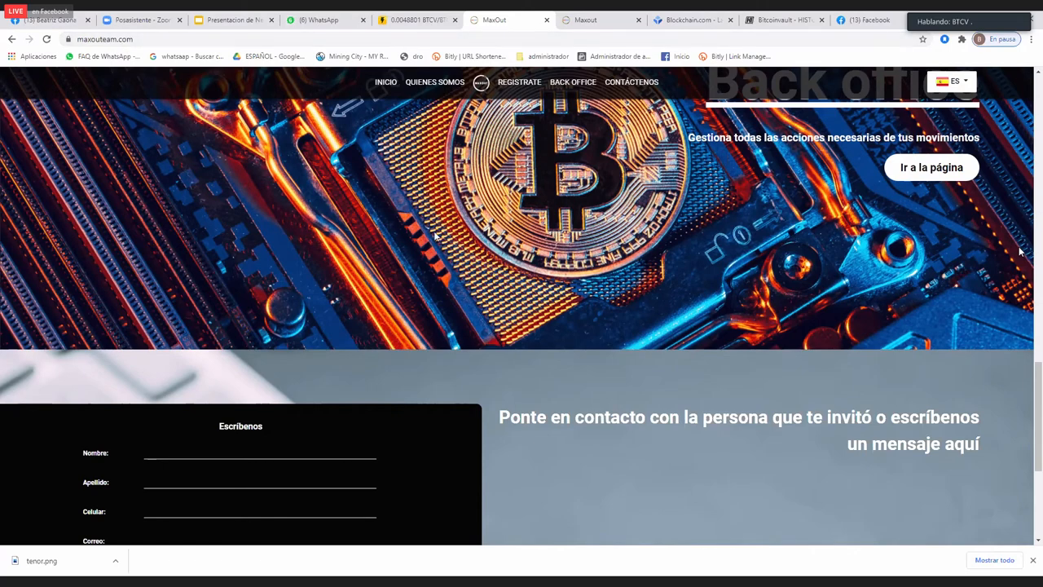
{"action": "scroll", "scroll_direction": "down", "scroll_amount": 3}
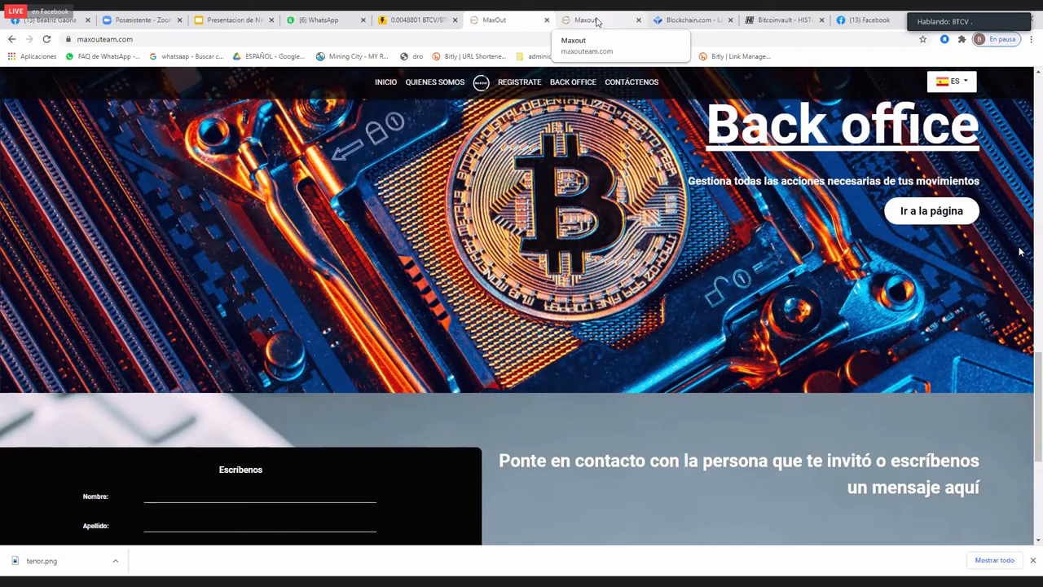
Step: Switch to the second MaxOut tab's Formación > Videos page and load the Audios section
{"action": "left_click", "coordinate": [599, 19]}
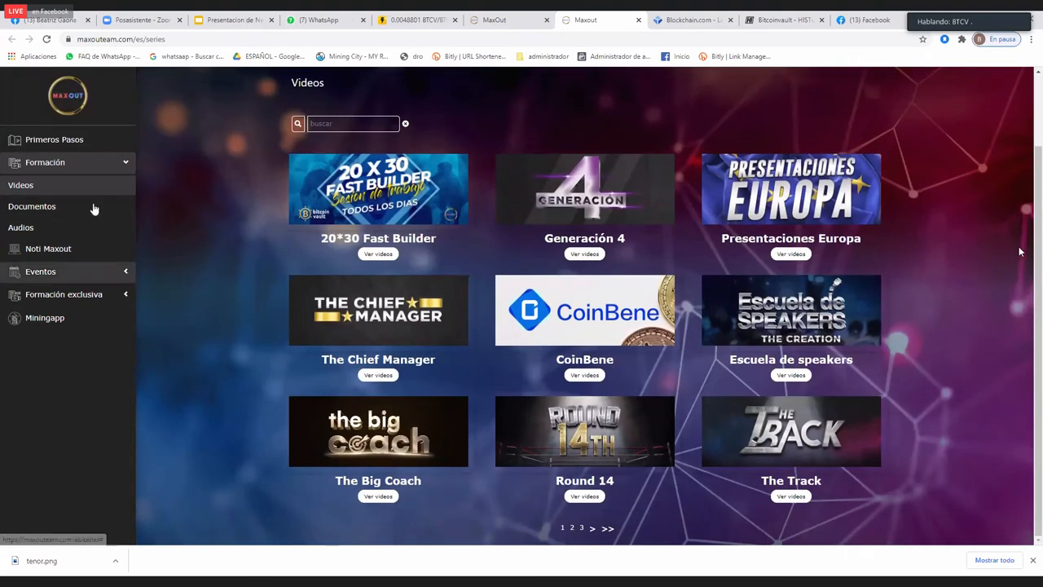
{"action": "left_click", "coordinate": [20, 227]}
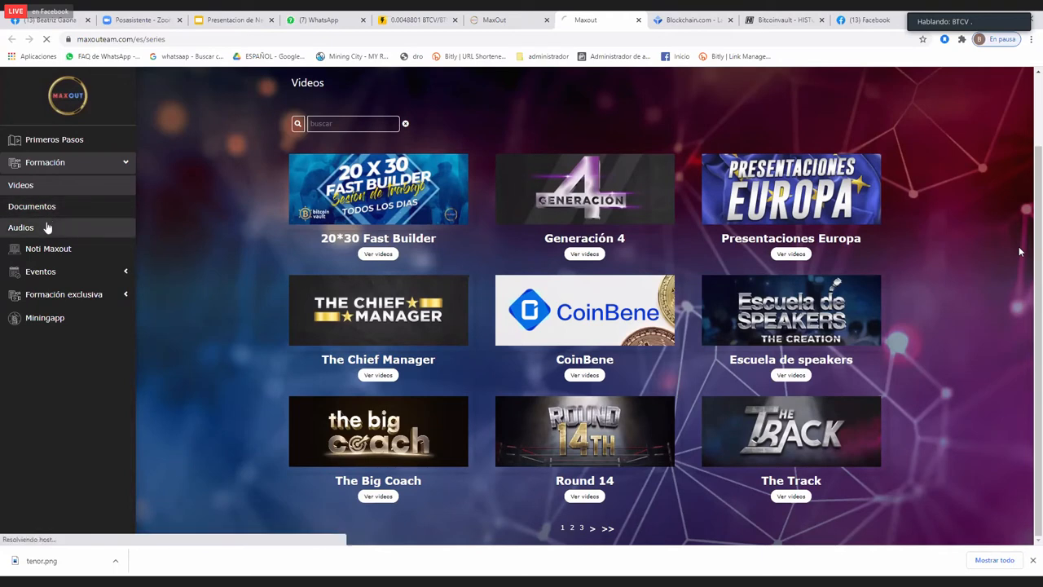
{"action": "left_click", "coordinate": [20, 228]}
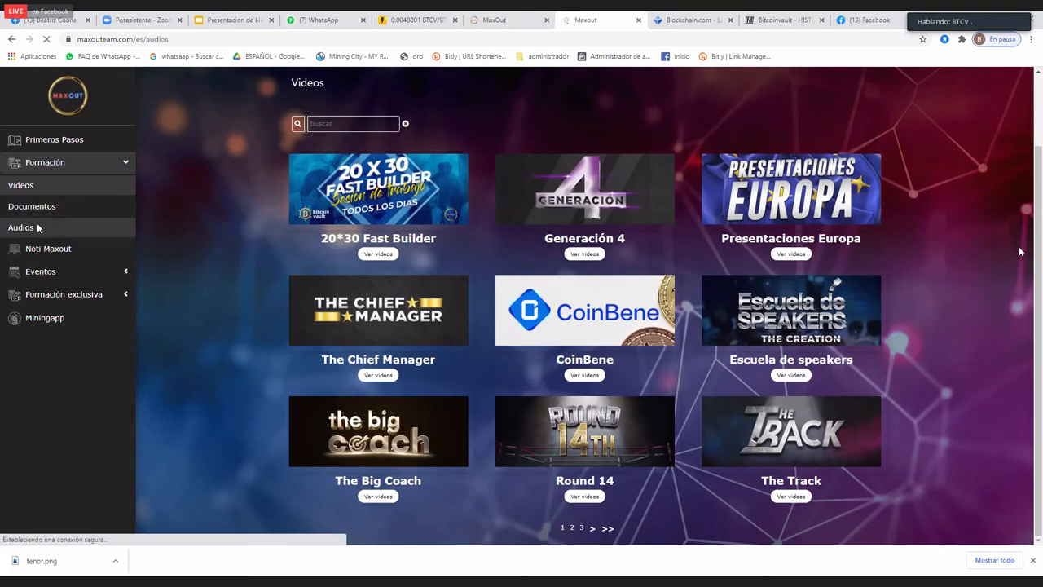
Step: Review the eleven audio lessons, from ¿Qué es Maxout? to Cold Wallet storage, then reopen Videos
{"action": "left_click", "coordinate": [20, 228]}
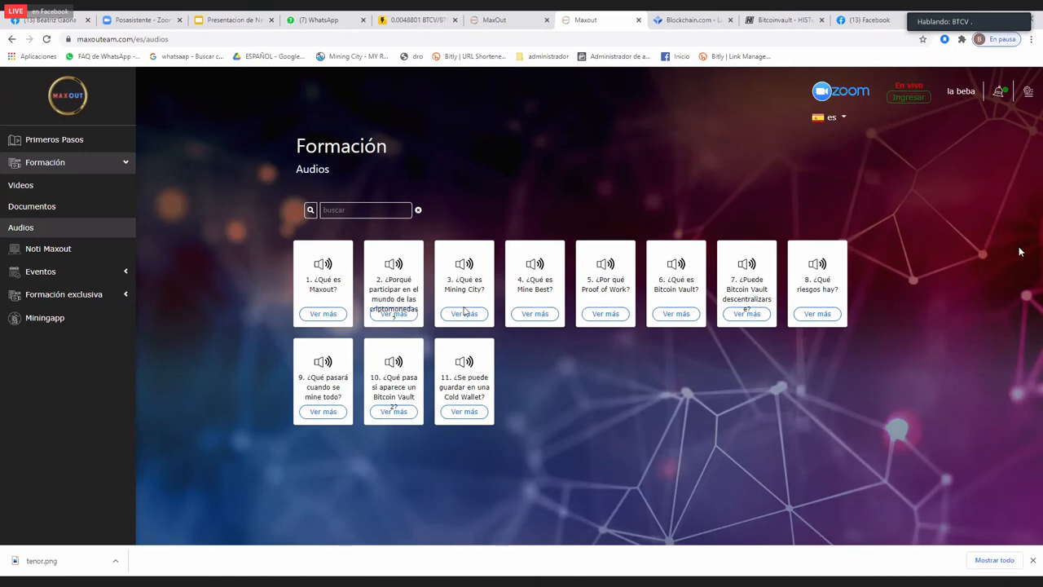
{"action": "mouse_move", "coordinate": [464, 315]}
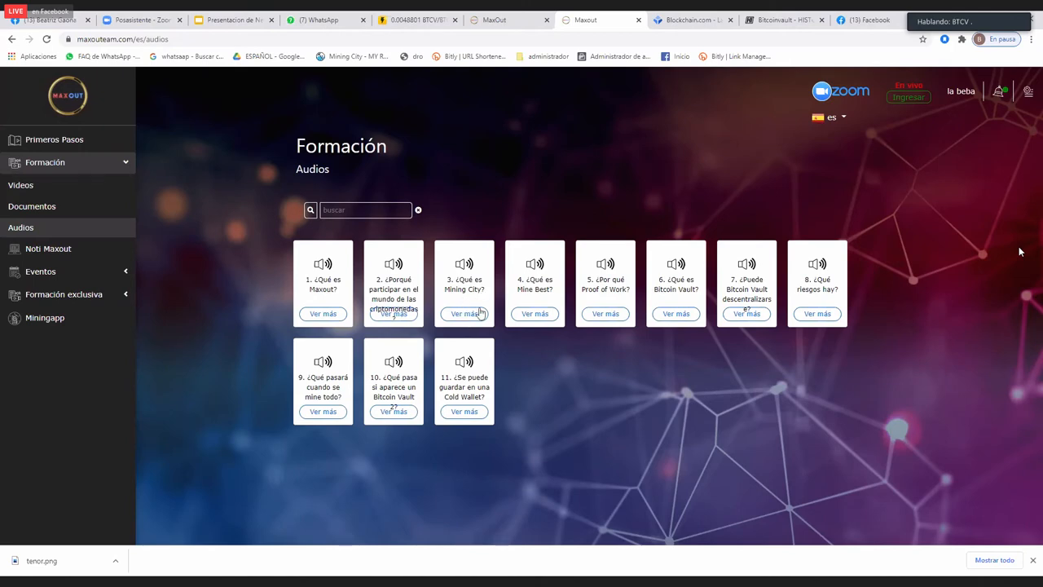
{"action": "mouse_move", "coordinate": [546, 326]}
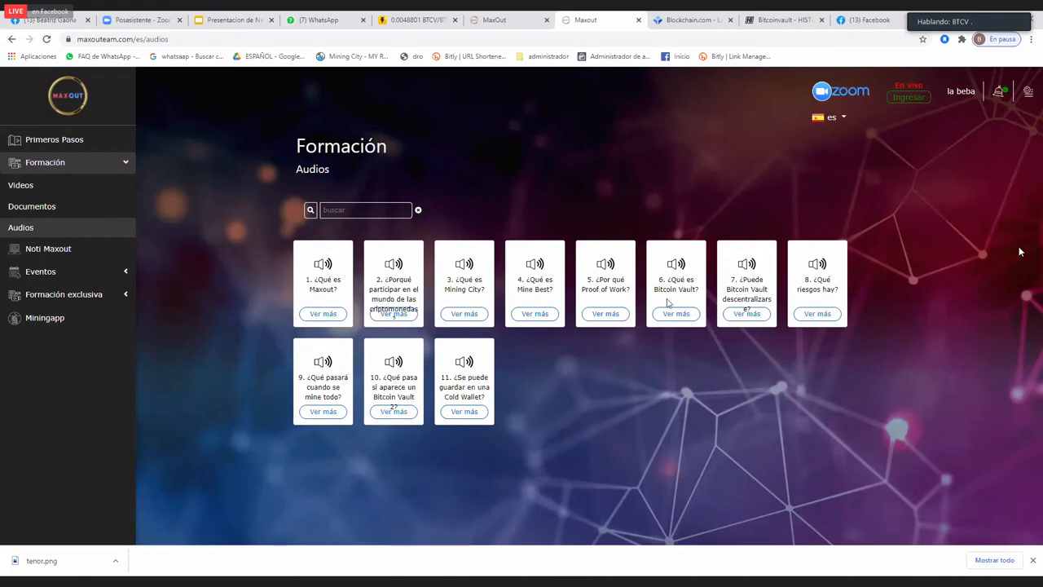
{"action": "mouse_move", "coordinate": [432, 351]}
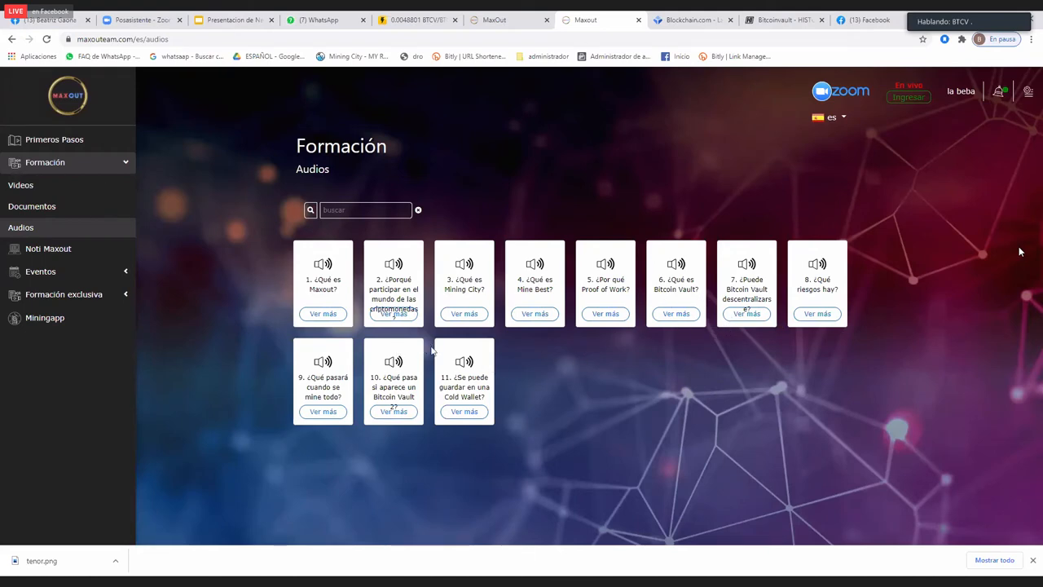
{"action": "mouse_move", "coordinate": [497, 313]}
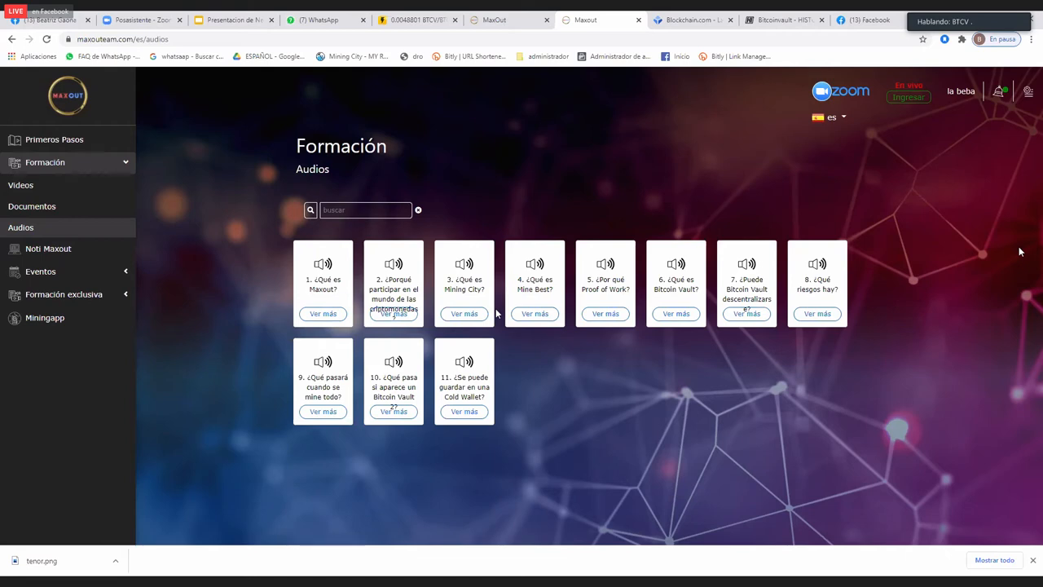
{"action": "left_click", "coordinate": [20, 185]}
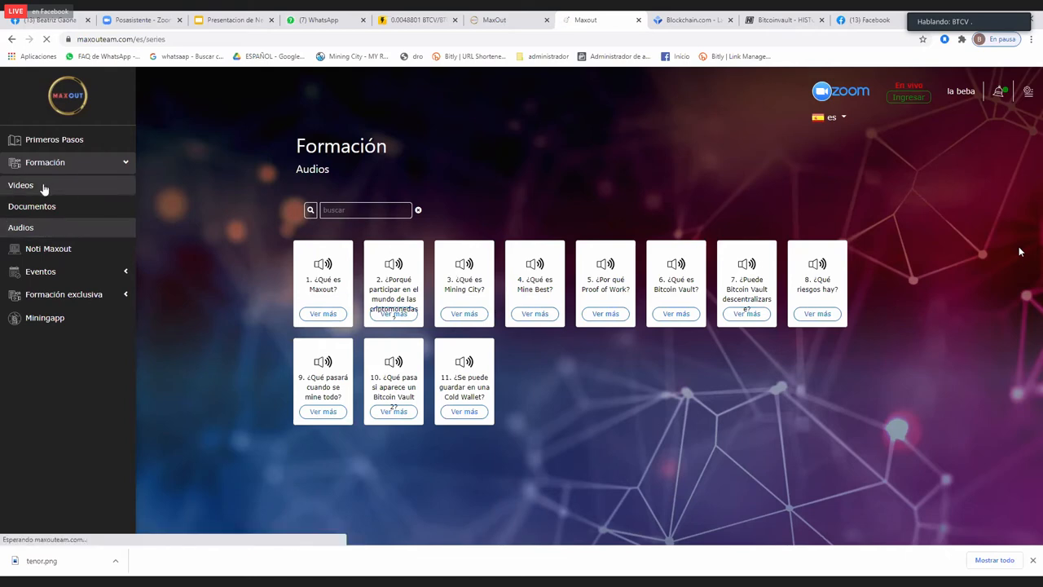
Step: Move to page 2 of the video series and open Presentación 4 pm
{"action": "left_click", "coordinate": [21, 185]}
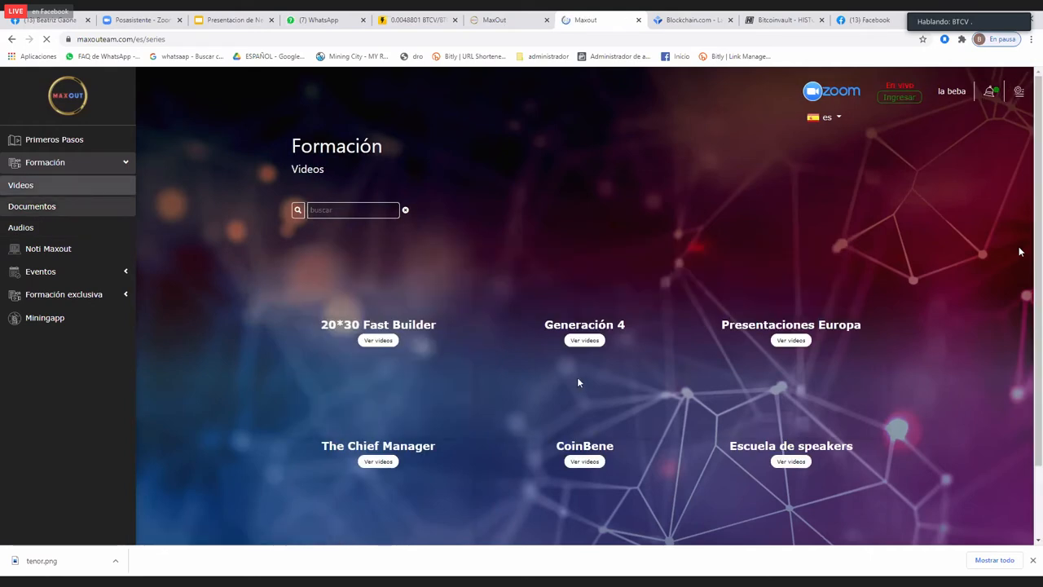
{"action": "scroll", "scroll_direction": "down", "scroll_amount": 3}
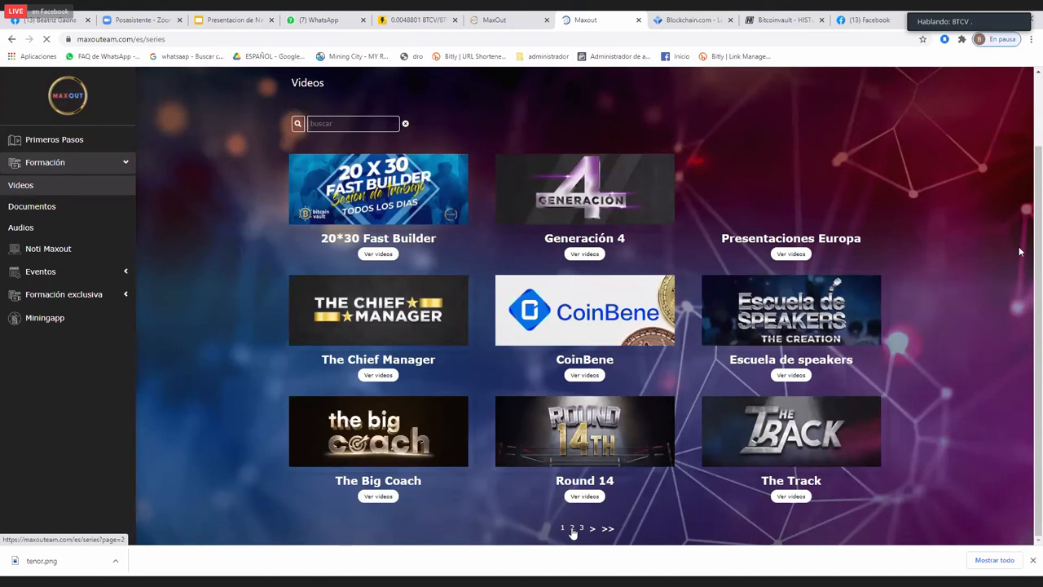
{"action": "left_click", "coordinate": [571, 528]}
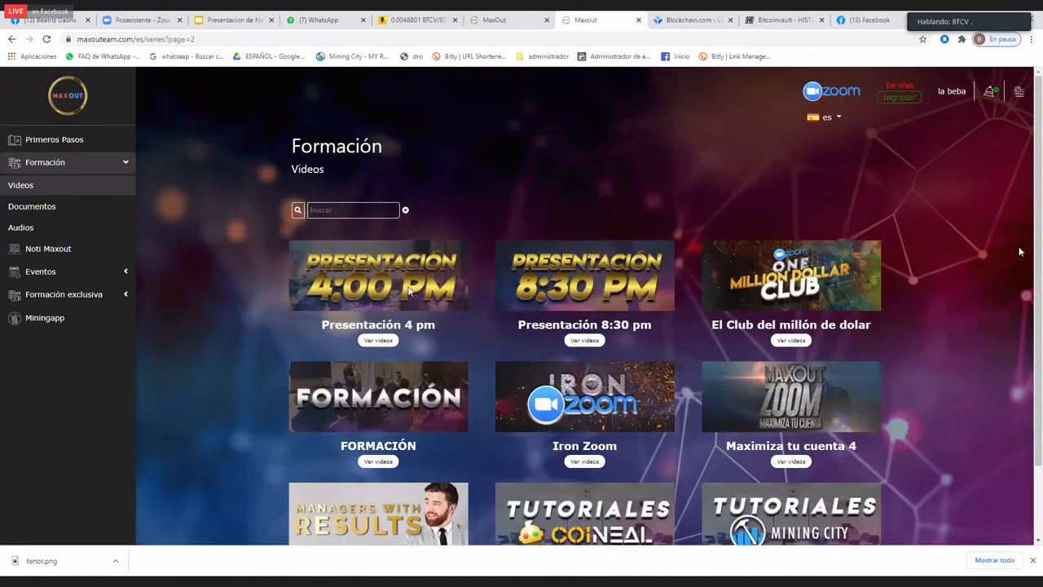
{"action": "left_click", "coordinate": [378, 340]}
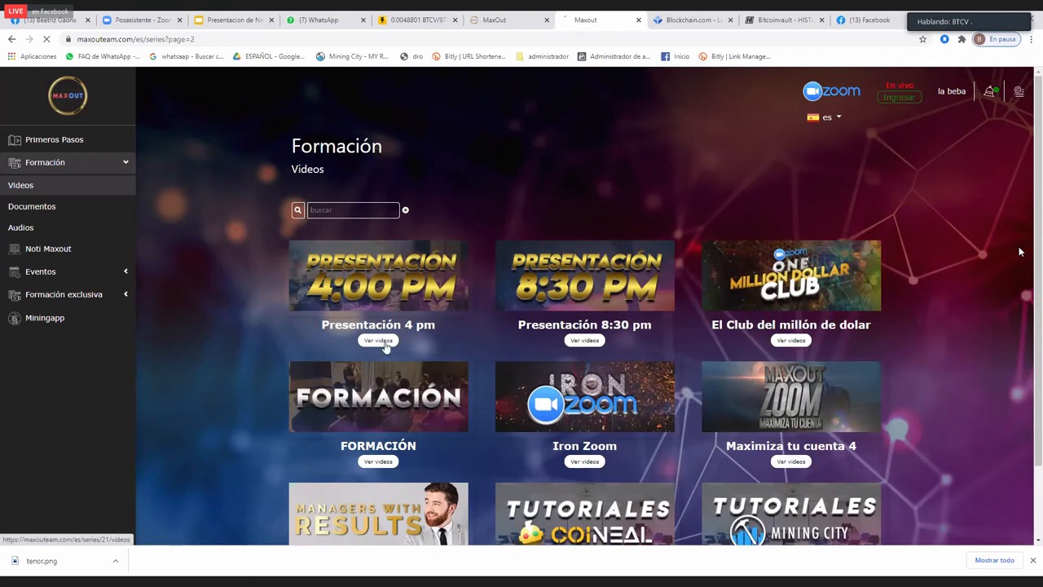
{"action": "left_click", "coordinate": [378, 340]}
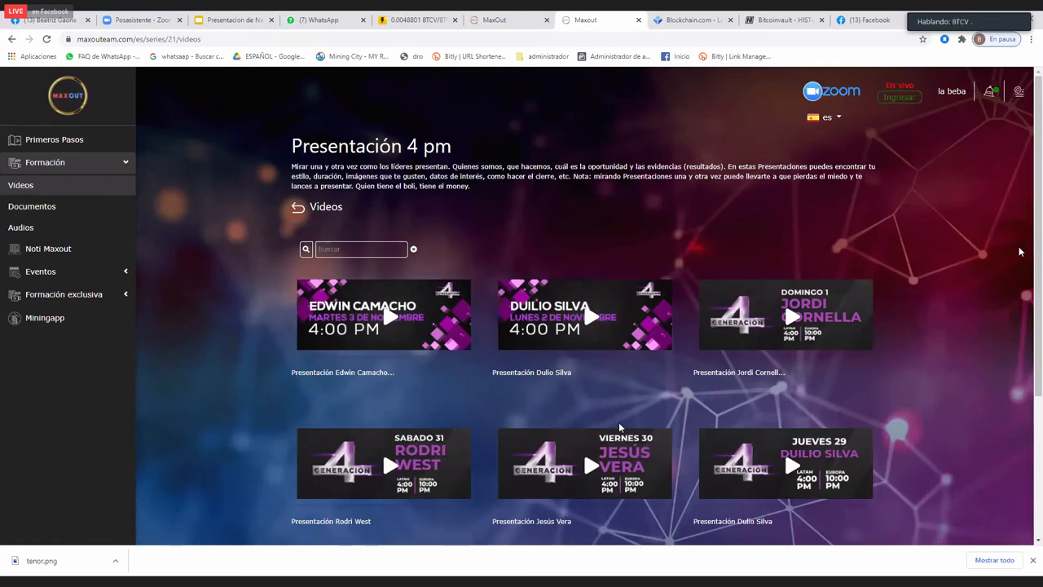
{"action": "mouse_move", "coordinate": [587, 421]}
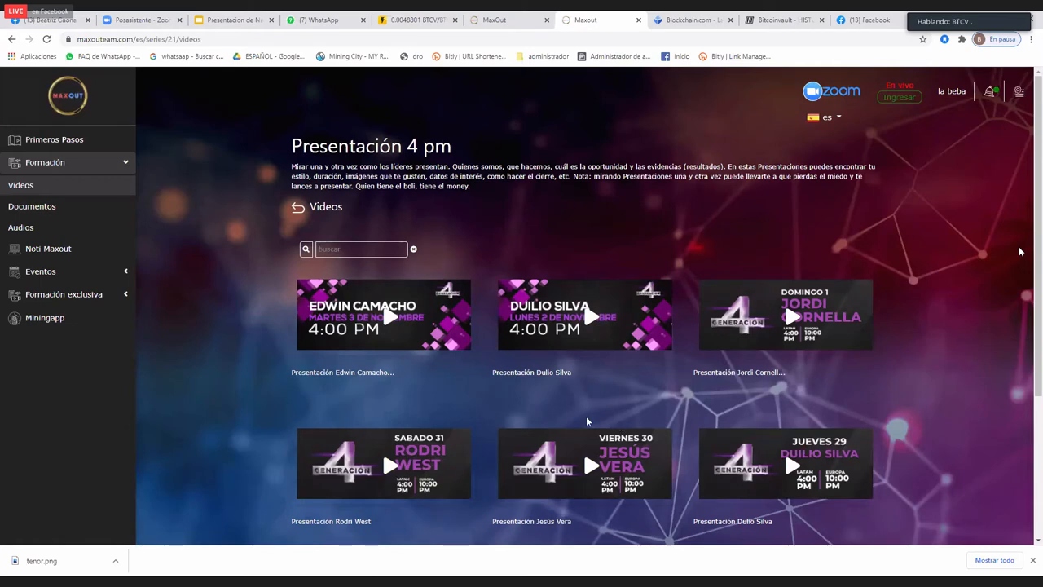
{"action": "mouse_move", "coordinate": [398, 387]}
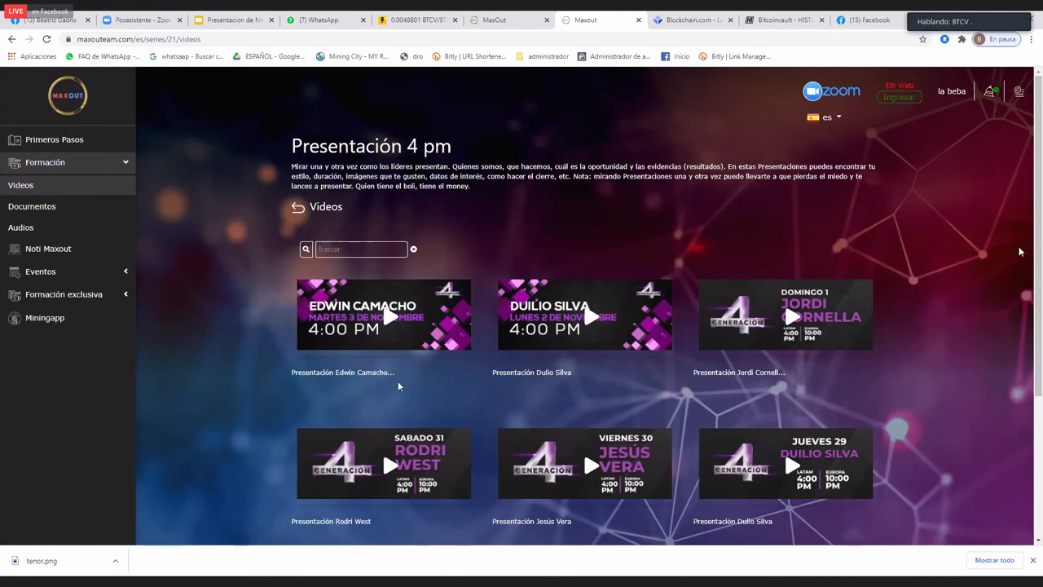
{"action": "mouse_move", "coordinate": [391, 389]}
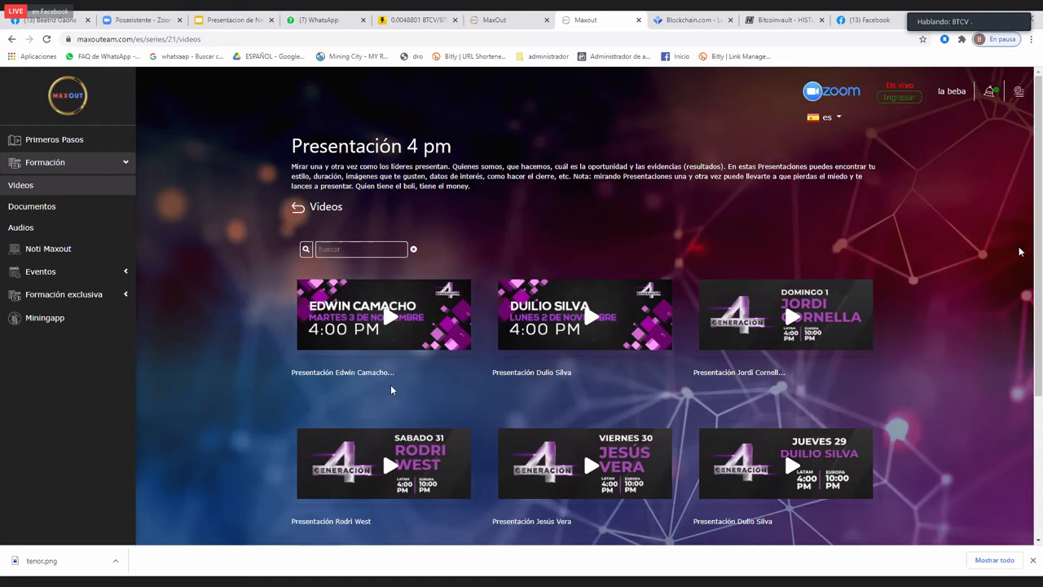
{"action": "scroll", "scroll_direction": "down", "scroll_amount": 3}
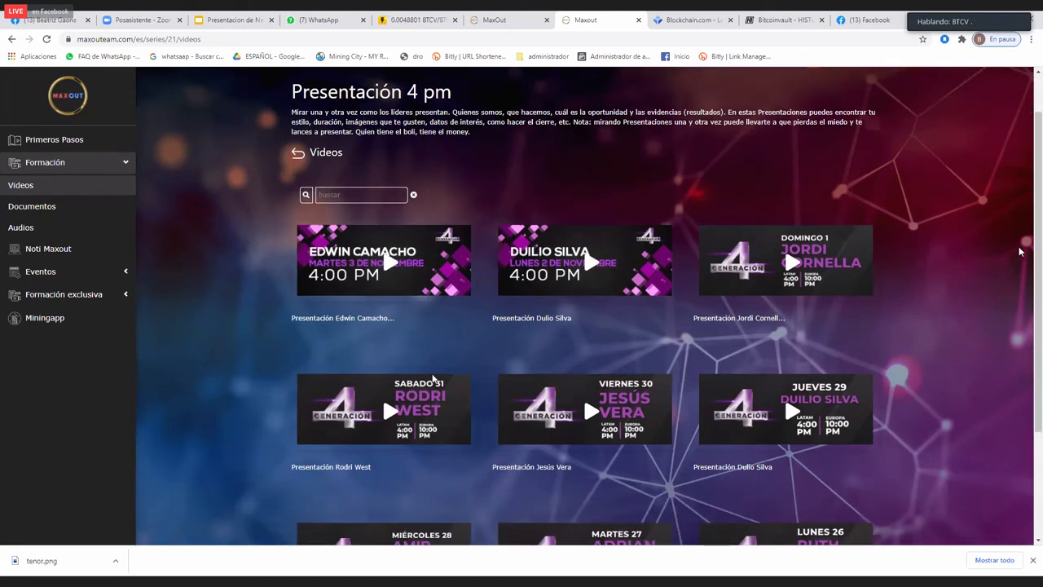
{"action": "mouse_move", "coordinate": [484, 367]}
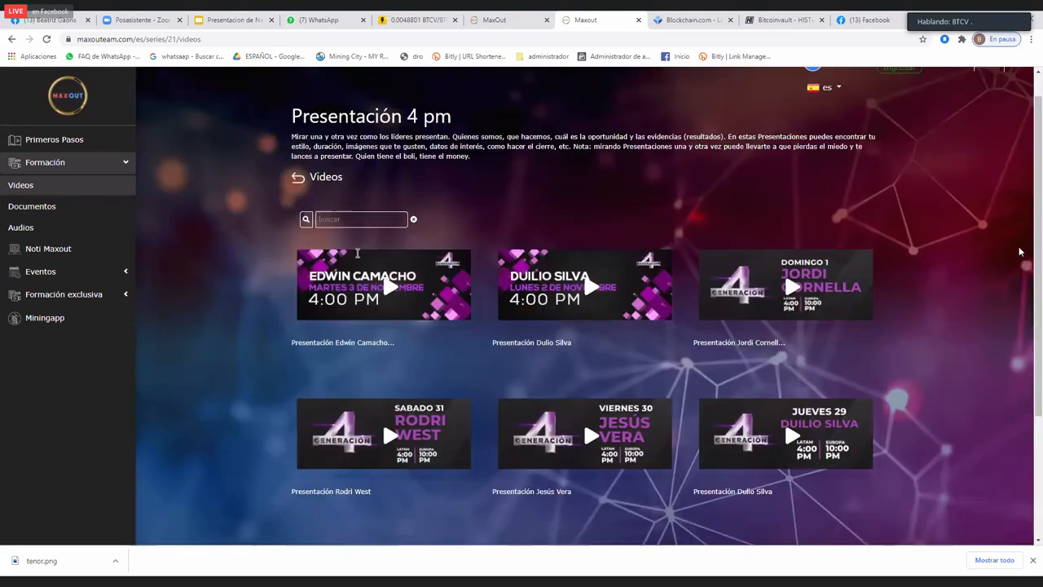
{"action": "type", "text": "Beatriz Gaona"}
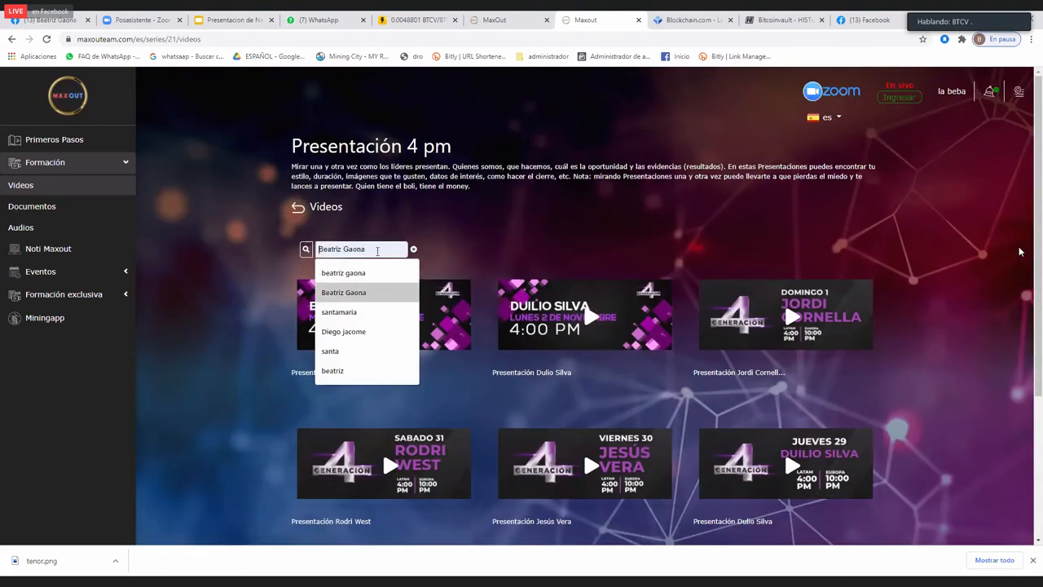
{"action": "left_click", "coordinate": [343, 292]}
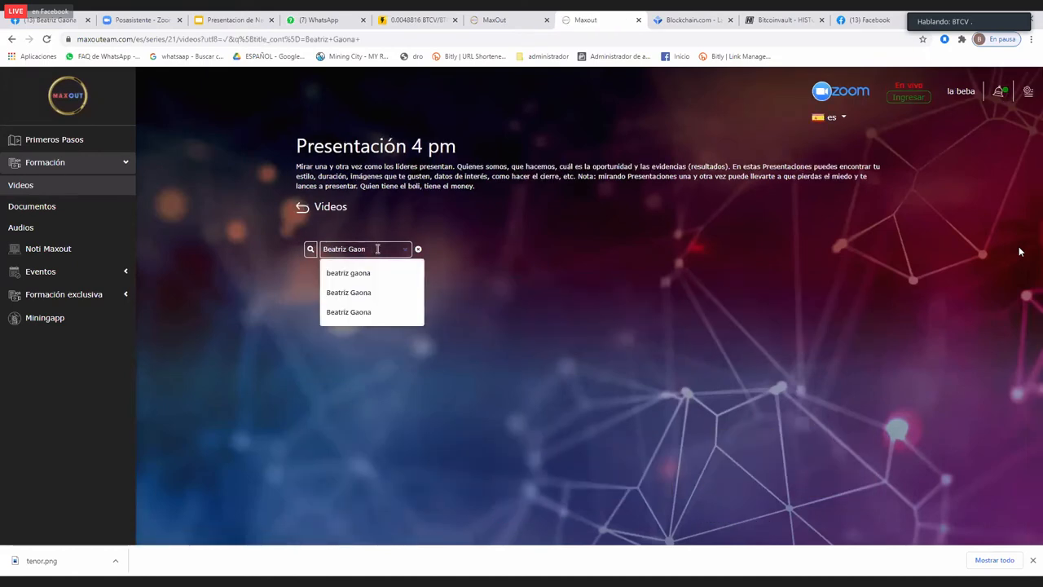
{"action": "left_click", "coordinate": [418, 249]}
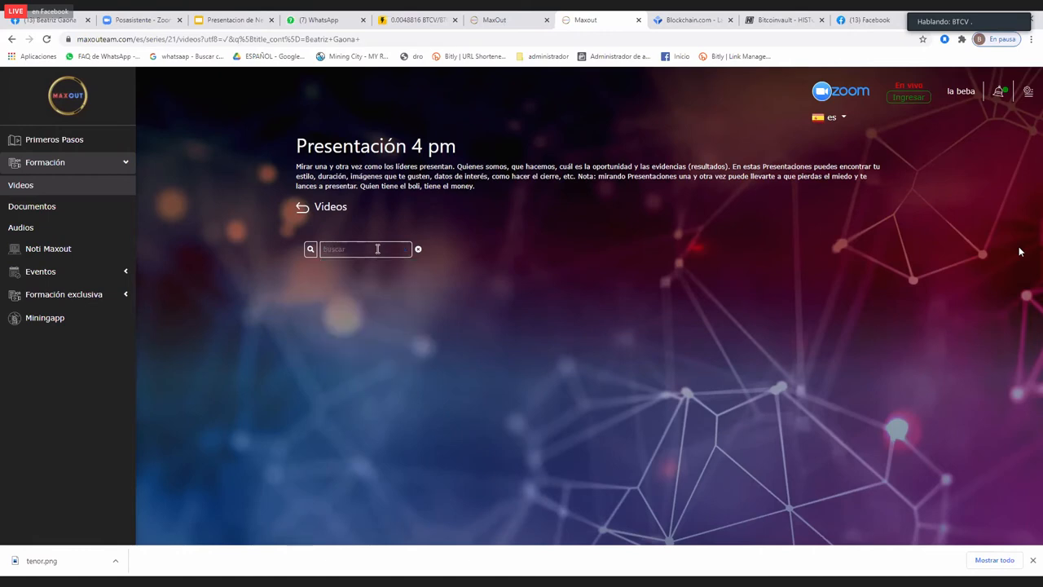
{"action": "type", "text": "nicolas"}
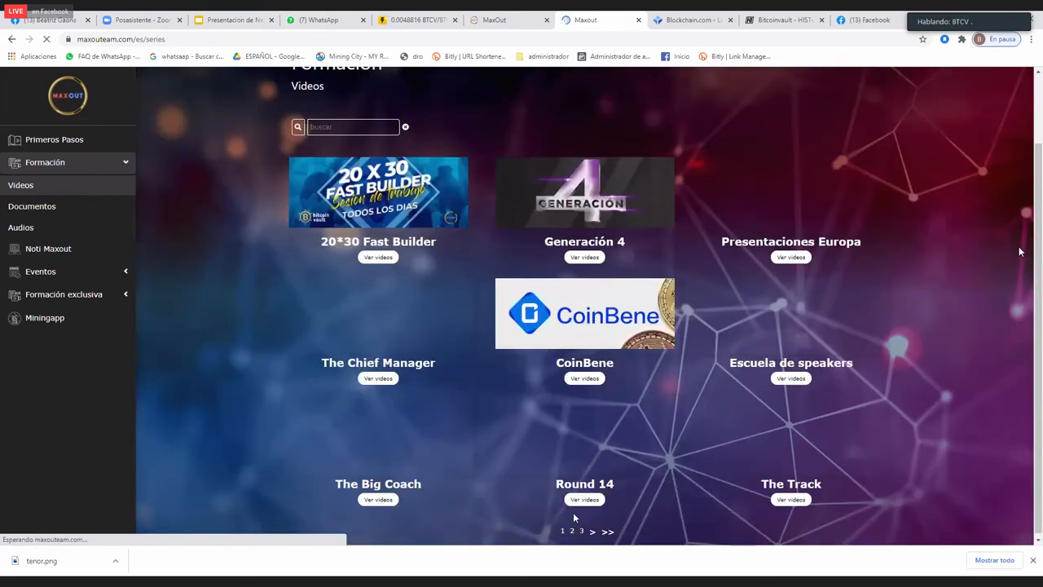
Step: Go to page 2 of the video catalog, listing Presentación 4 pm, 8:30 pm and Iron Zoom
{"action": "left_click", "coordinate": [571, 528]}
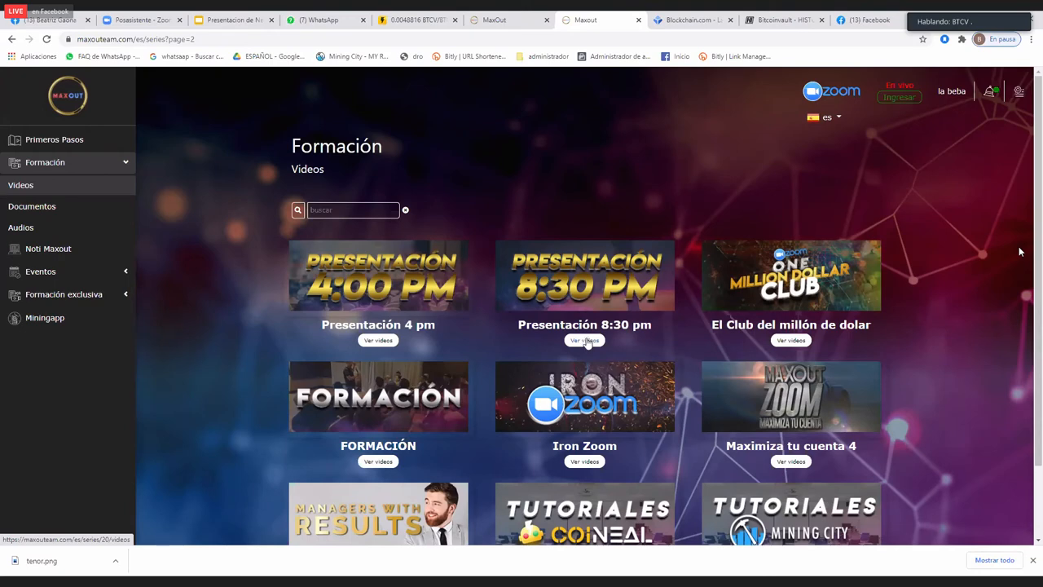
{"action": "left_click", "coordinate": [584, 340]}
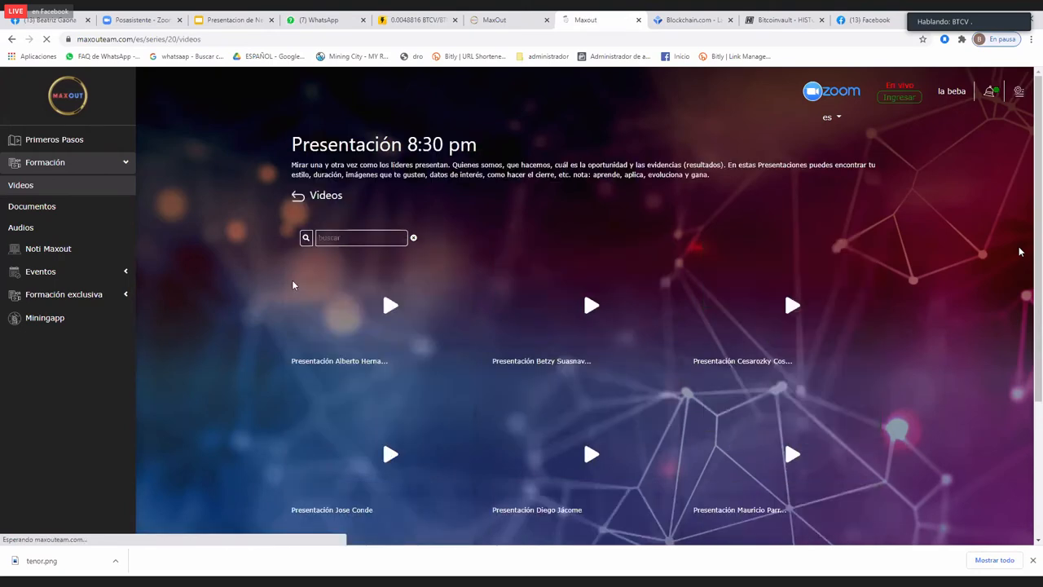
{"action": "type", "text": "beatriz gaona"}
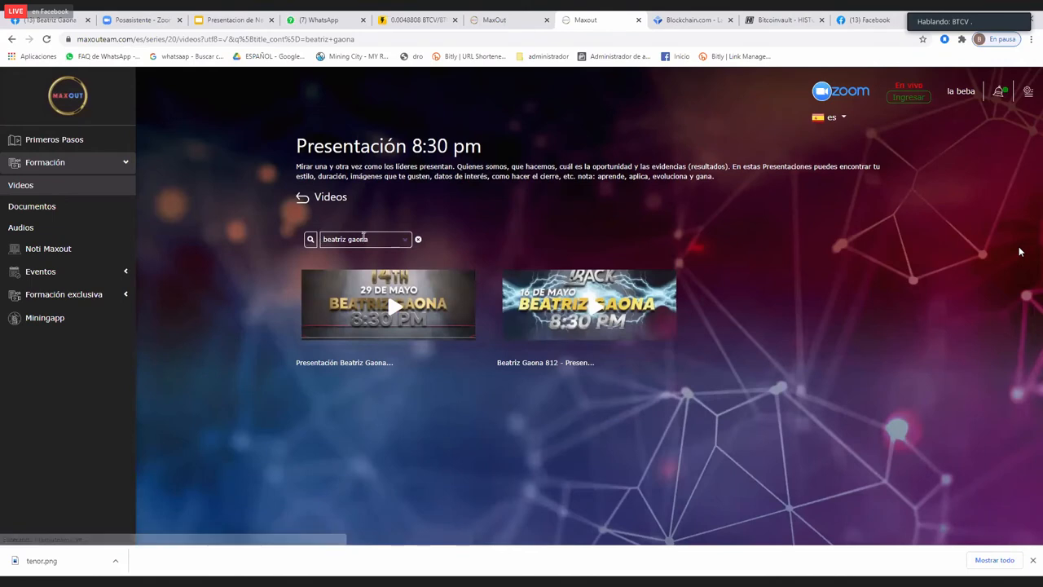
{"action": "left_click", "coordinate": [362, 238]}
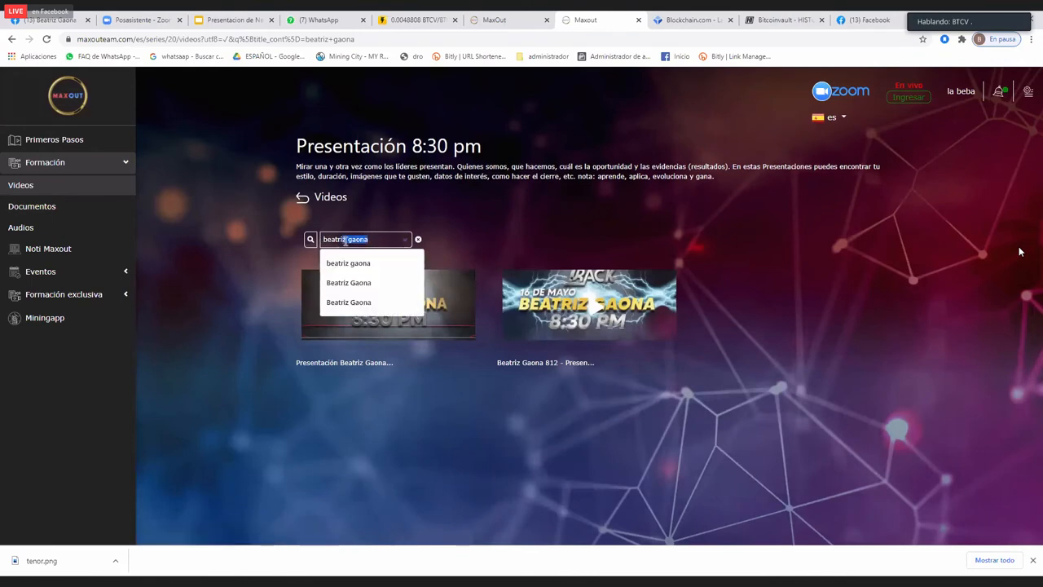
{"action": "left_click", "coordinate": [418, 238]}
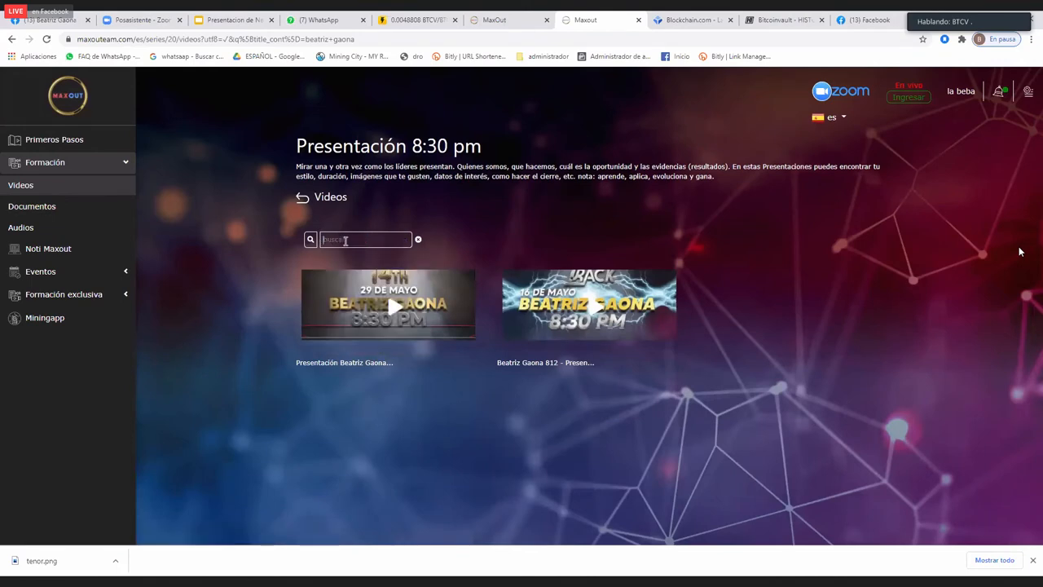
{"action": "type", "text": "nicolas"}
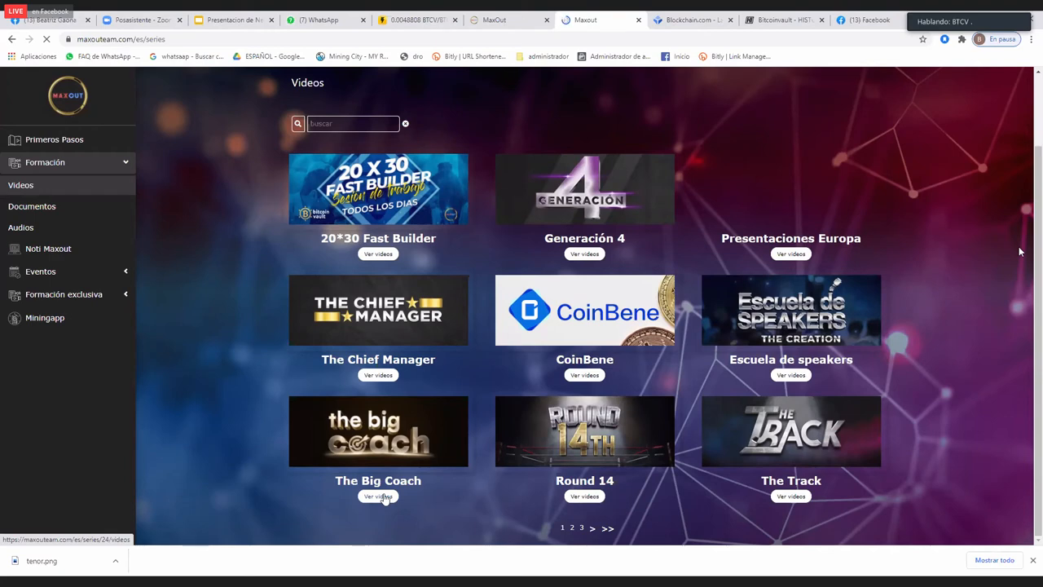
Step: Open The Big Coach series and scroll through talks like Resumen Final and Liderazgo
{"action": "left_click", "coordinate": [378, 495]}
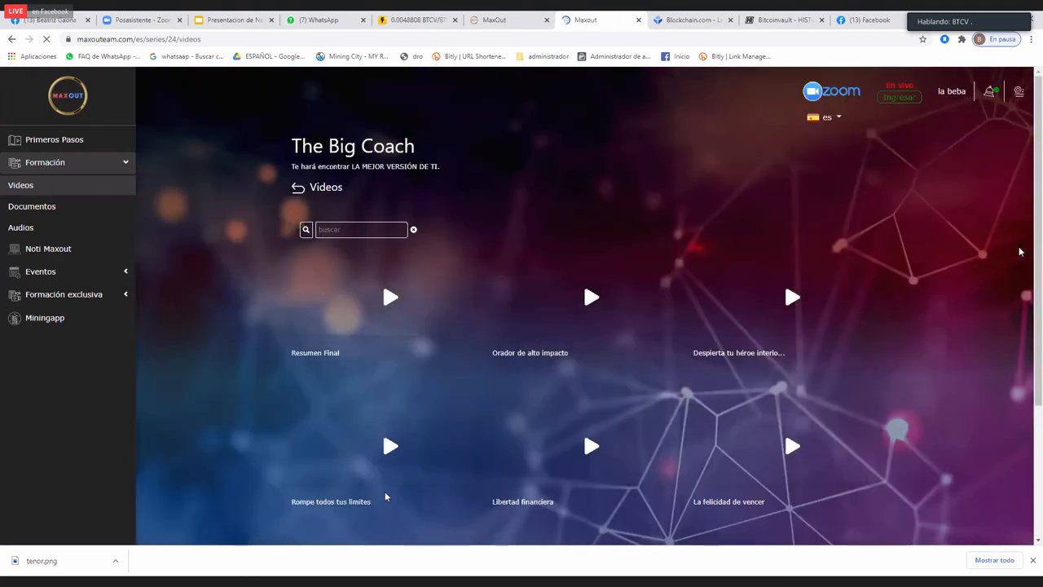
{"action": "mouse_move", "coordinate": [402, 384]}
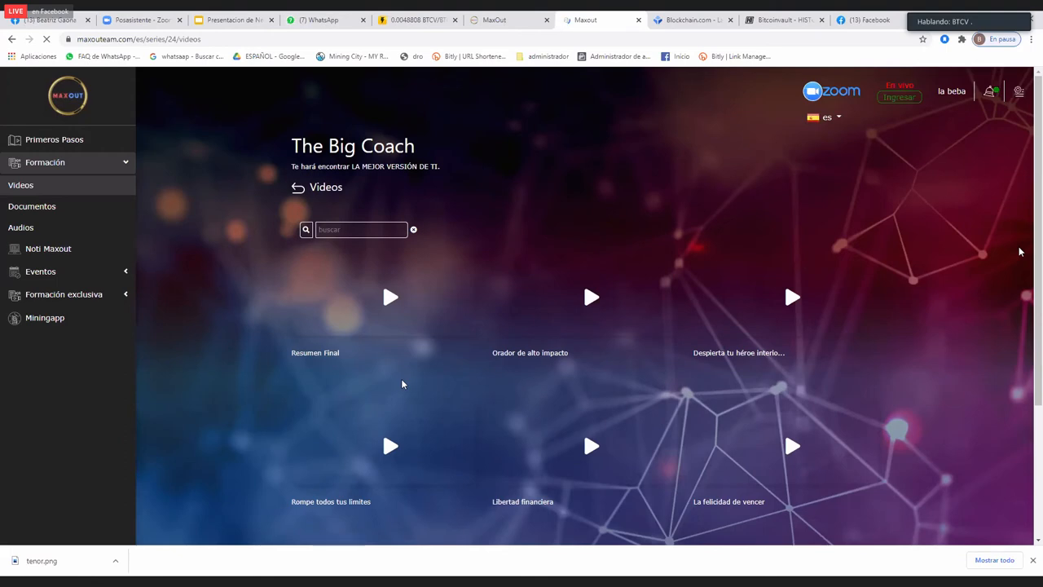
{"action": "scroll", "scroll_direction": "down", "scroll_amount": 3}
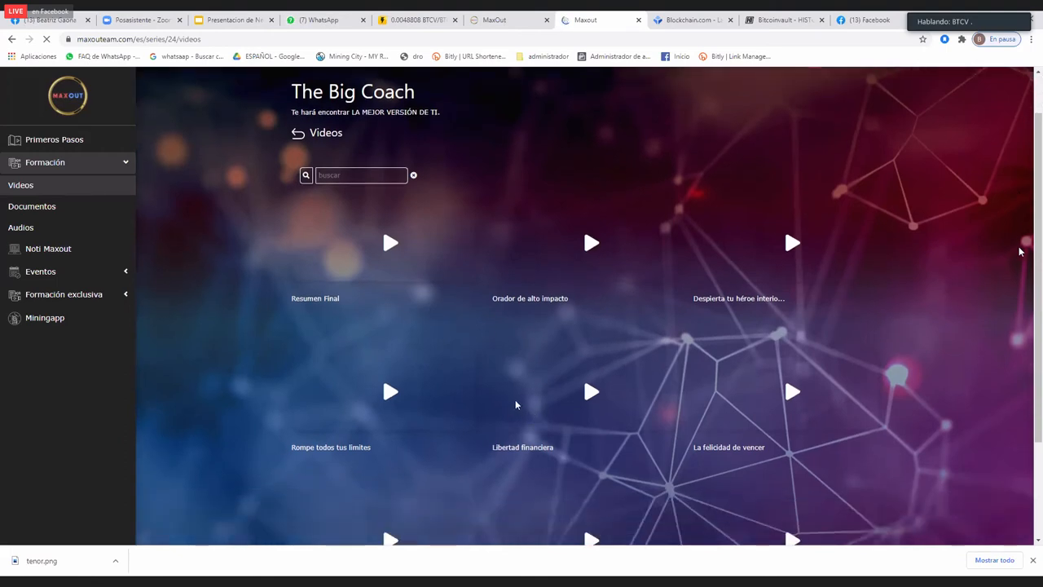
{"action": "mouse_move", "coordinate": [393, 399]}
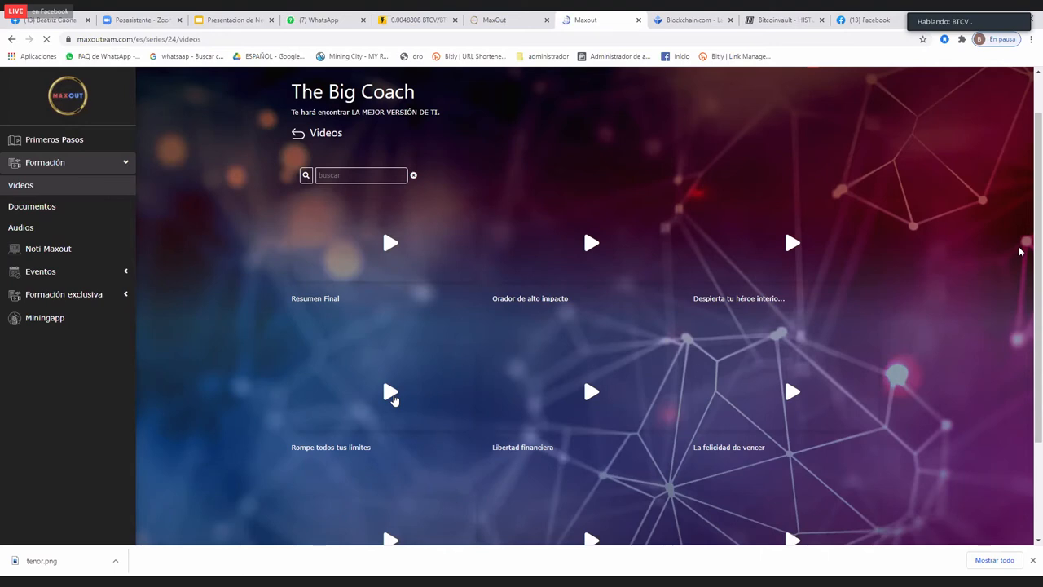
{"action": "mouse_move", "coordinate": [390, 392]}
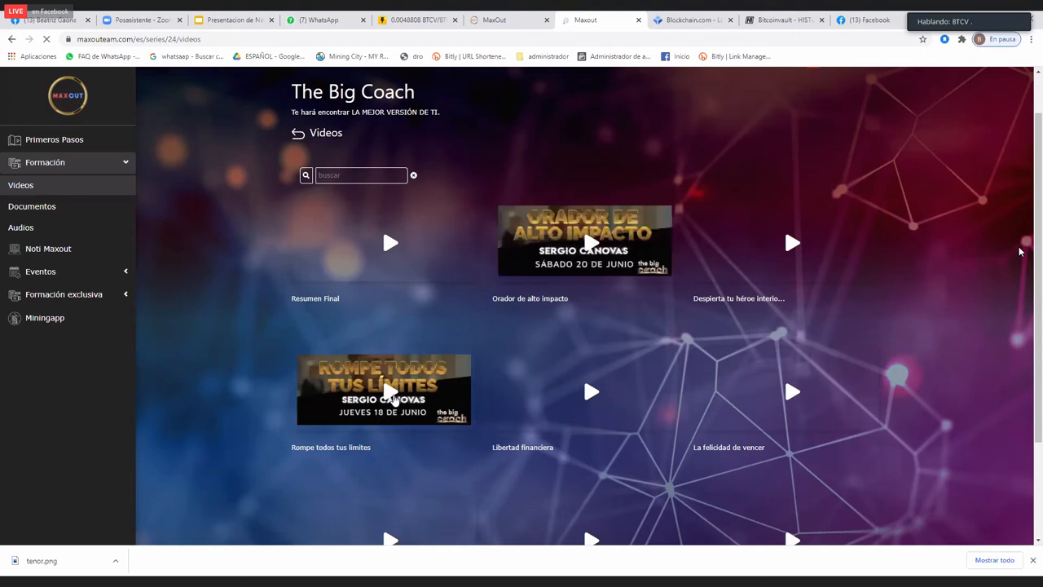
{"action": "scroll", "scroll_direction": "down", "scroll_amount": 3}
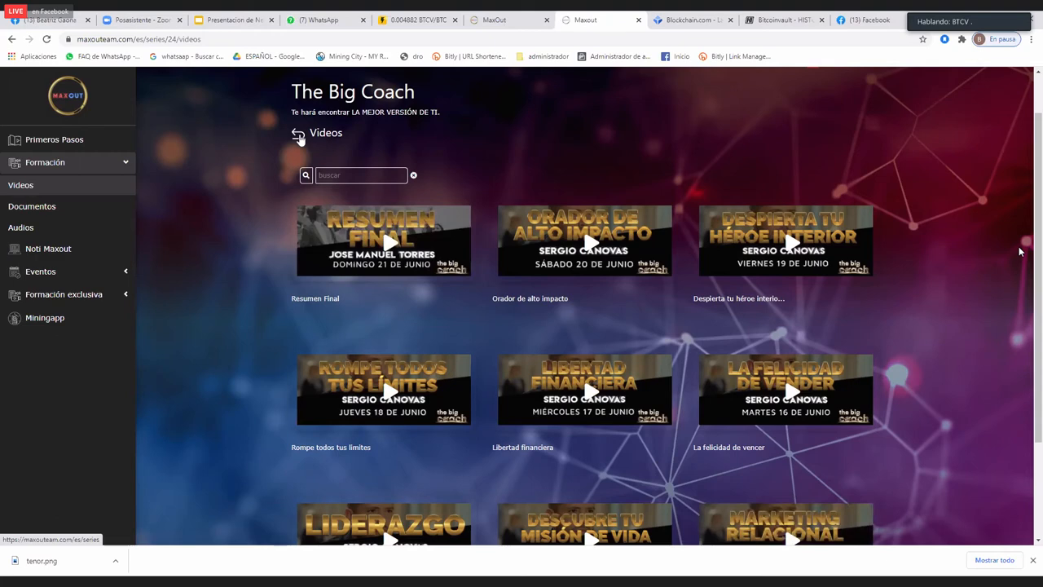
Step: Return to the series list, view page 3's Minebest series, then go back to page 2
{"action": "left_click", "coordinate": [298, 133]}
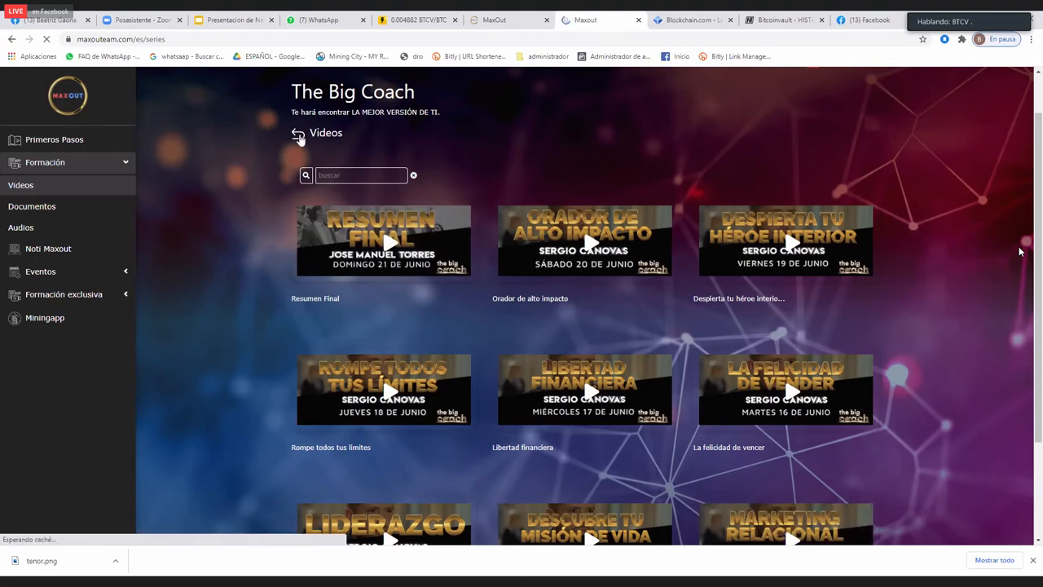
{"action": "left_click", "coordinate": [298, 133]}
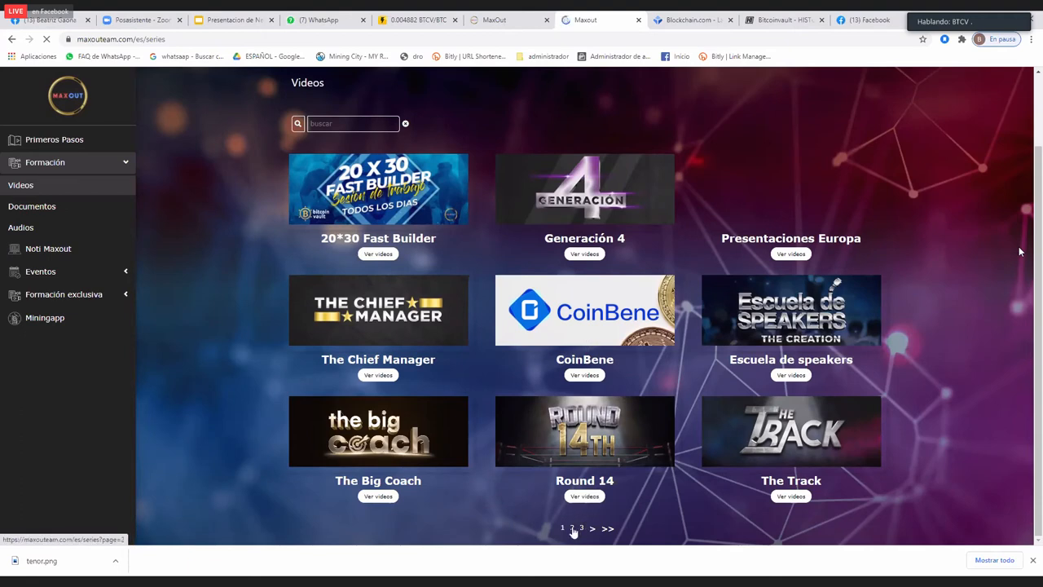
{"action": "left_click", "coordinate": [573, 528]}
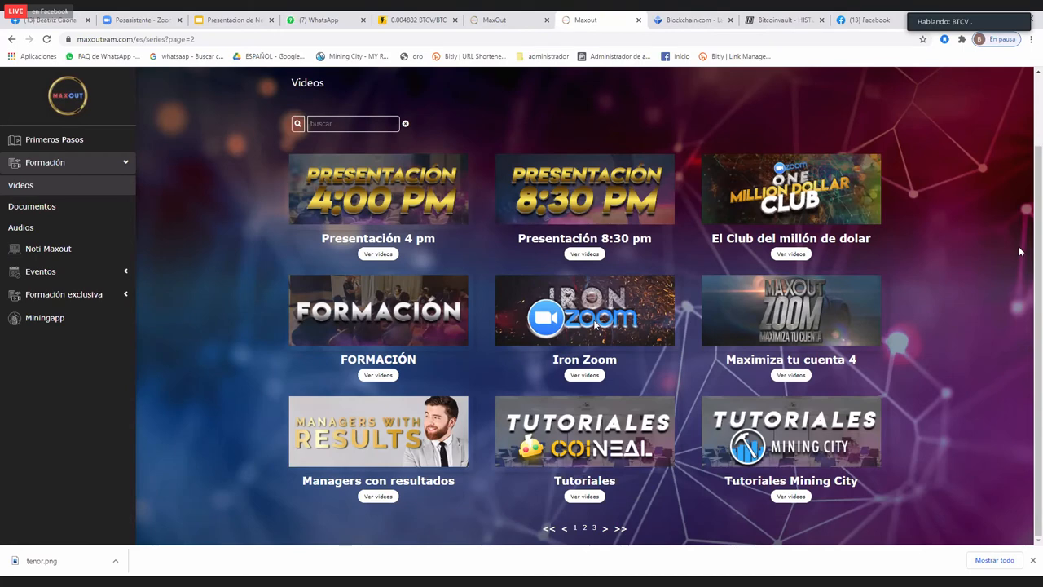
{"action": "mouse_move", "coordinate": [590, 323]}
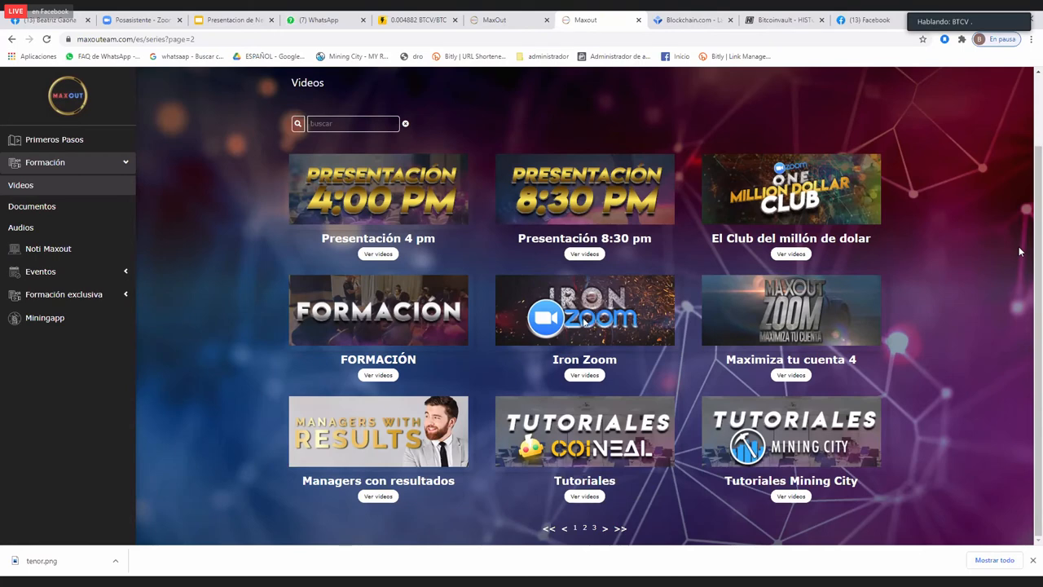
{"action": "mouse_move", "coordinate": [585, 320]}
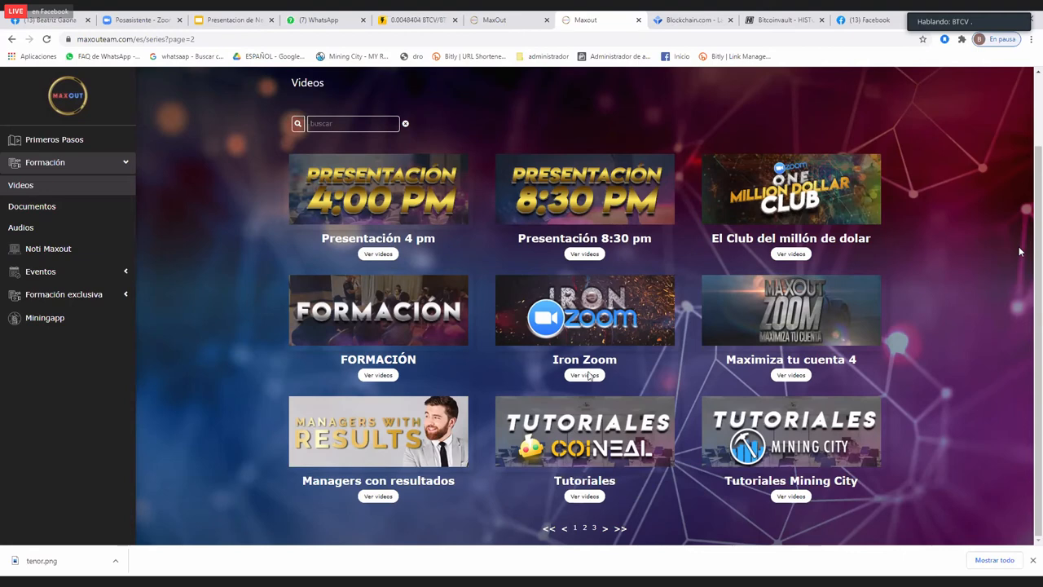
{"action": "mouse_move", "coordinate": [601, 389]}
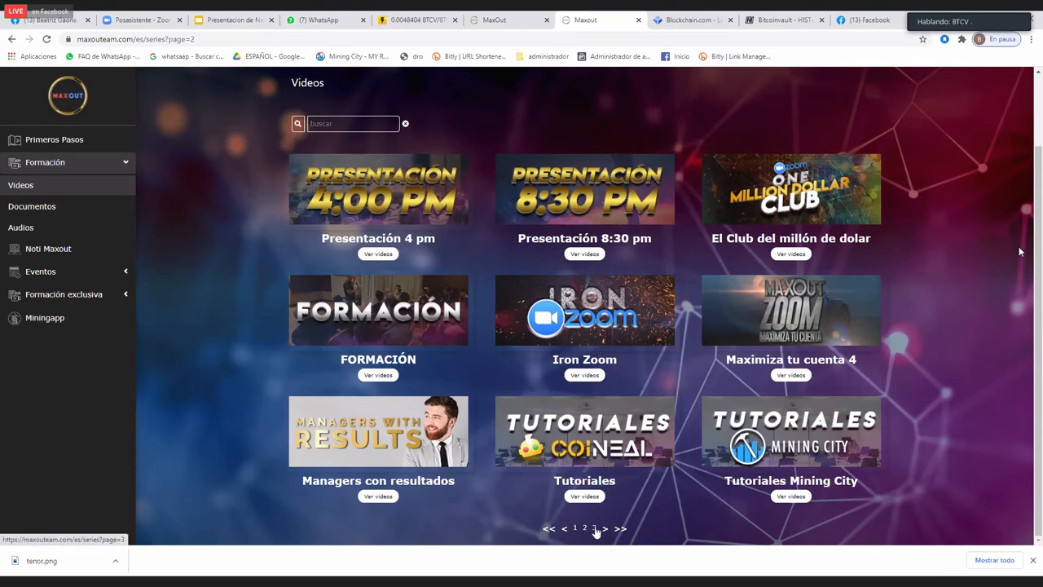
{"action": "left_click", "coordinate": [604, 528]}
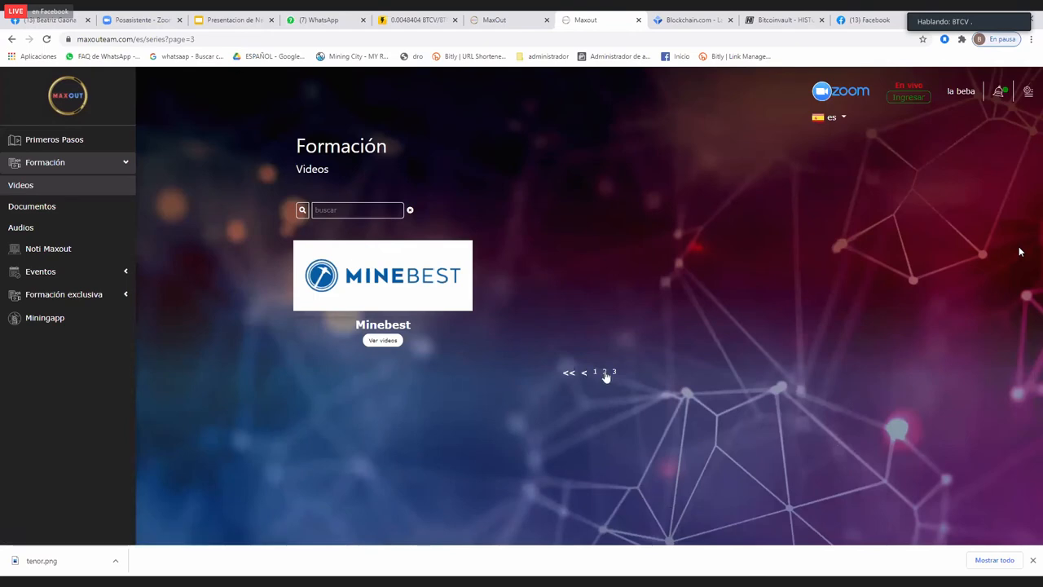
{"action": "left_click", "coordinate": [584, 372]}
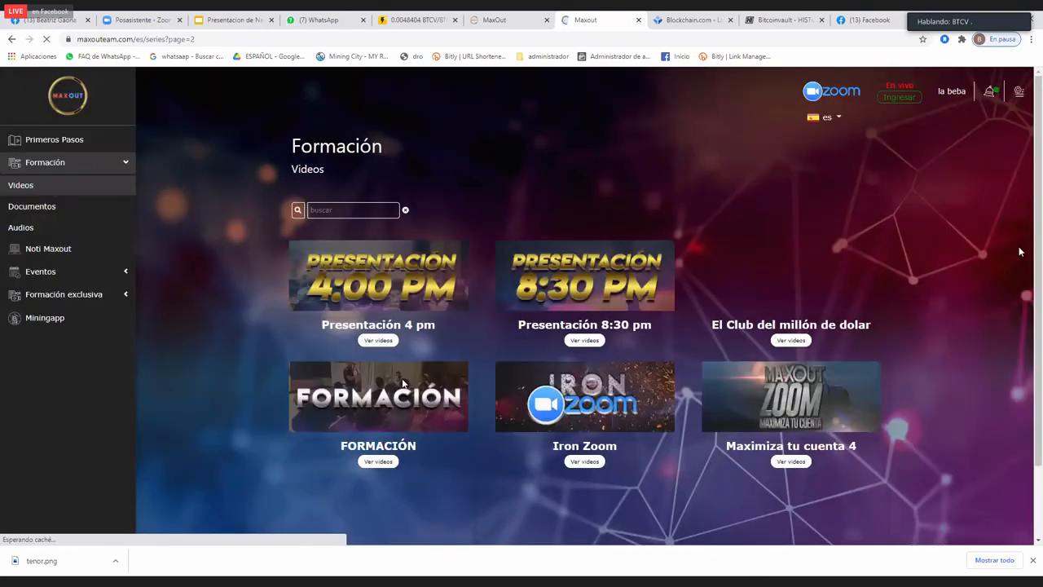
{"action": "scroll", "scroll_direction": "down", "scroll_amount": 3}
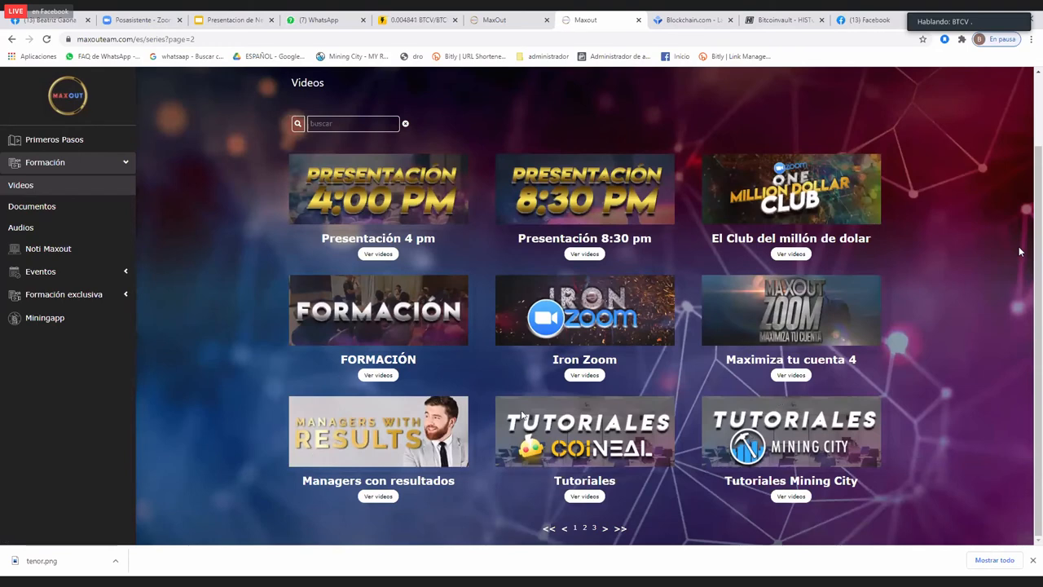
{"action": "mouse_move", "coordinate": [388, 438]}
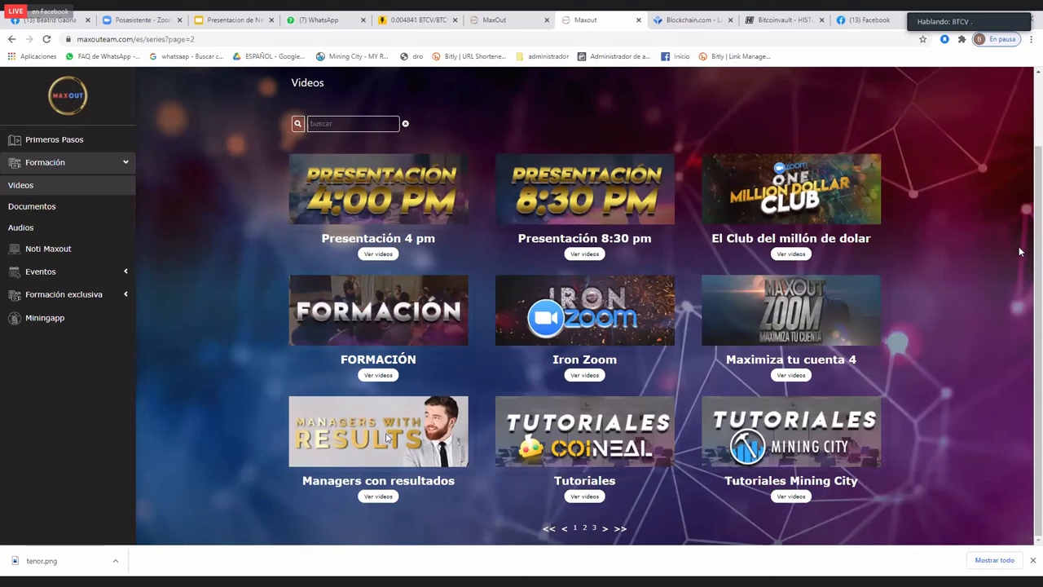
{"action": "mouse_move", "coordinate": [379, 454]}
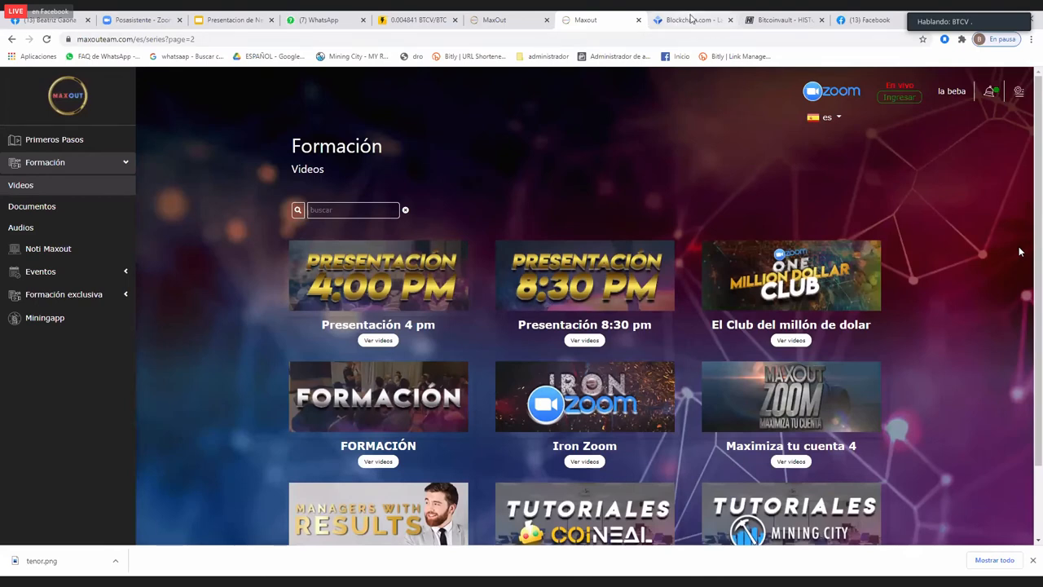
Step: Scroll the Blockchain.com Spanish homepage from crypto prices and wallet features to the footer
{"action": "left_click", "coordinate": [688, 20]}
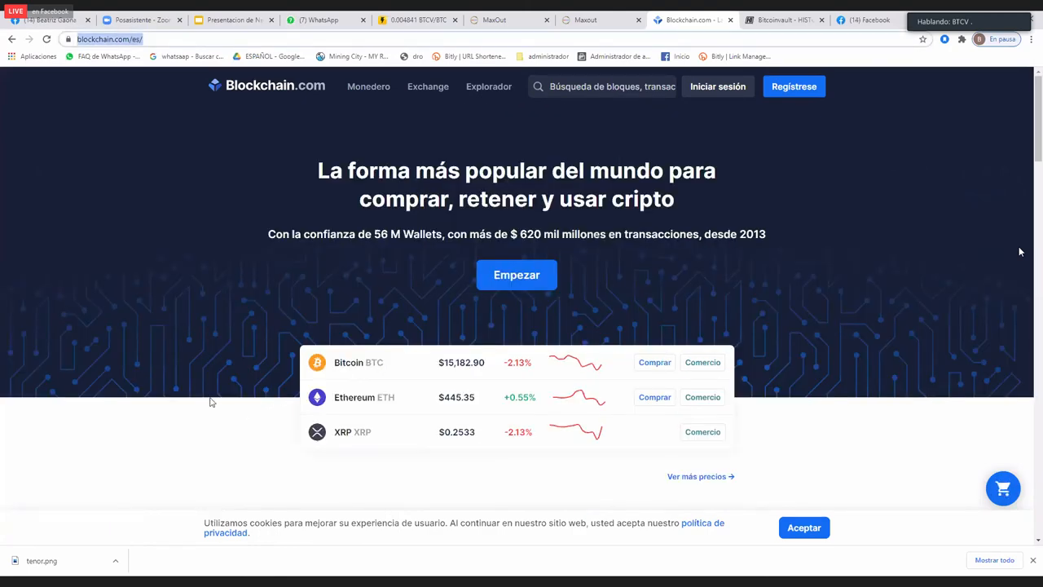
{"action": "scroll", "scroll_direction": "down", "scroll_amount": 3}
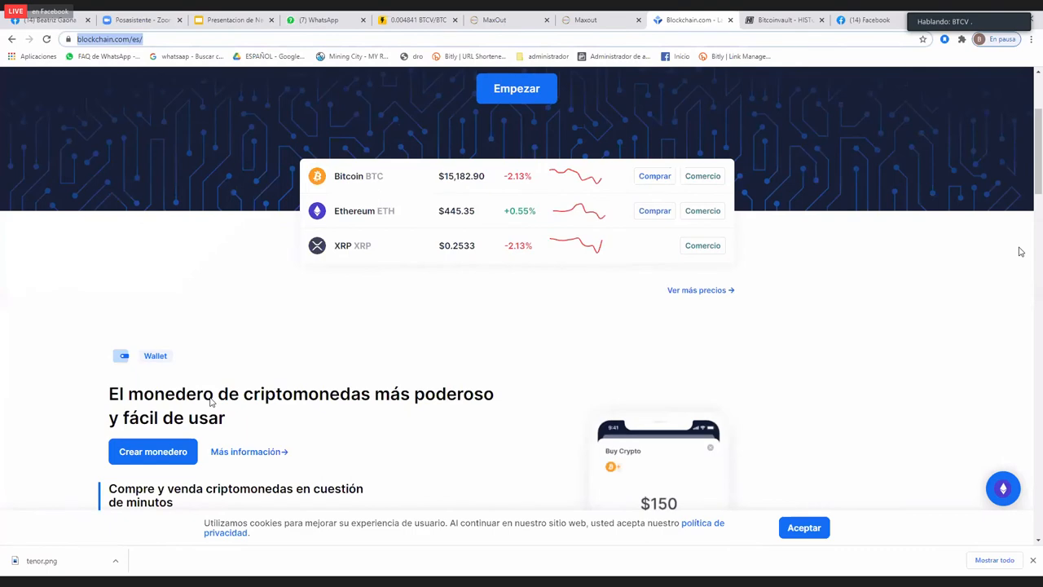
{"action": "scroll", "scroll_direction": "down", "scroll_amount": 3}
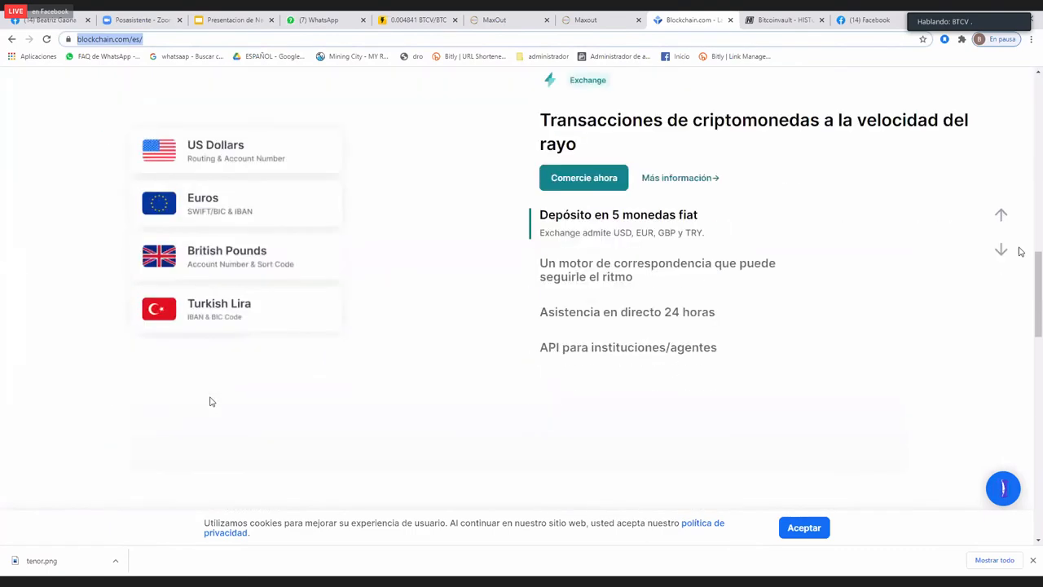
{"action": "scroll", "scroll_direction": "down", "scroll_amount": 3}
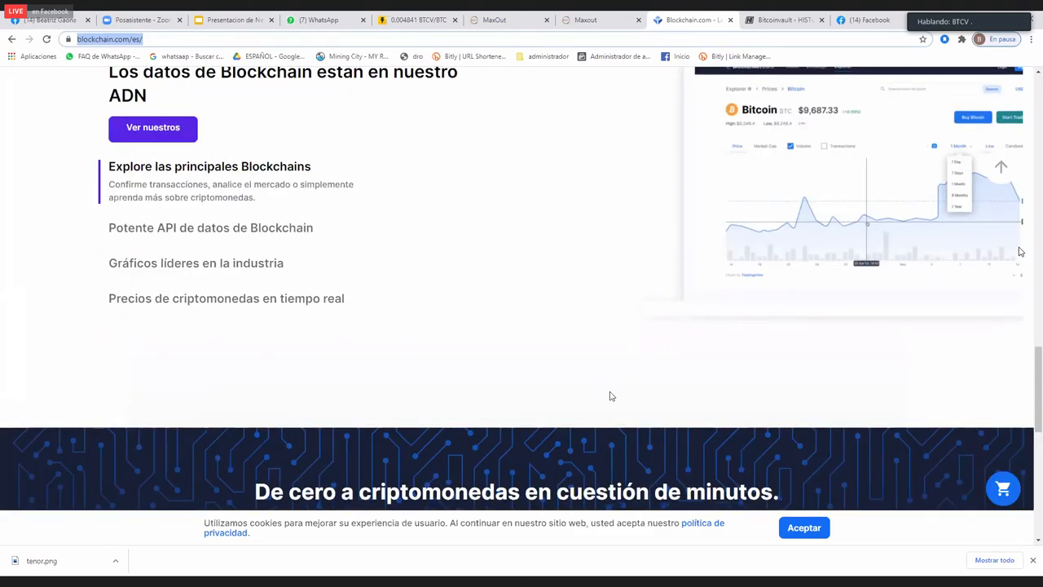
{"action": "scroll", "scroll_direction": "down", "scroll_amount": 3}
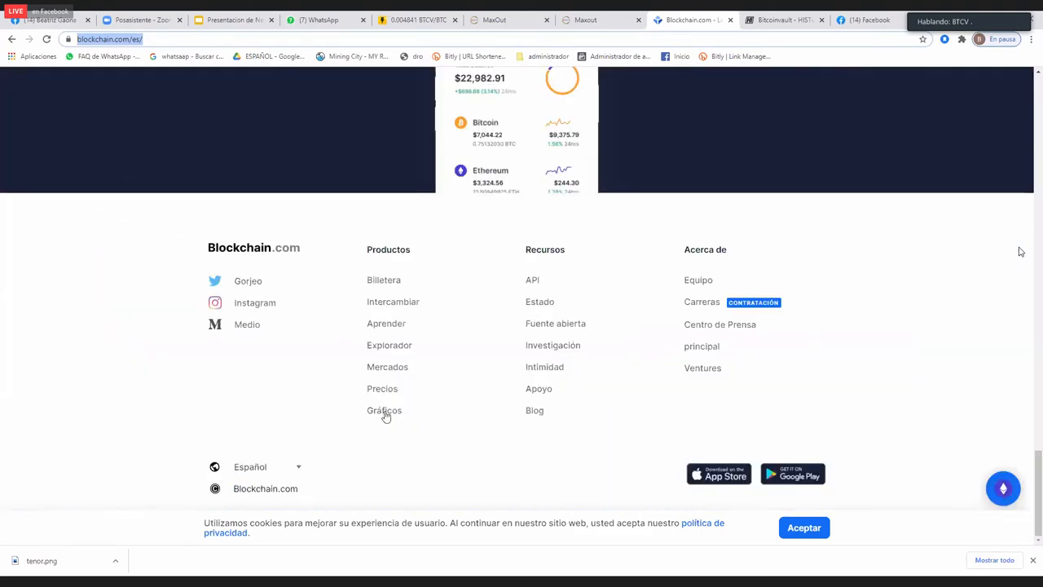
Step: Open Gráficos from the footer and scroll to the mining pool hash rate distribution chart
{"action": "left_click", "coordinate": [384, 409]}
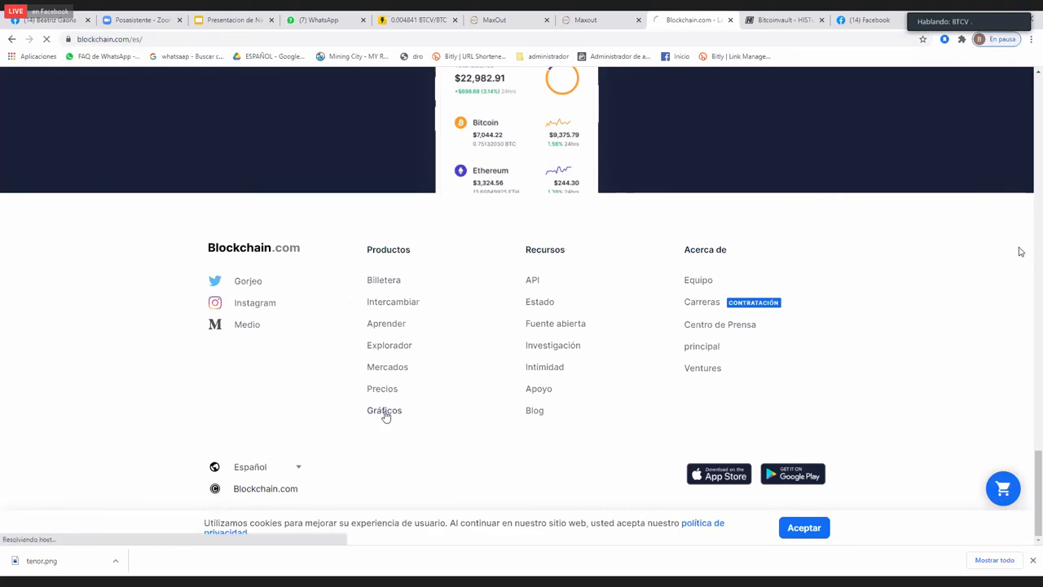
{"action": "left_click", "coordinate": [384, 409]}
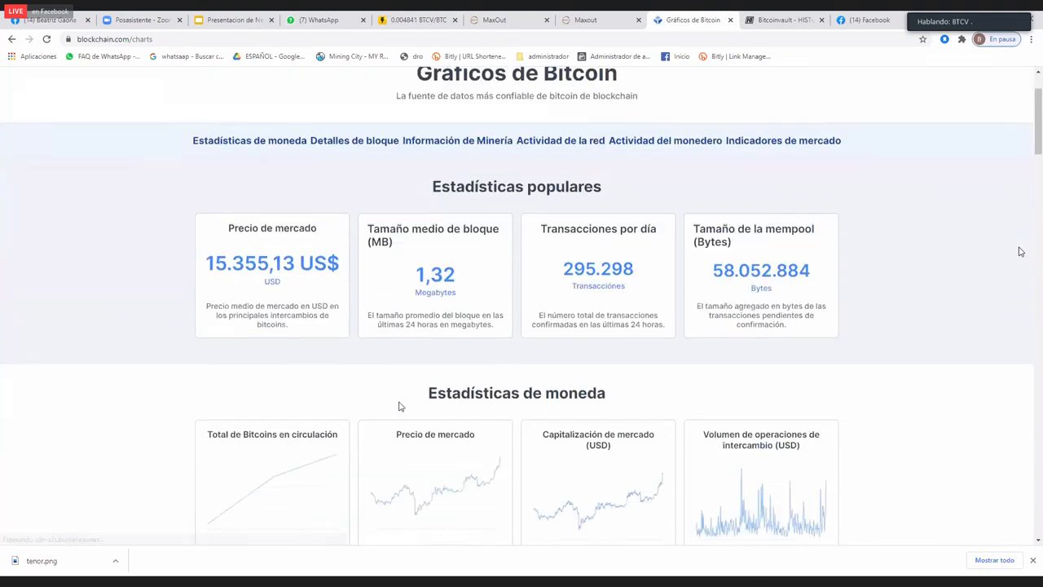
{"action": "scroll", "scroll_direction": "down", "scroll_amount": 3}
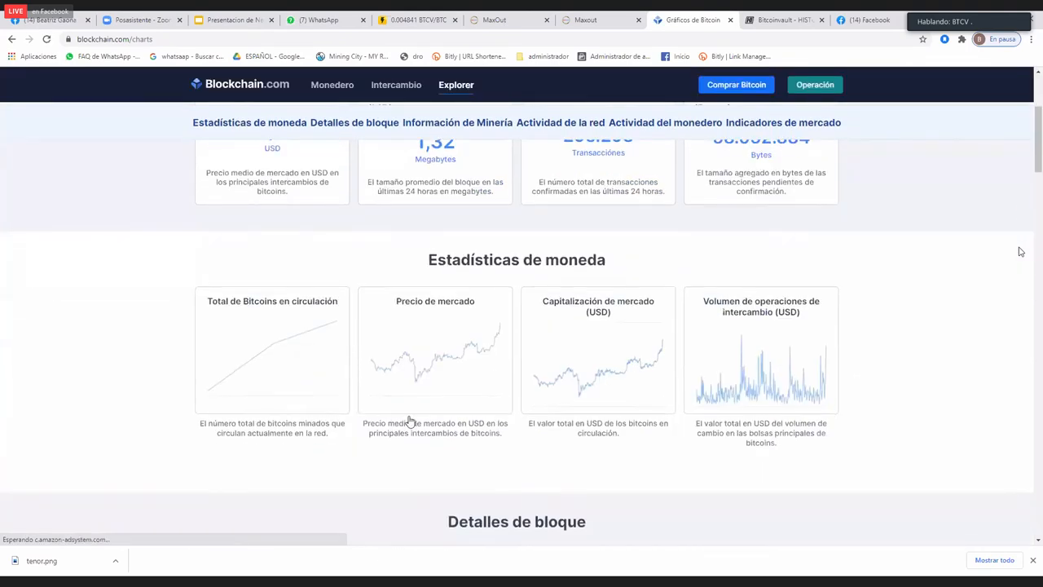
{"action": "scroll", "scroll_direction": "down", "scroll_amount": 3}
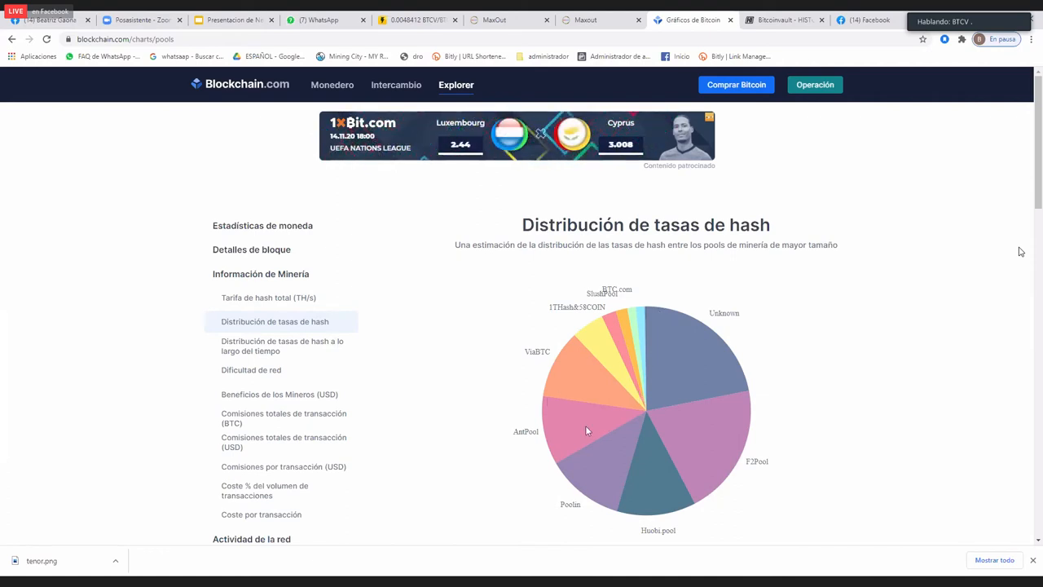
{"action": "mouse_move", "coordinate": [538, 473]}
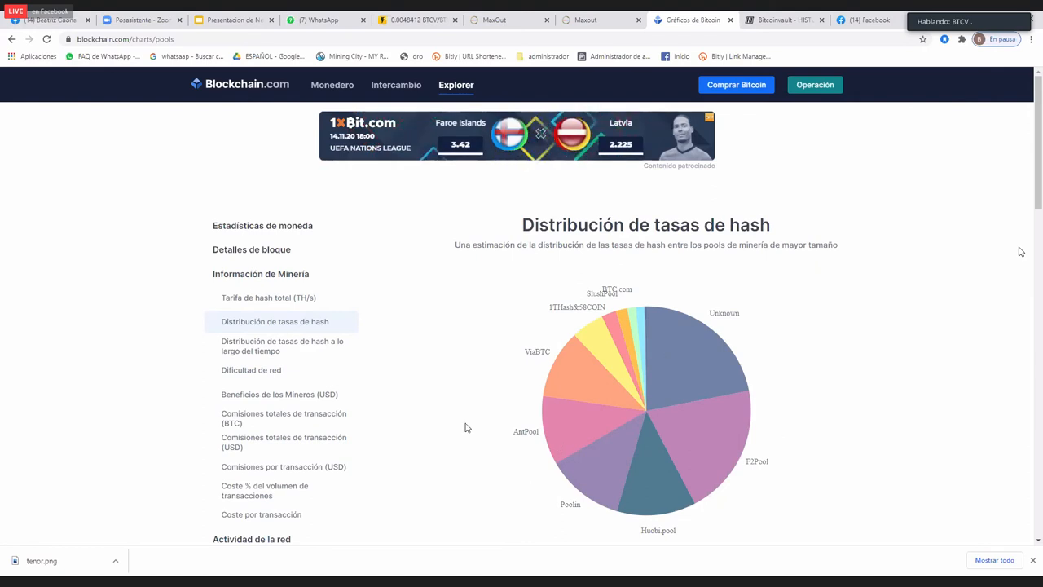
{"action": "mouse_move", "coordinate": [547, 550]}
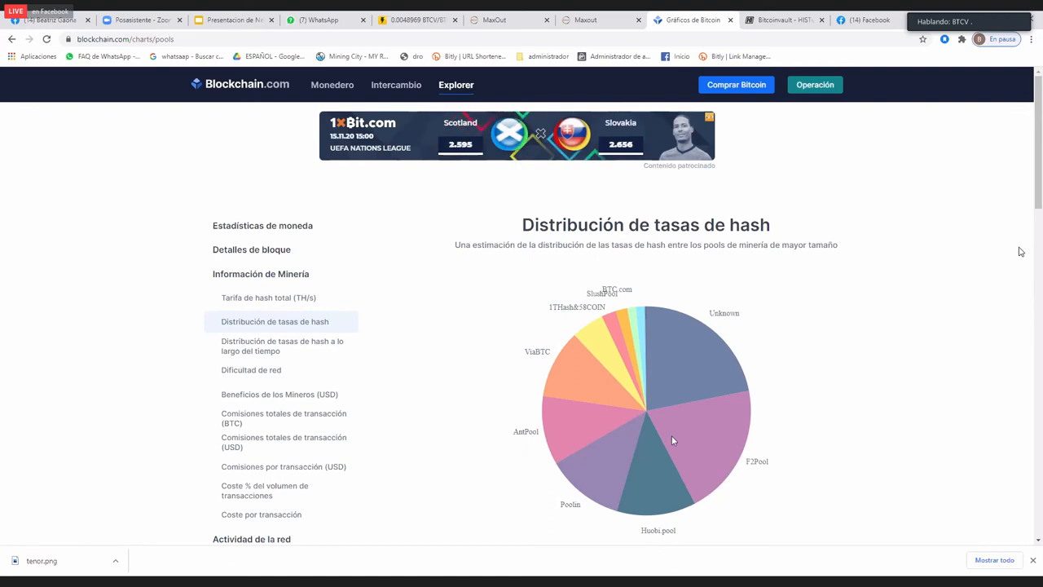
{"action": "mouse_move", "coordinate": [651, 555]}
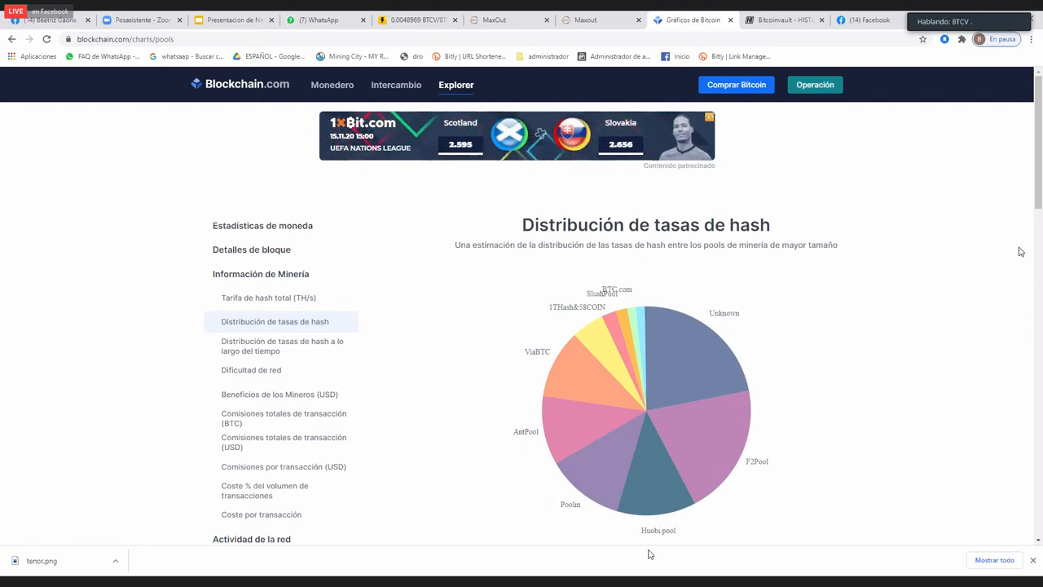